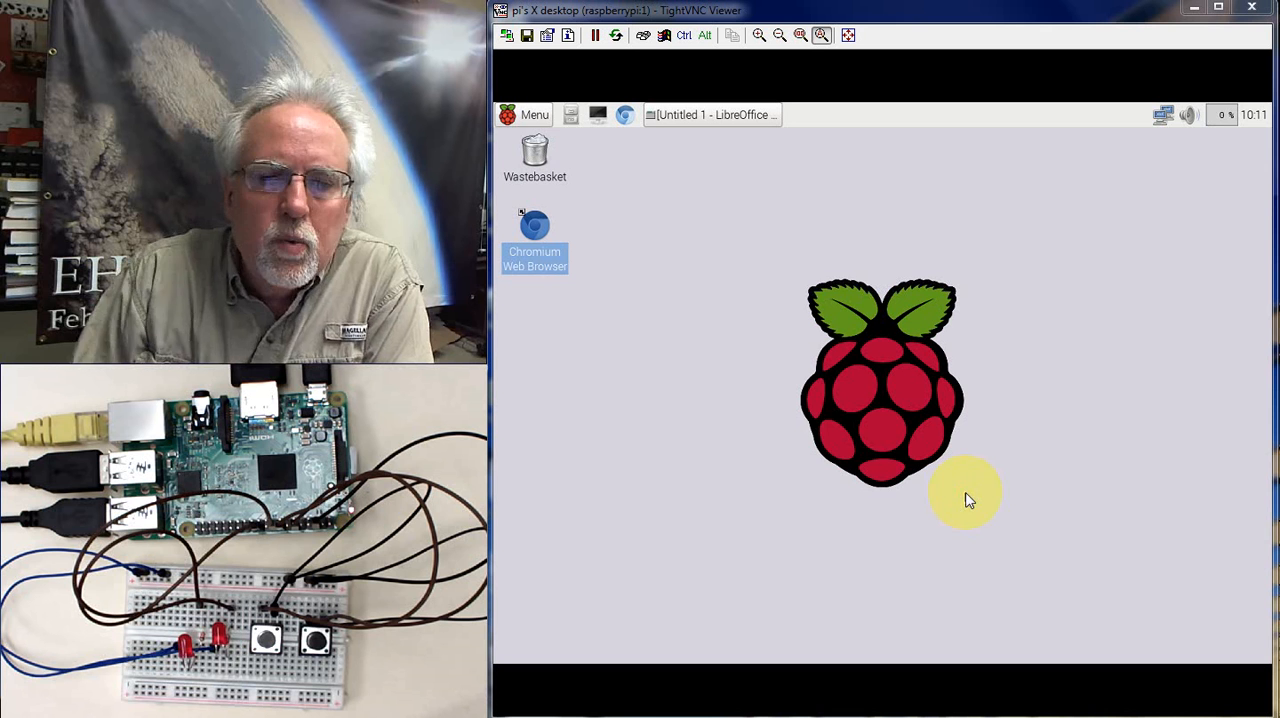
{"action": "mouse_move", "coordinate": [850, 278]}
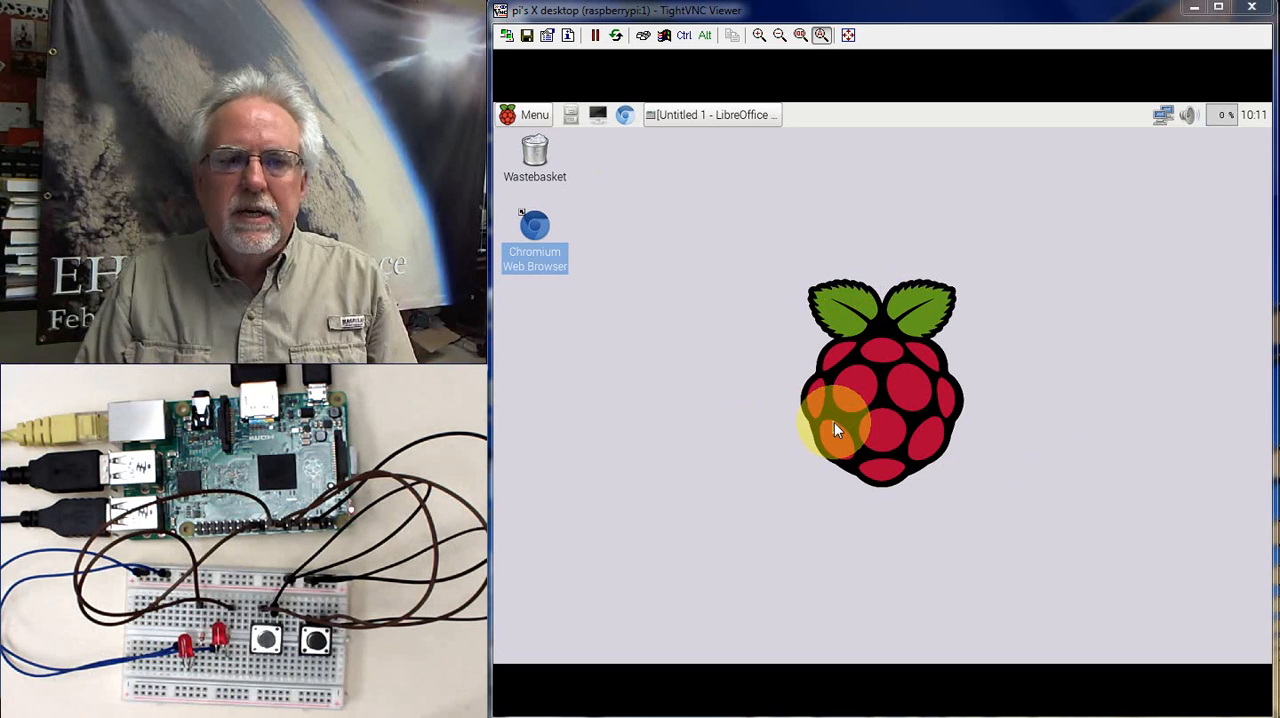
{"action": "mouse_move", "coordinate": [844, 380]}
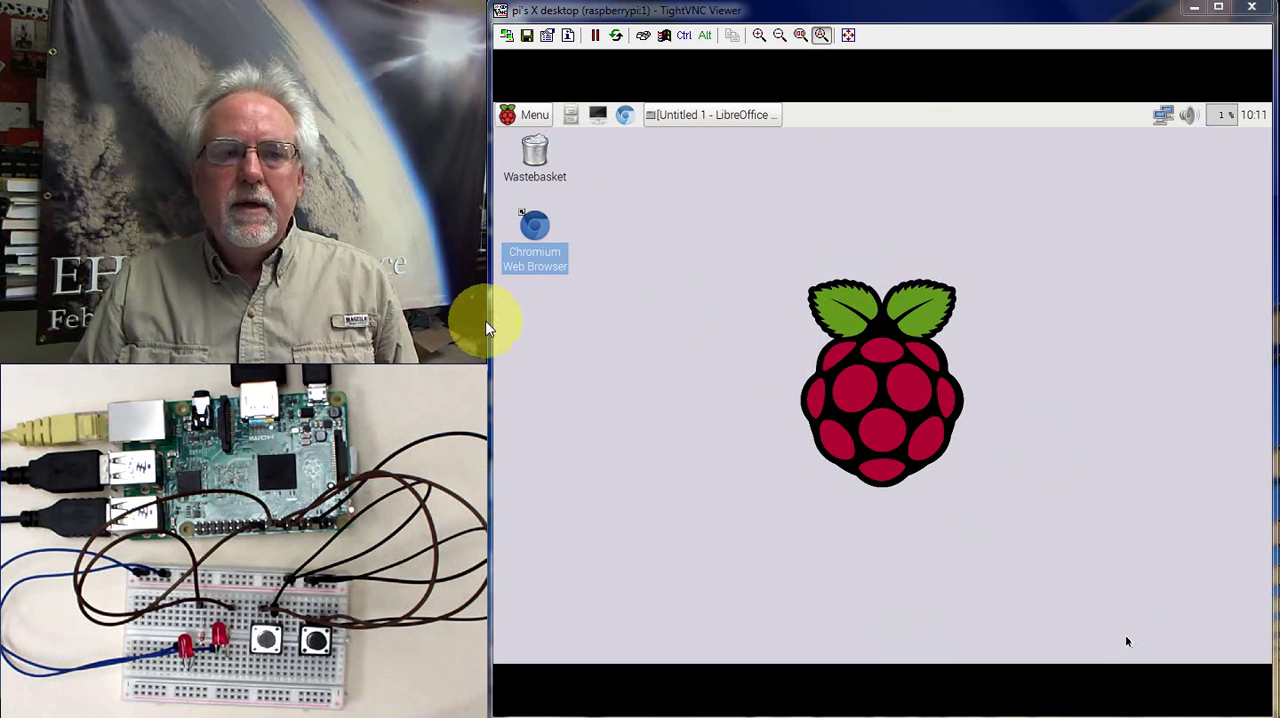
{"action": "mouse_move", "coordinate": [716, 364]}
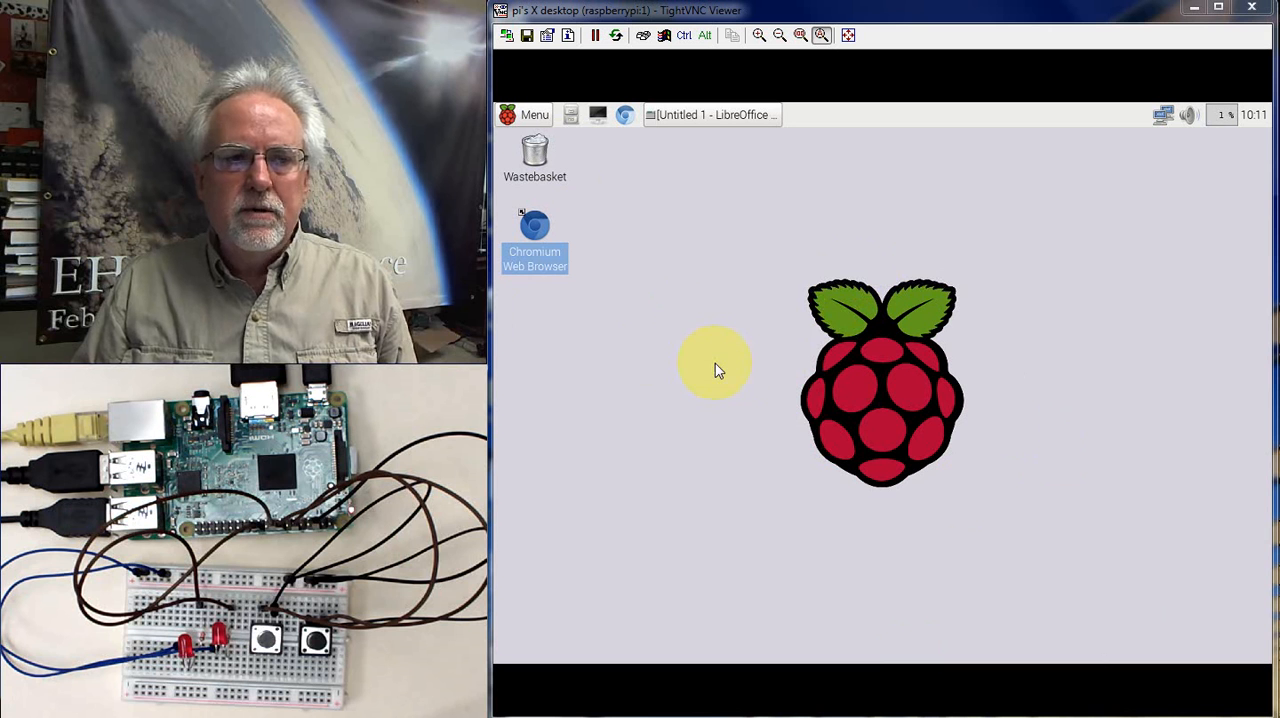
{"action": "mouse_move", "coordinate": [700, 150]}
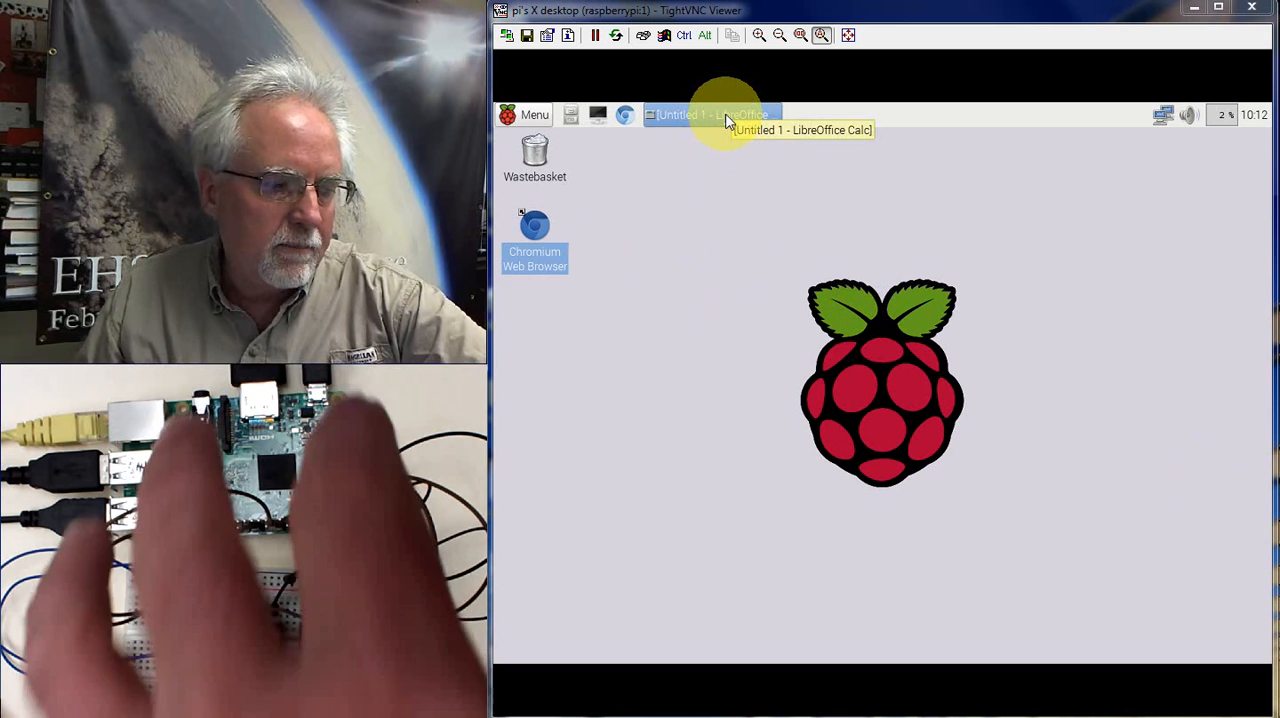
Step: Enter Hello and Grades into column C from cell C9 of the Calc sheet, then minimize it to the Pi desktop
{"action": "left_click", "coordinate": [710, 114]}
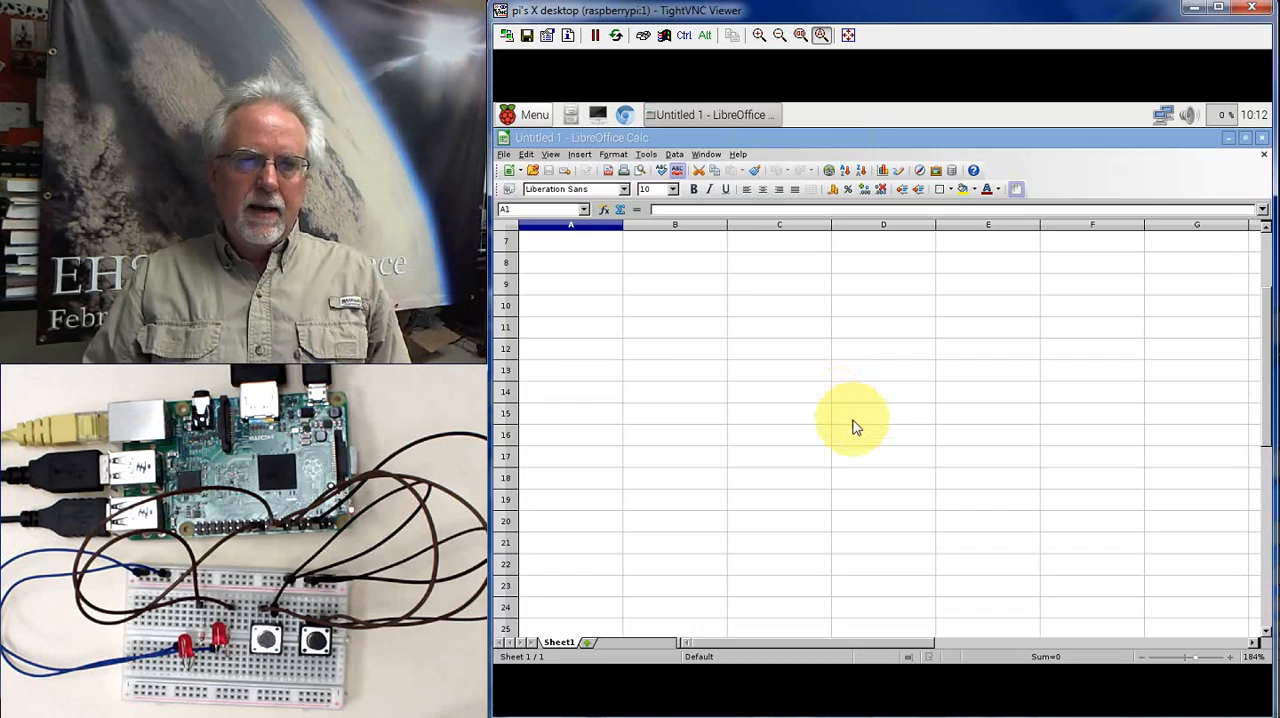
{"action": "left_click", "coordinate": [778, 284]}
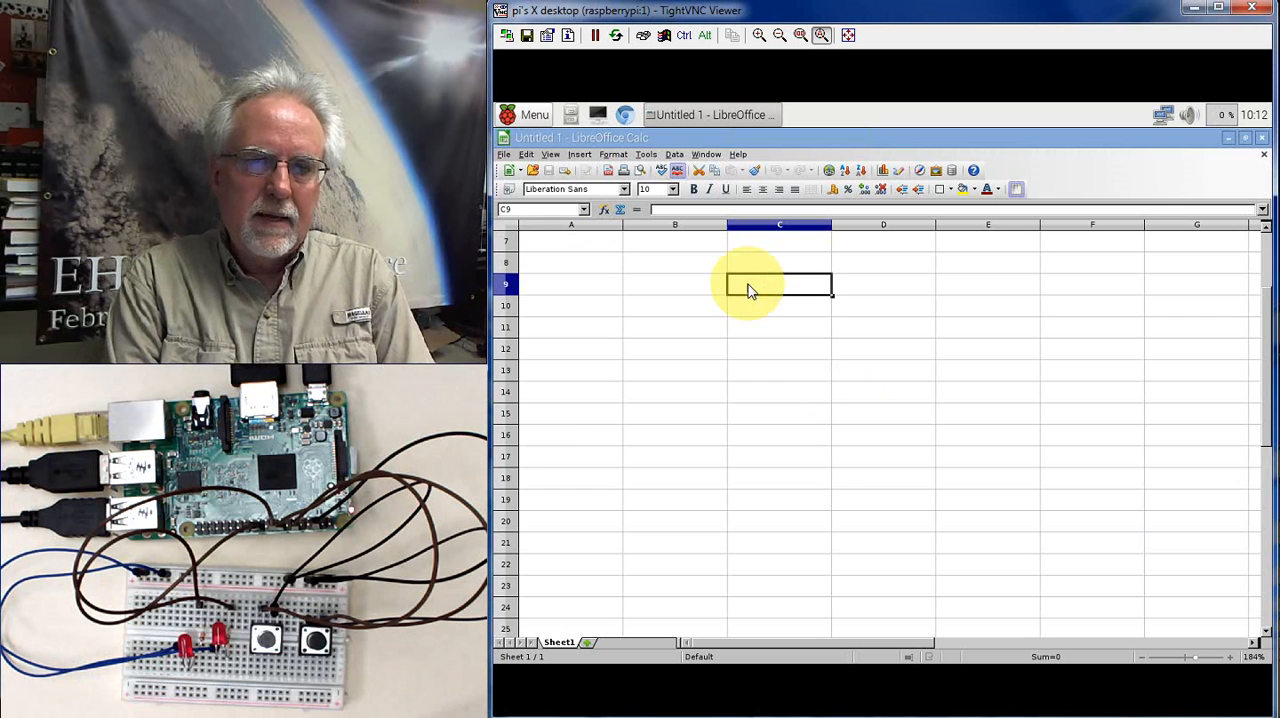
{"action": "type", "text": "Hello"}
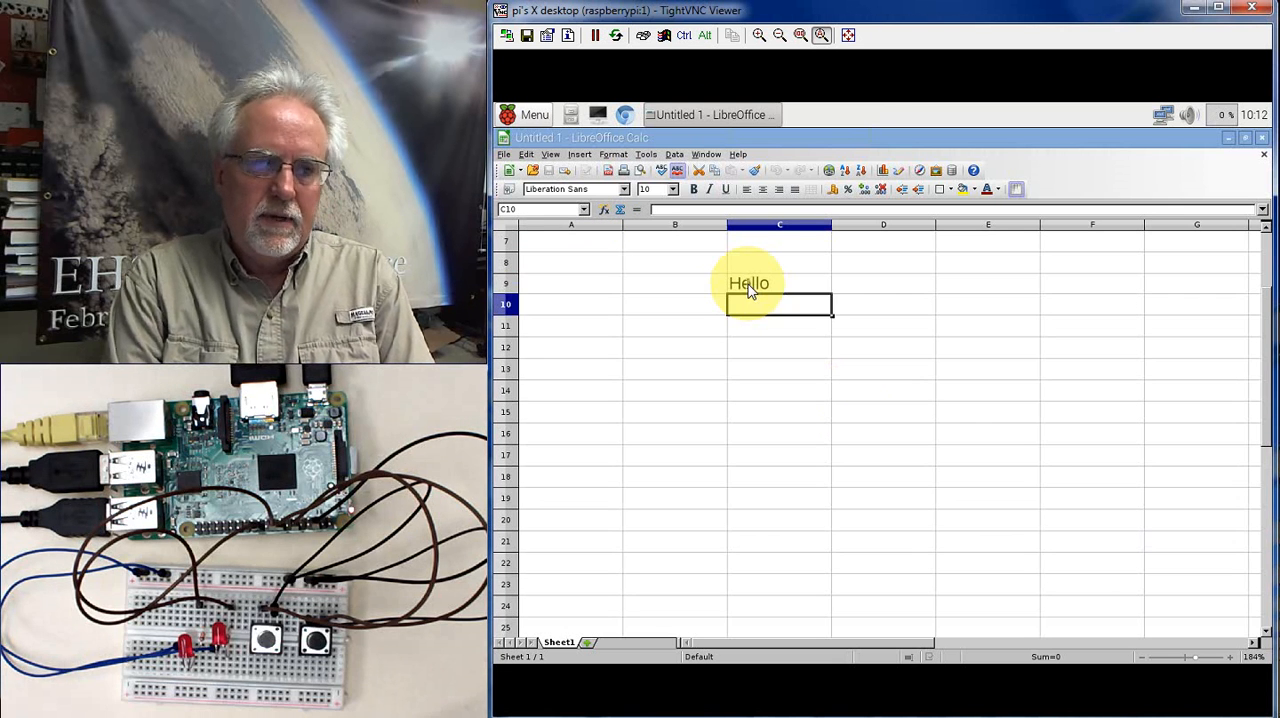
{"action": "type", "text": "Grades"}
{"action": "left_click", "coordinate": [780, 368]}
{"action": "type", "text": "50"}
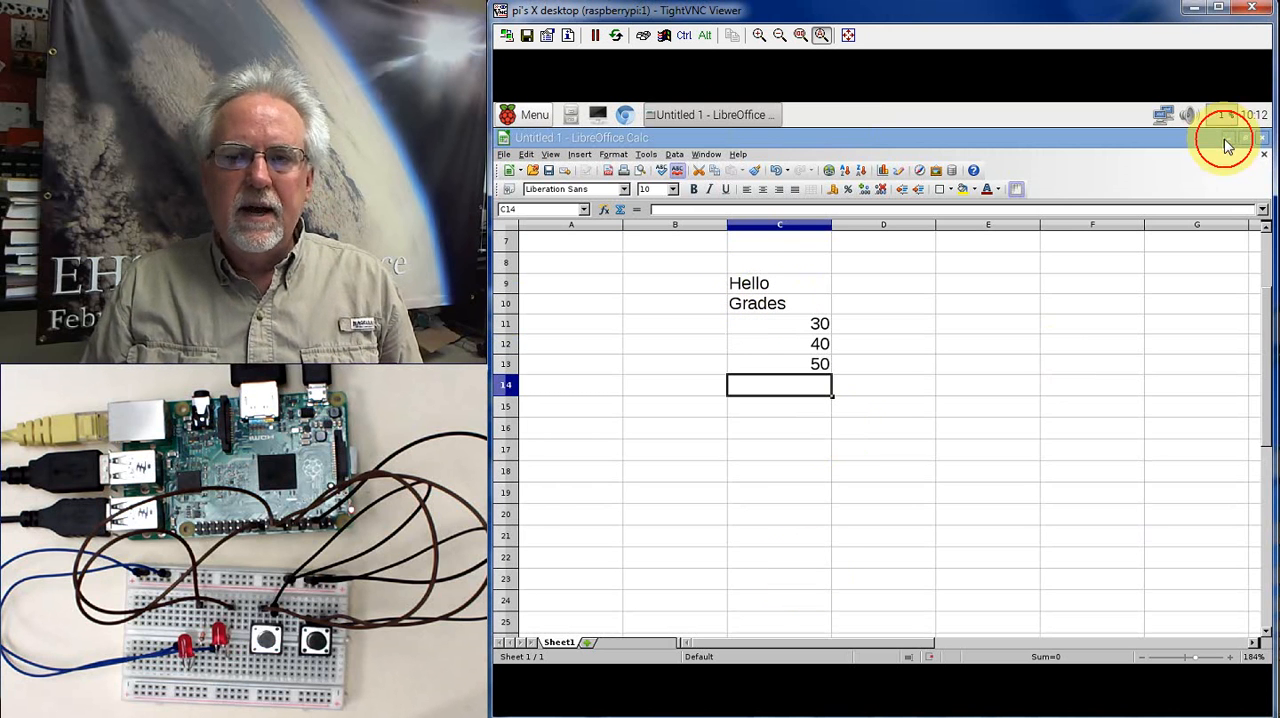
{"action": "left_click", "coordinate": [1212, 148]}
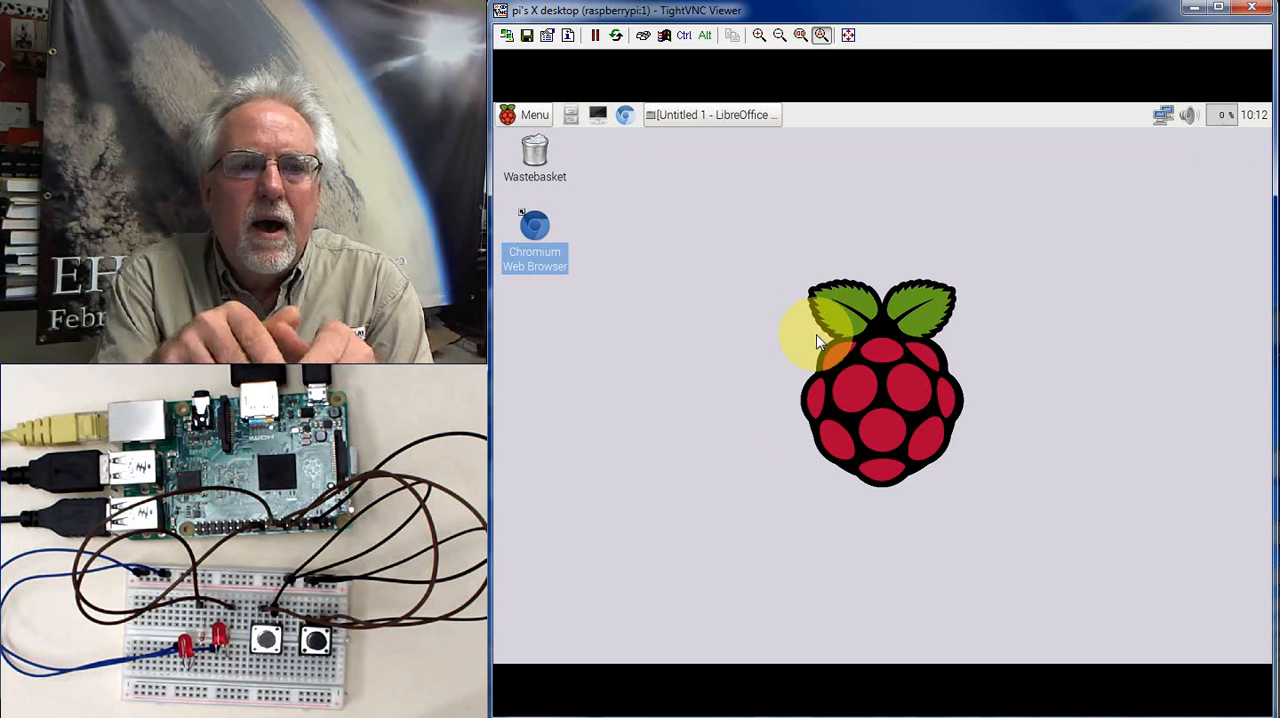
{"action": "mouse_move", "coordinate": [976, 432]}
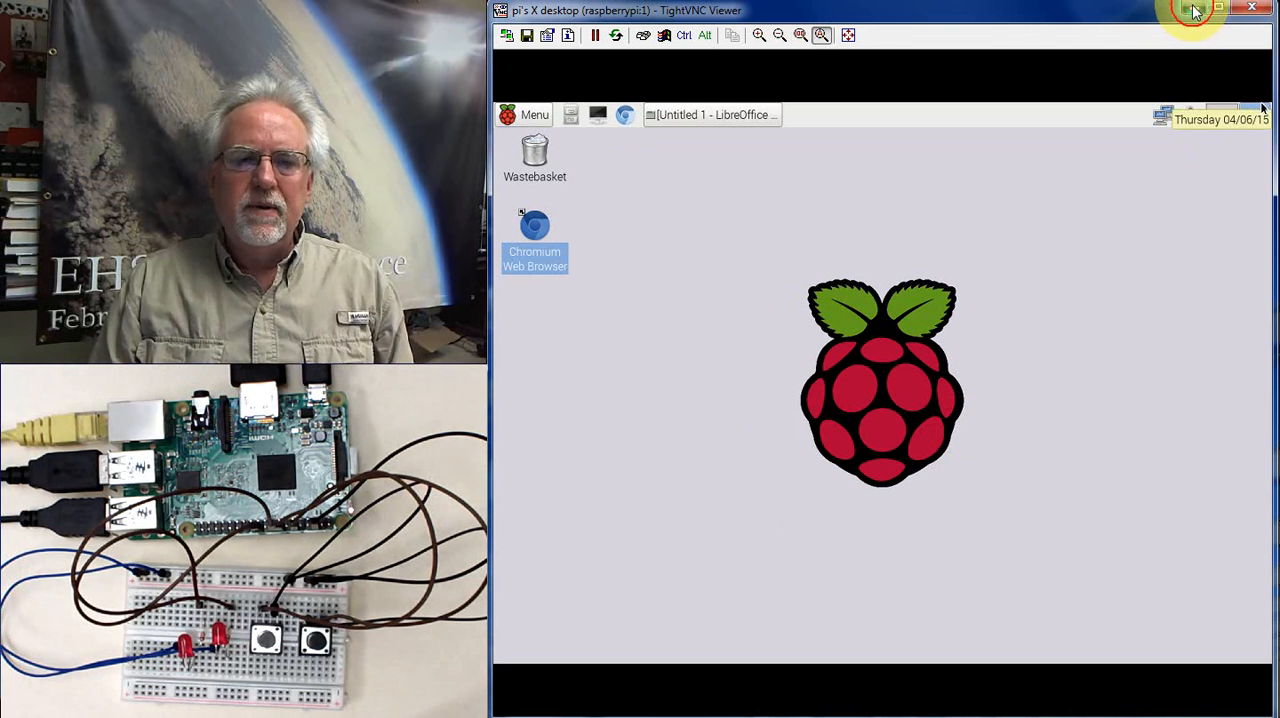
{"action": "left_click", "coordinate": [1252, 12]}
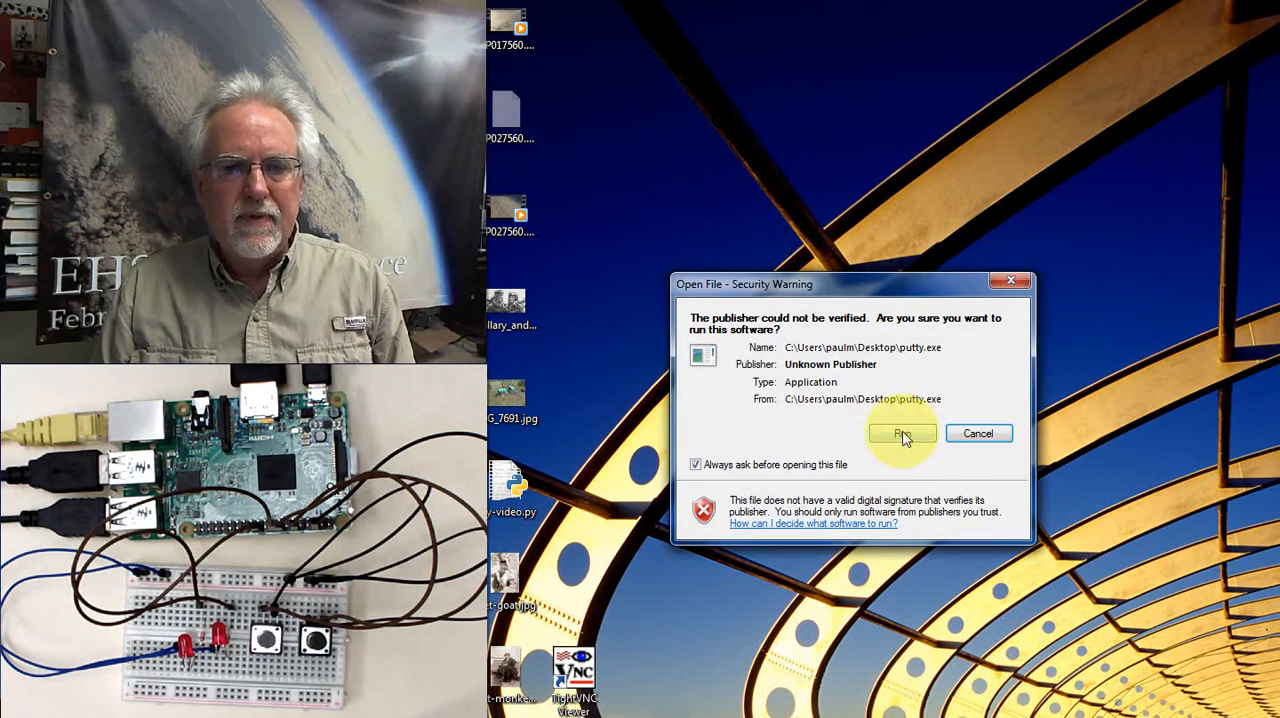
{"action": "left_click", "coordinate": [902, 434]}
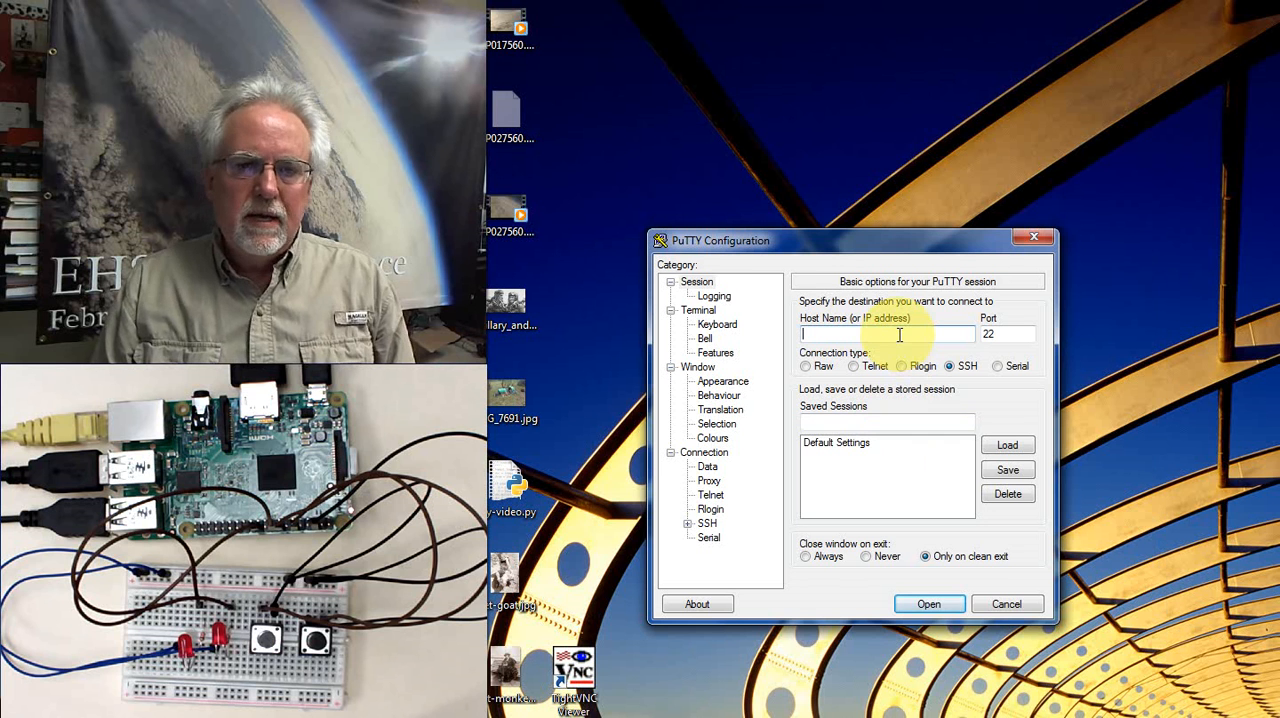
{"action": "type", "text": "10.1.15."}
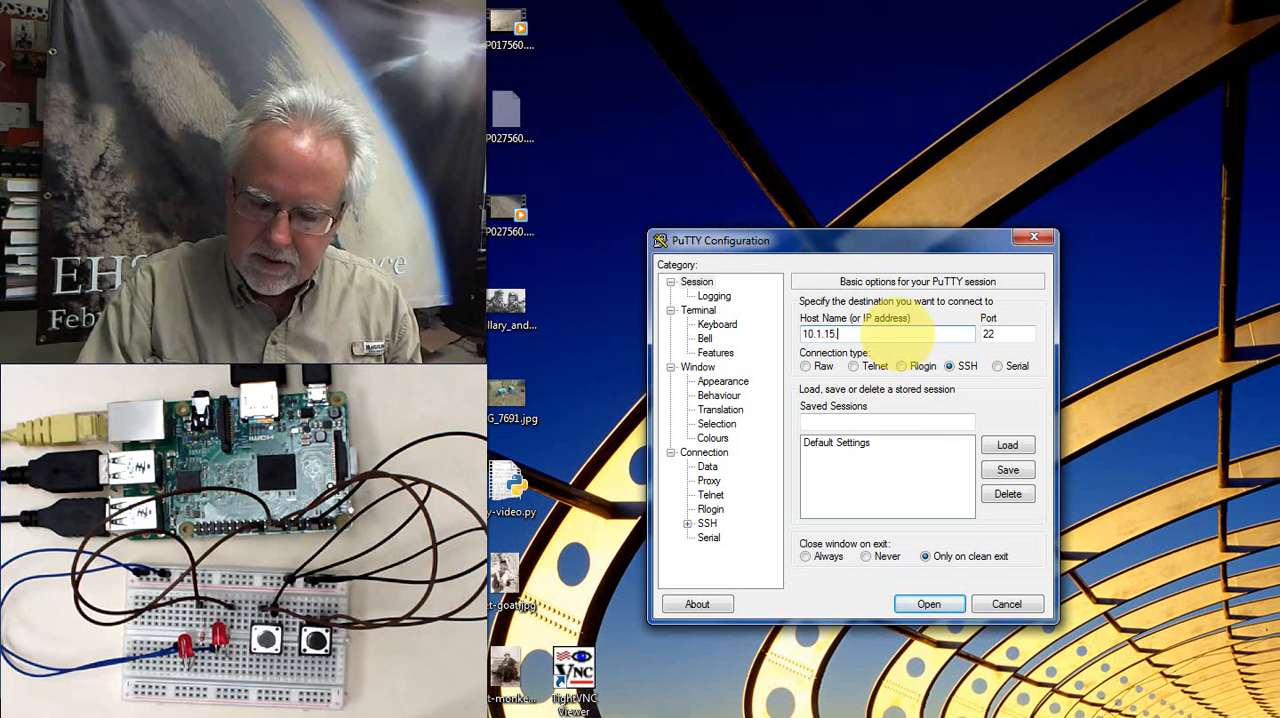
{"action": "left_click", "coordinate": [928, 604]}
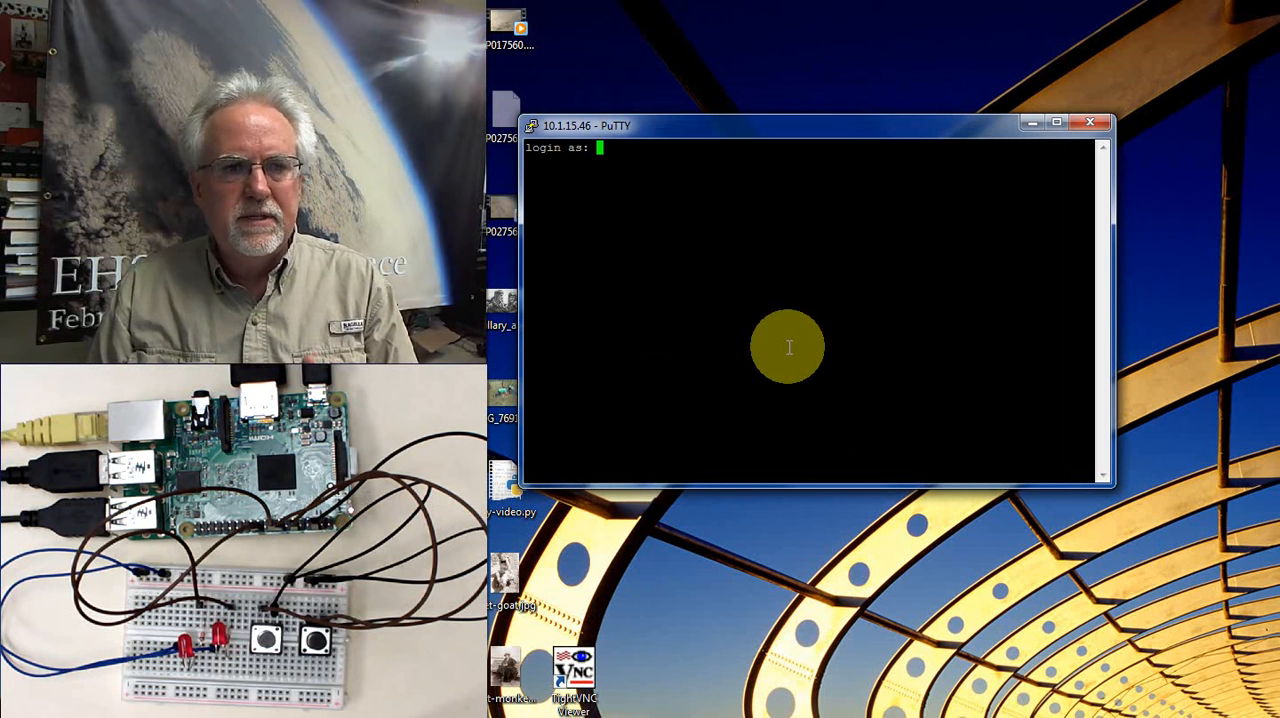
{"action": "mouse_move", "coordinate": [610, 160]}
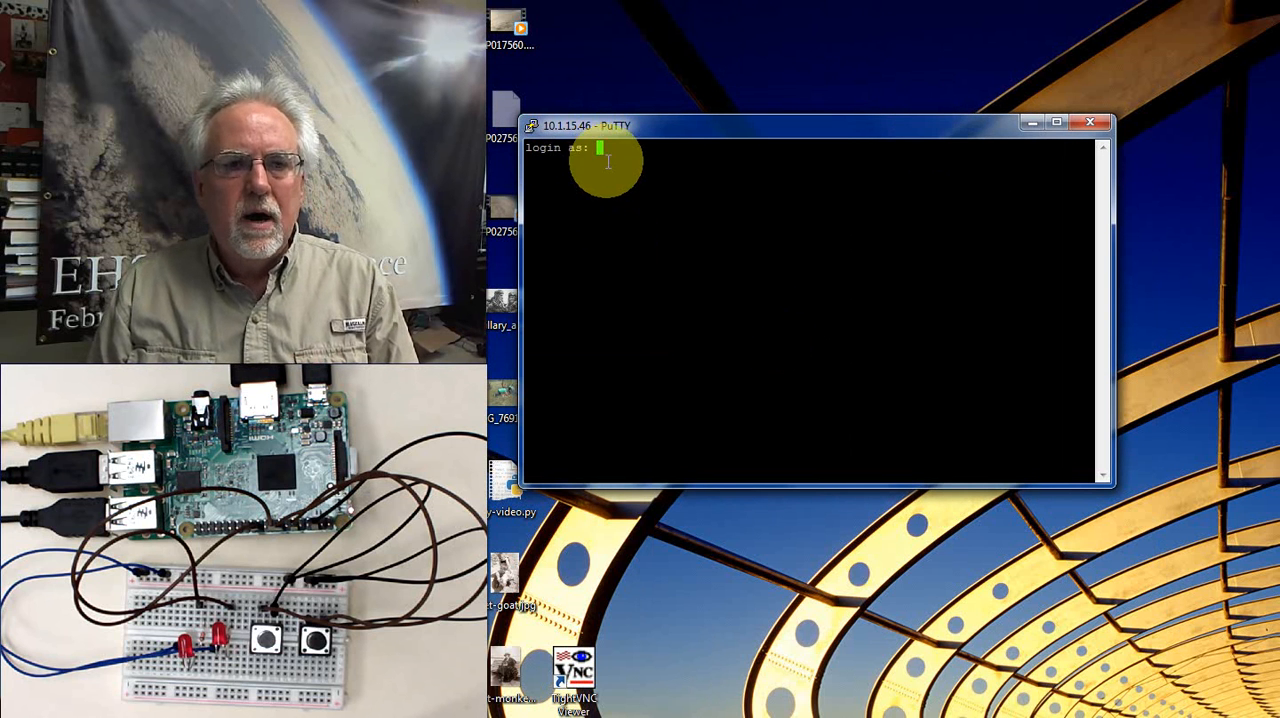
{"action": "mouse_move", "coordinate": [664, 172]}
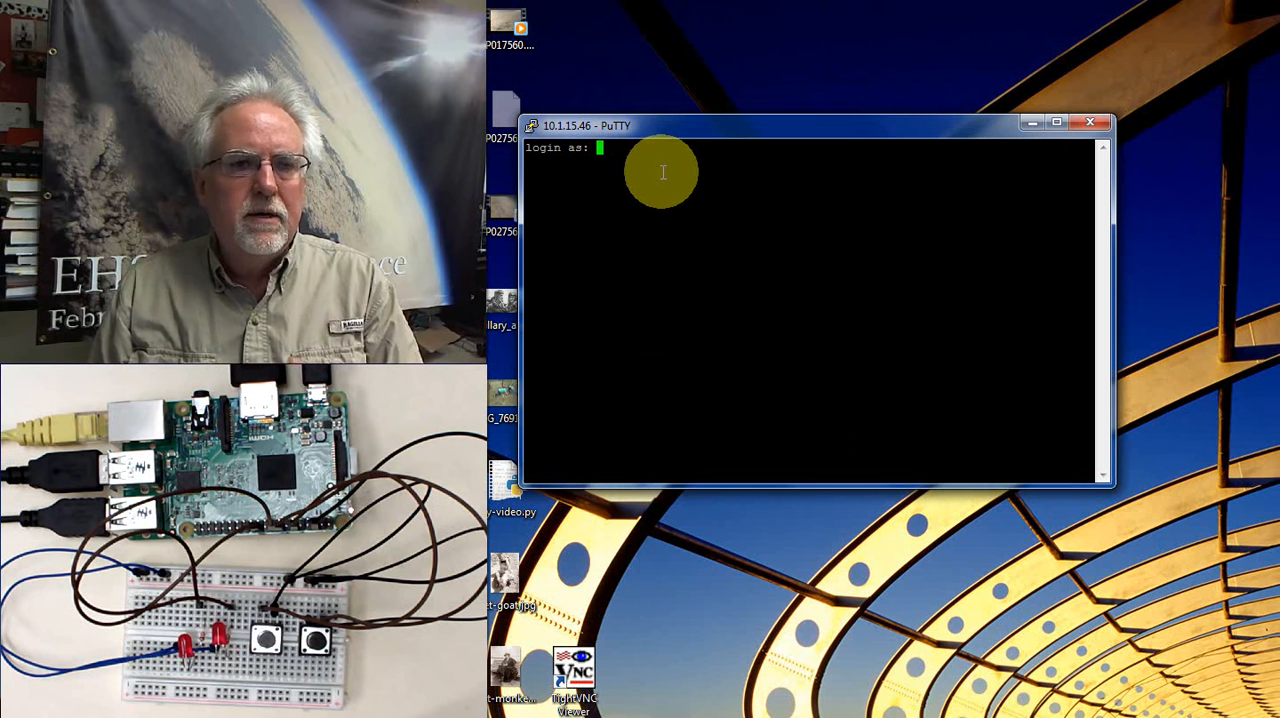
{"action": "mouse_move", "coordinate": [1000, 144]}
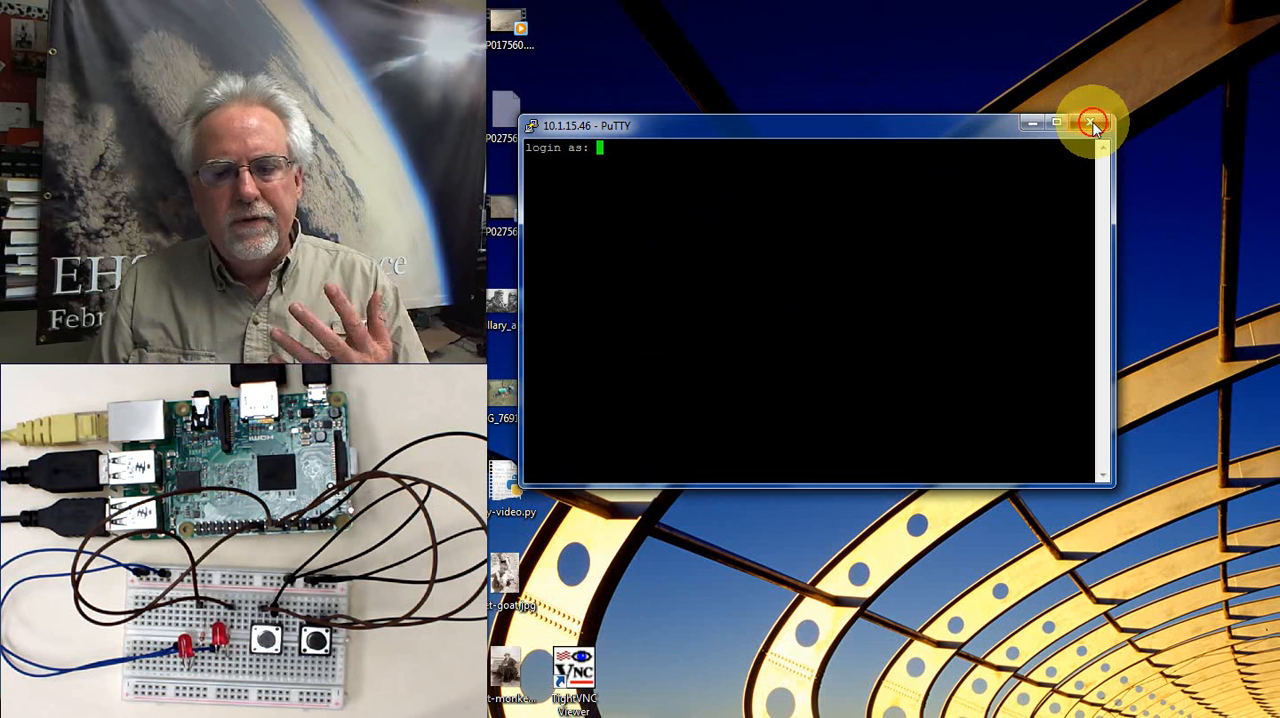
{"action": "left_click", "coordinate": [1092, 124]}
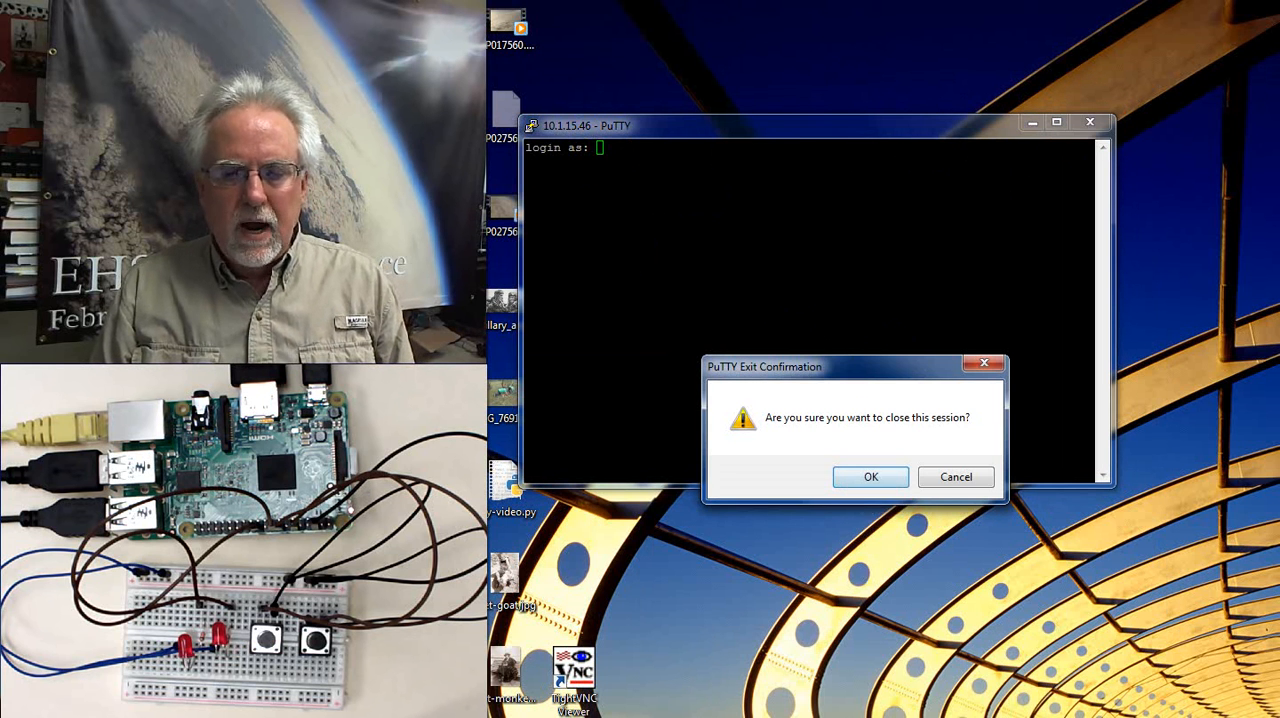
{"action": "left_click", "coordinate": [870, 476]}
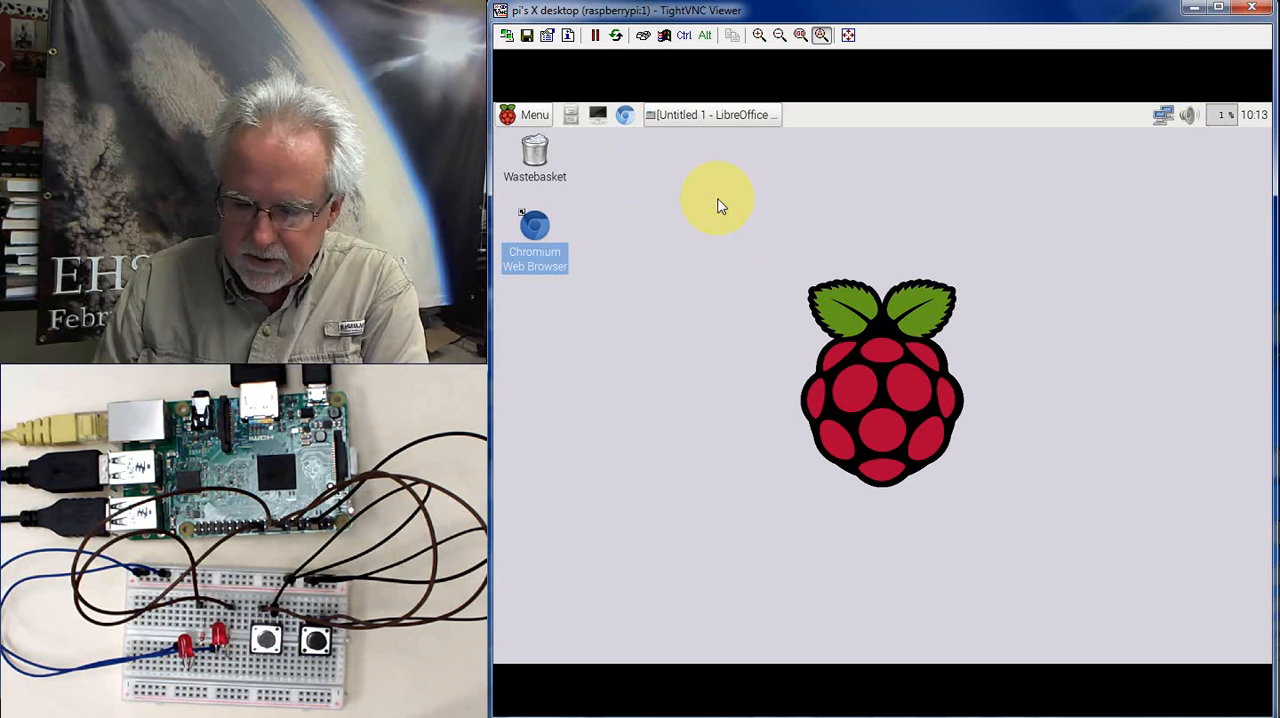
{"action": "mouse_move", "coordinate": [602, 116]}
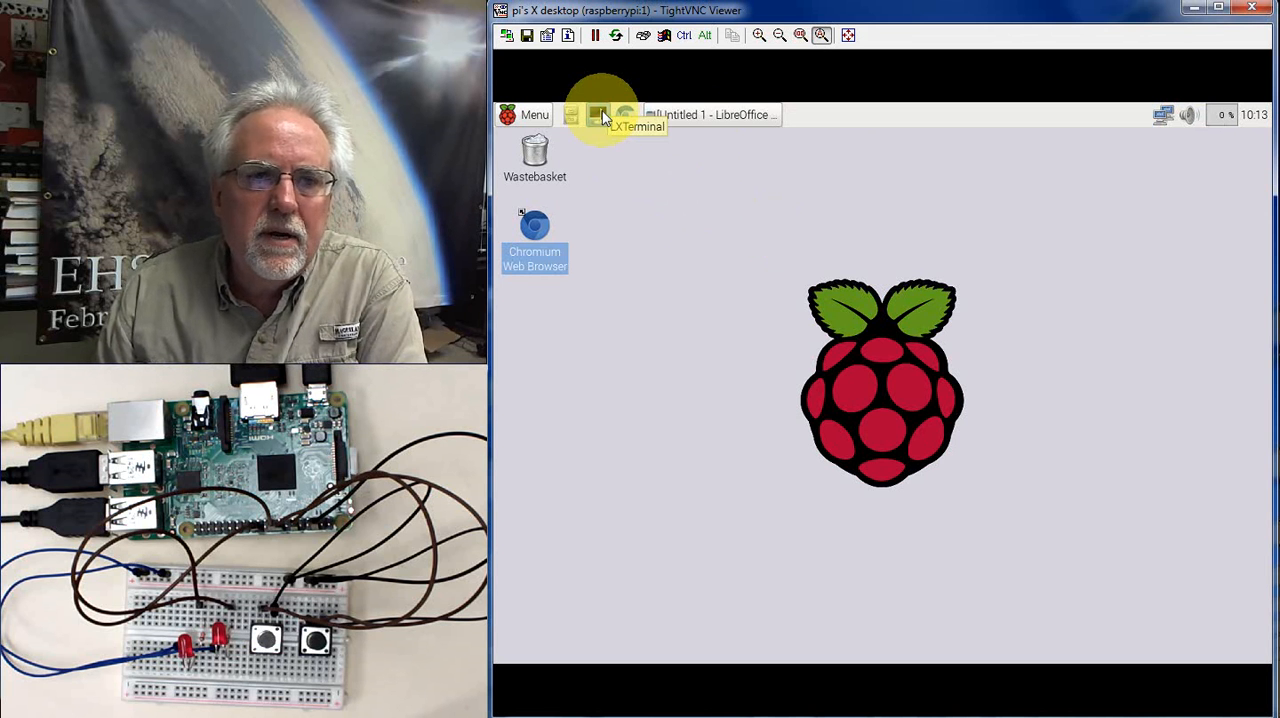
Step: Run sudo apt-get install tightvncserver in the Pi terminal; it reports already the newest version
{"action": "left_click", "coordinate": [598, 114]}
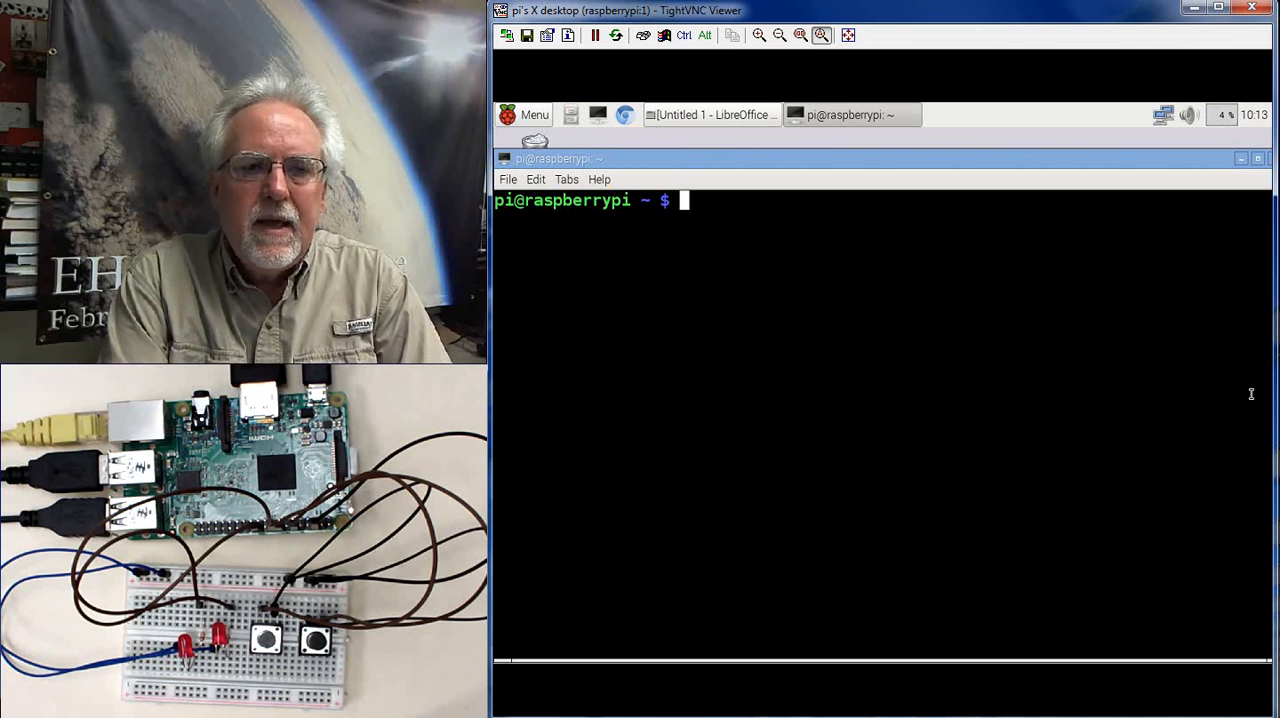
{"action": "type", "text": "sudo"}
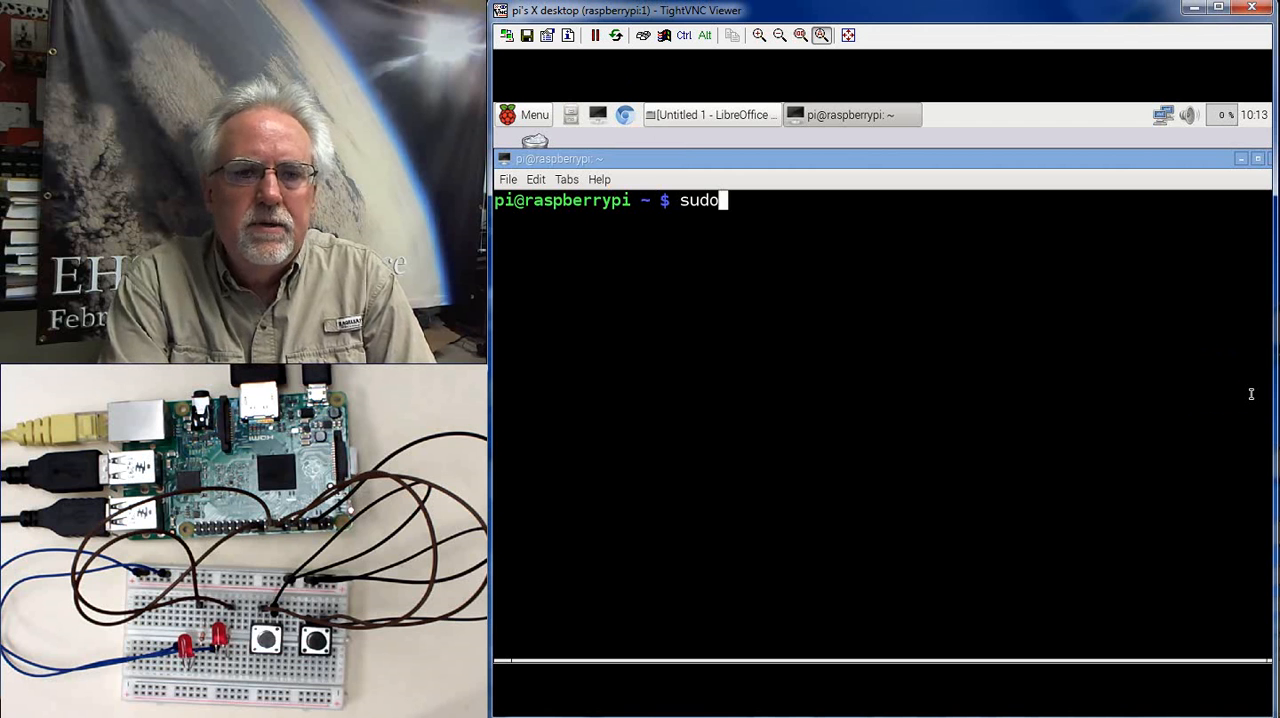
{"action": "type", "text": "apt-"}
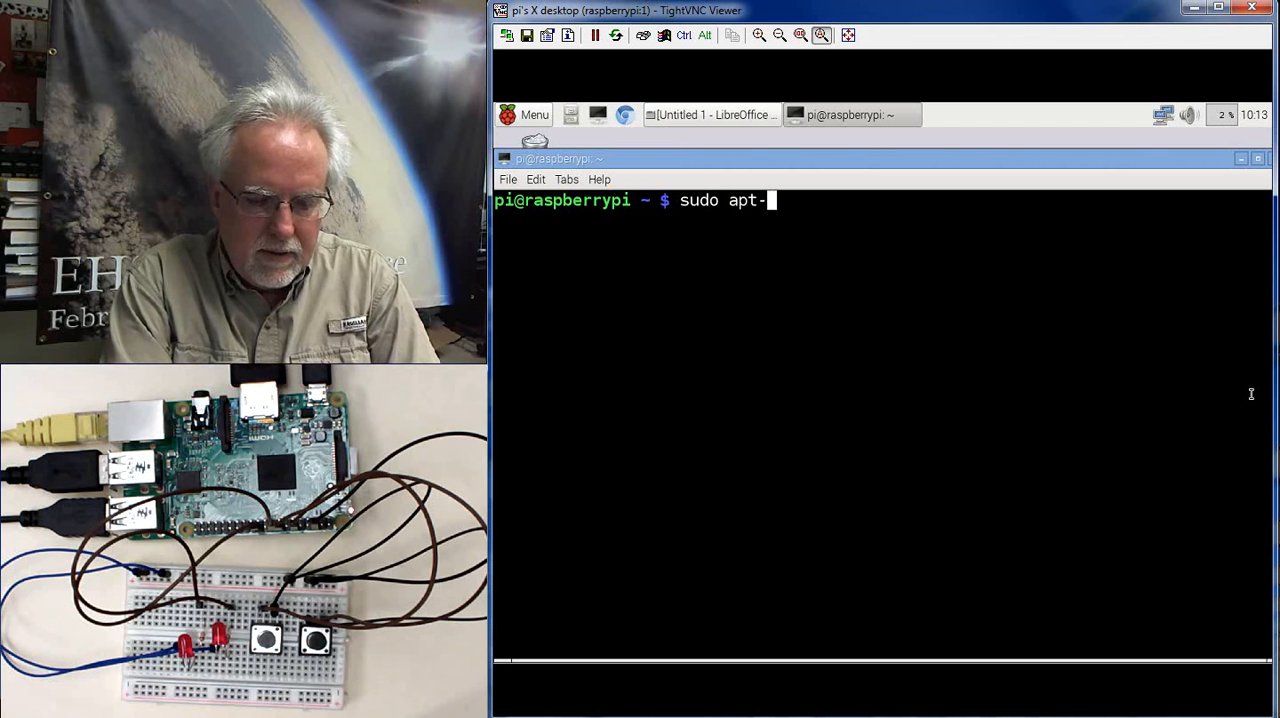
{"action": "type", "text": "get insta"}
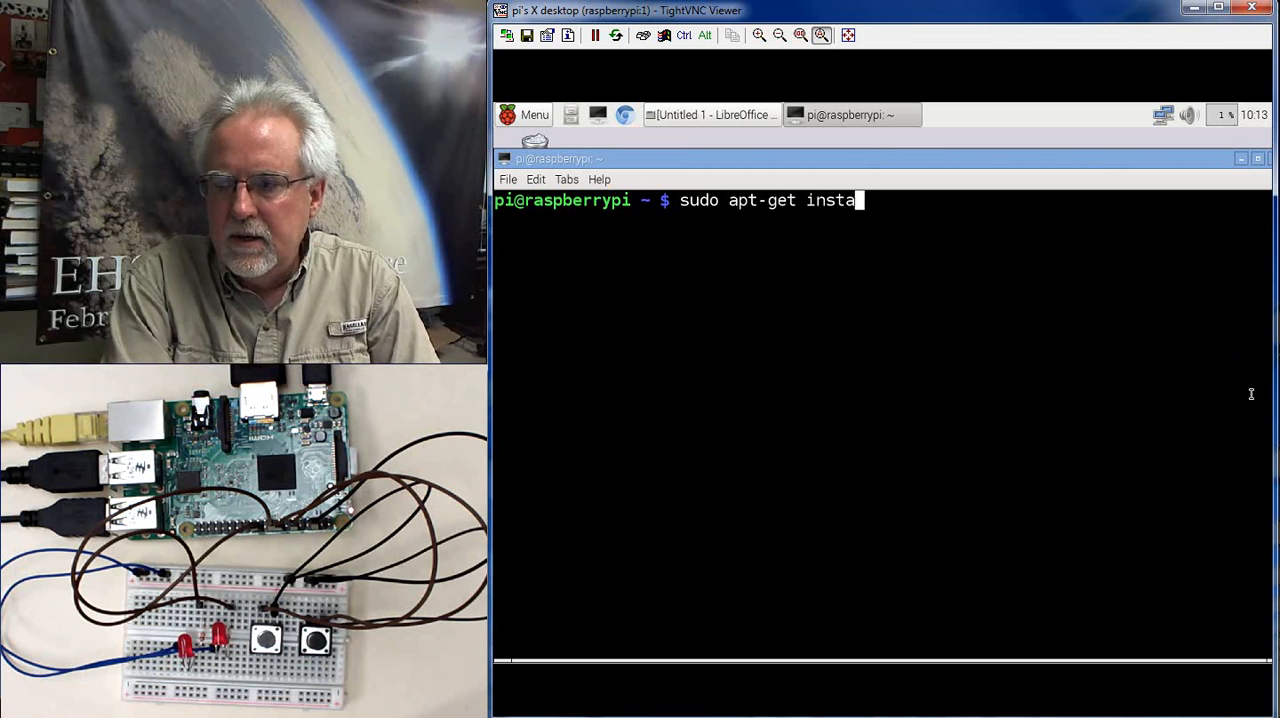
{"action": "type", "text": "ll tightvn"}
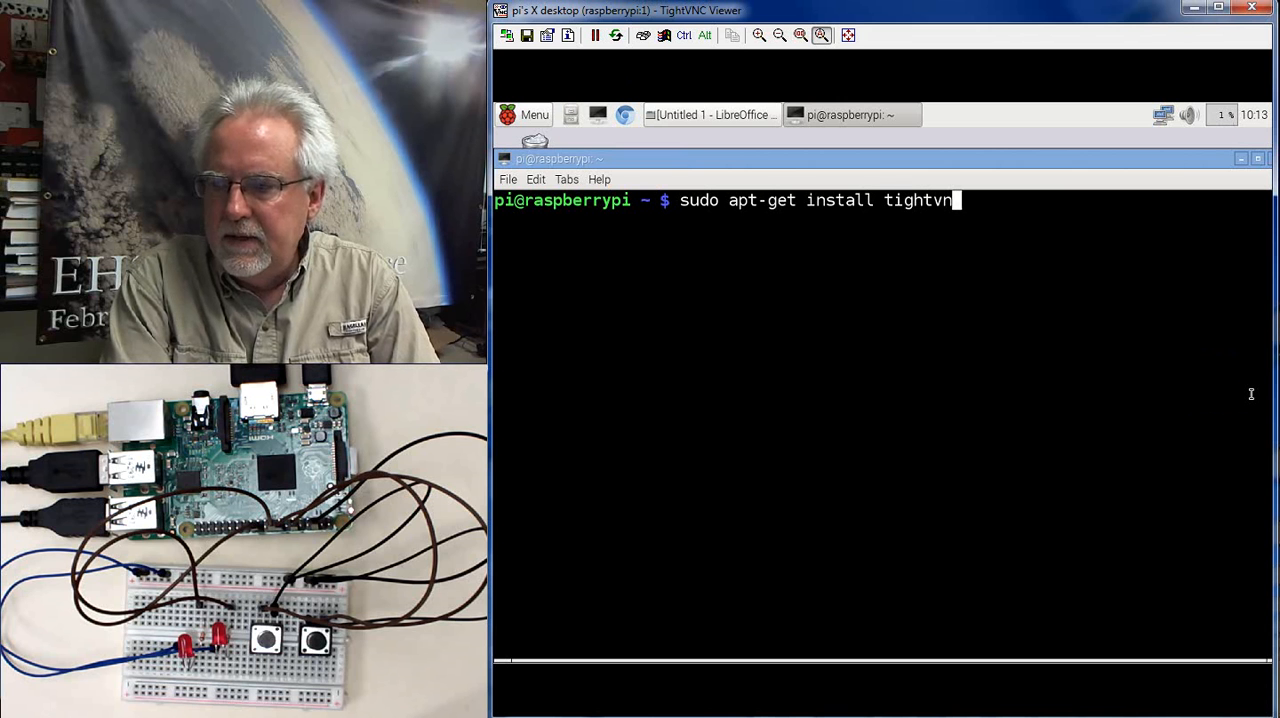
{"action": "type", "text": "c"}
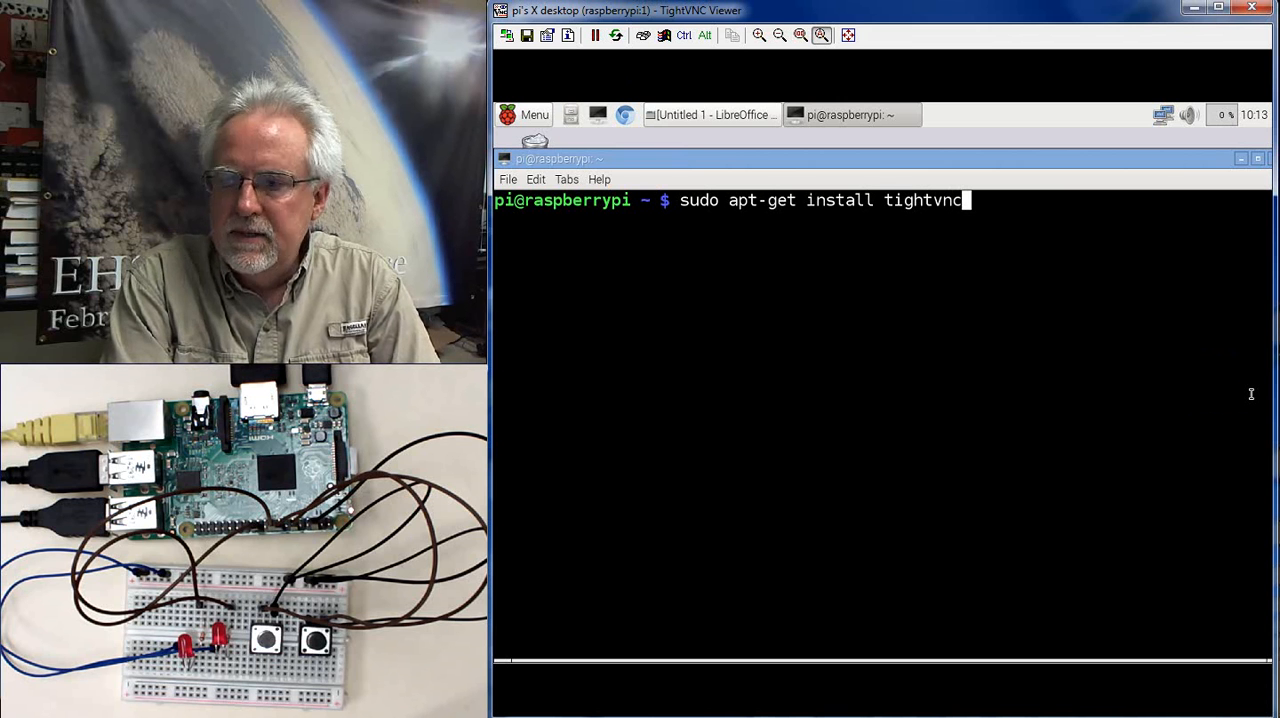
{"action": "type", "text": "server"}
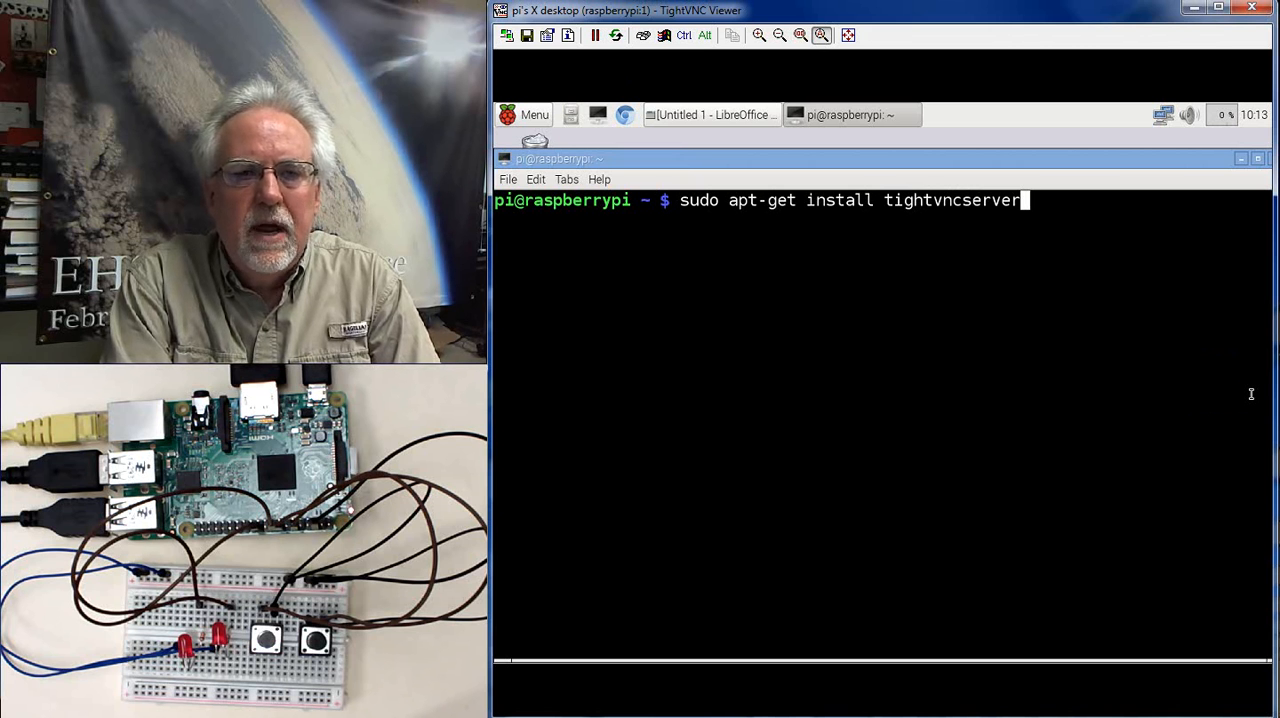
{"action": "key", "text": "Return"}
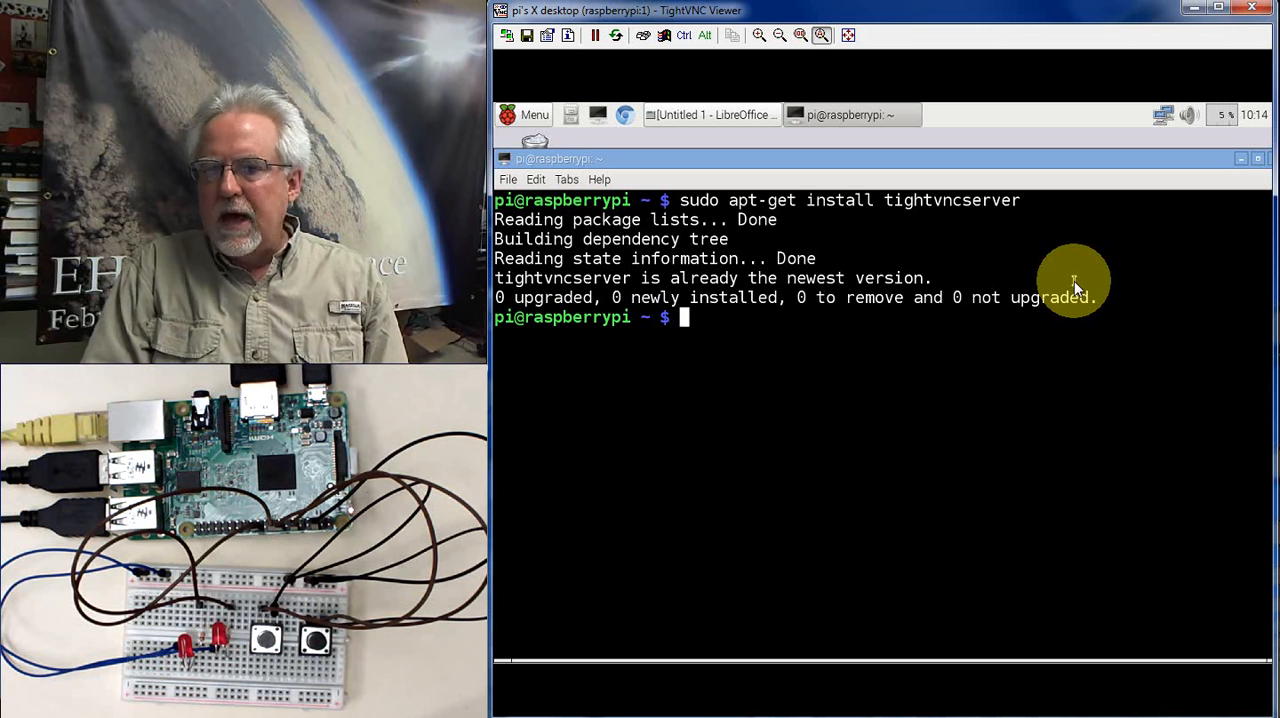
Step: Run tightvncserver in the Pi terminal to start a new VNC desktop
{"action": "left_click", "coordinate": [900, 318]}
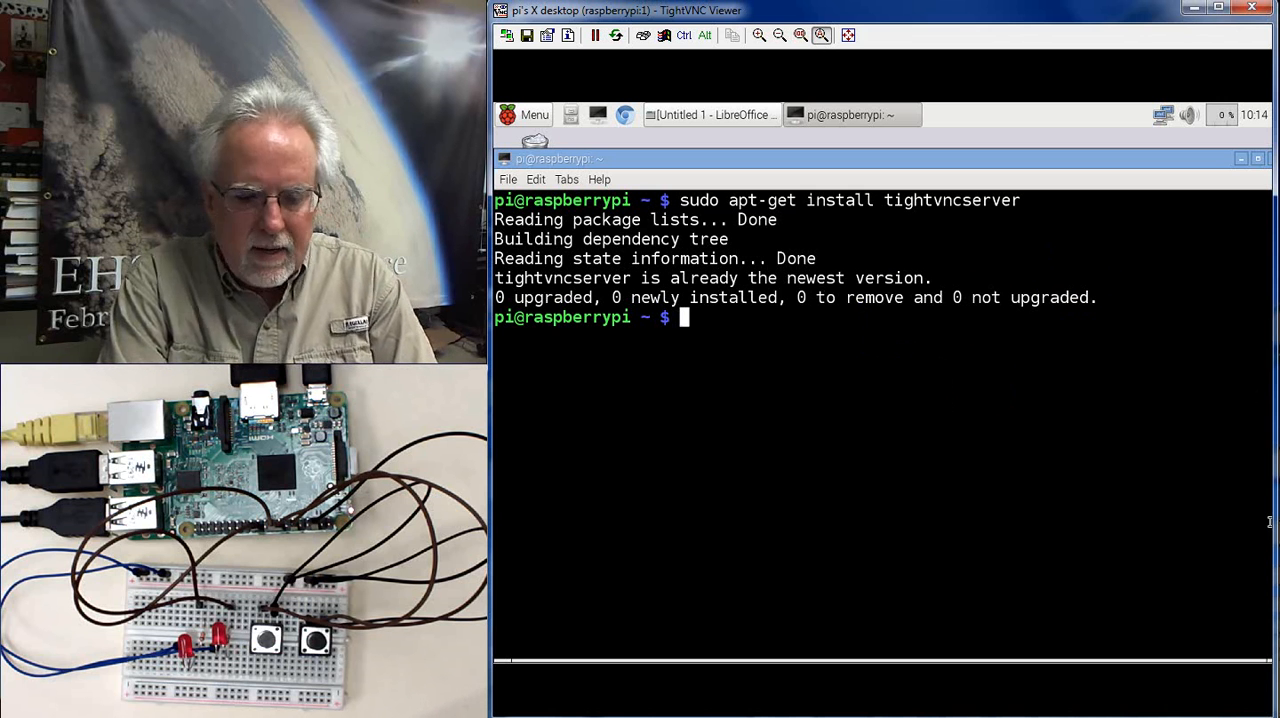
{"action": "type", "text": "tight"}
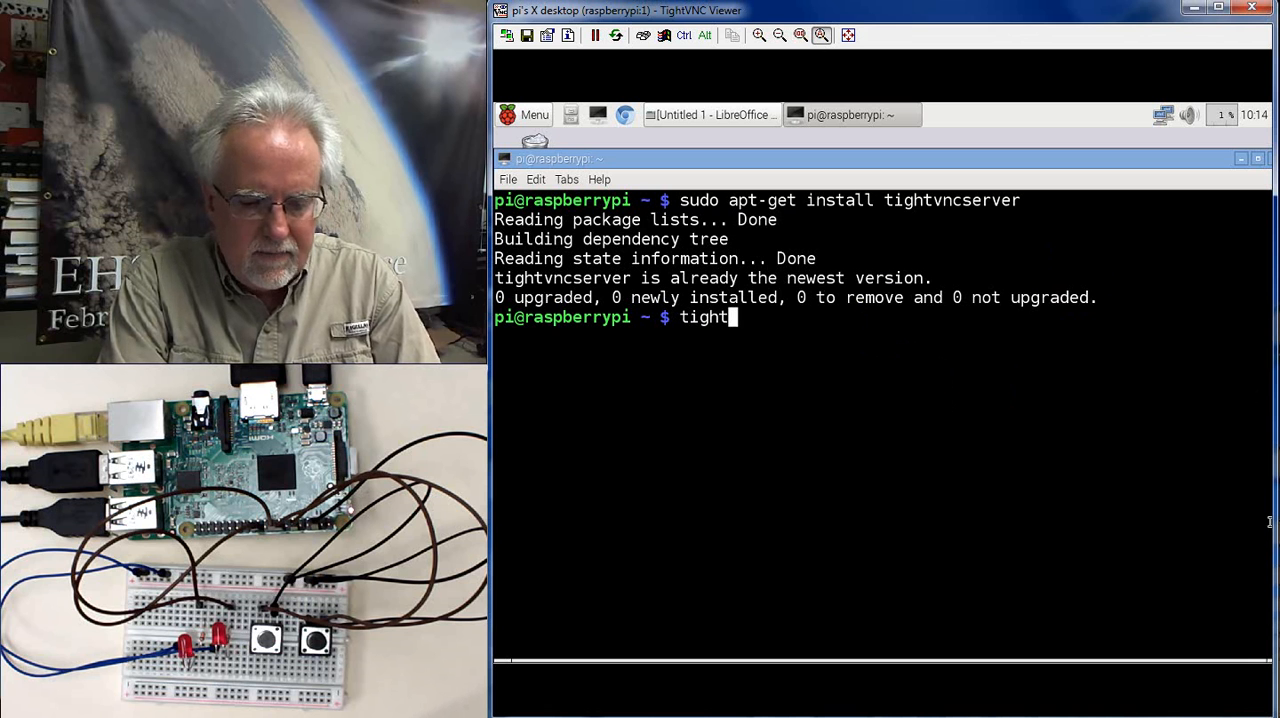
{"action": "type", "text": "vncser"}
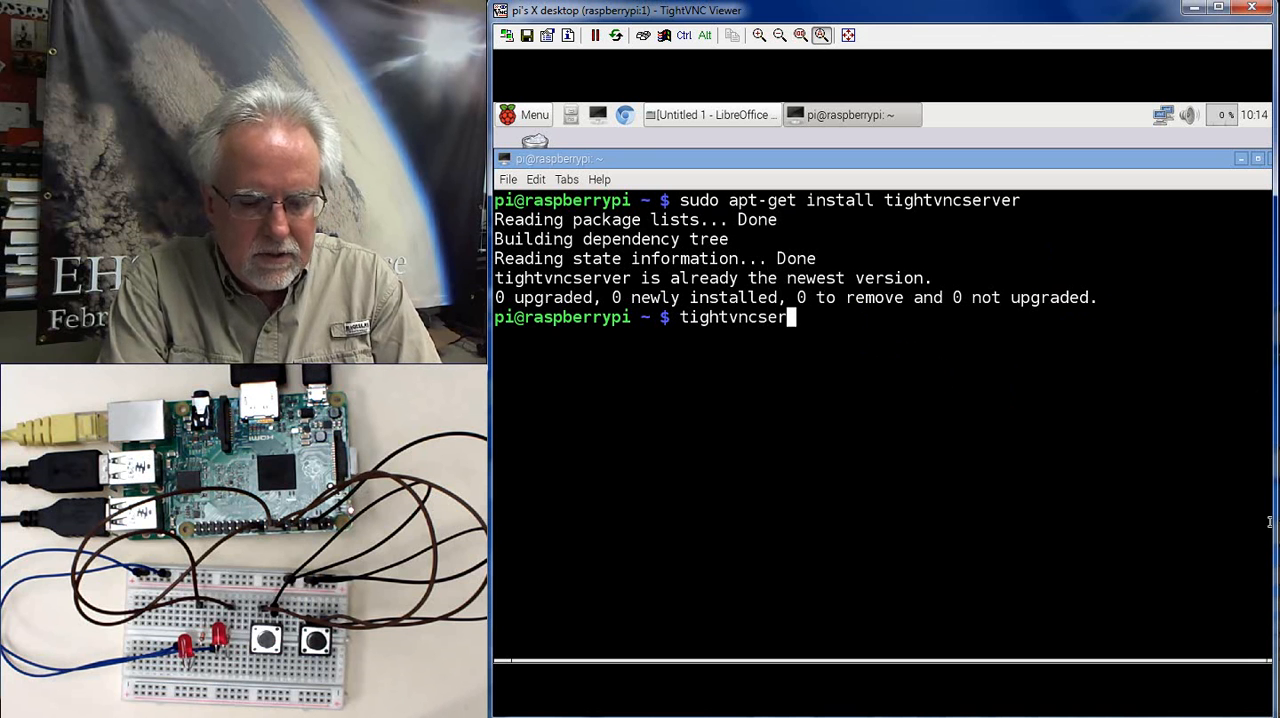
{"action": "type", "text": "ver"}
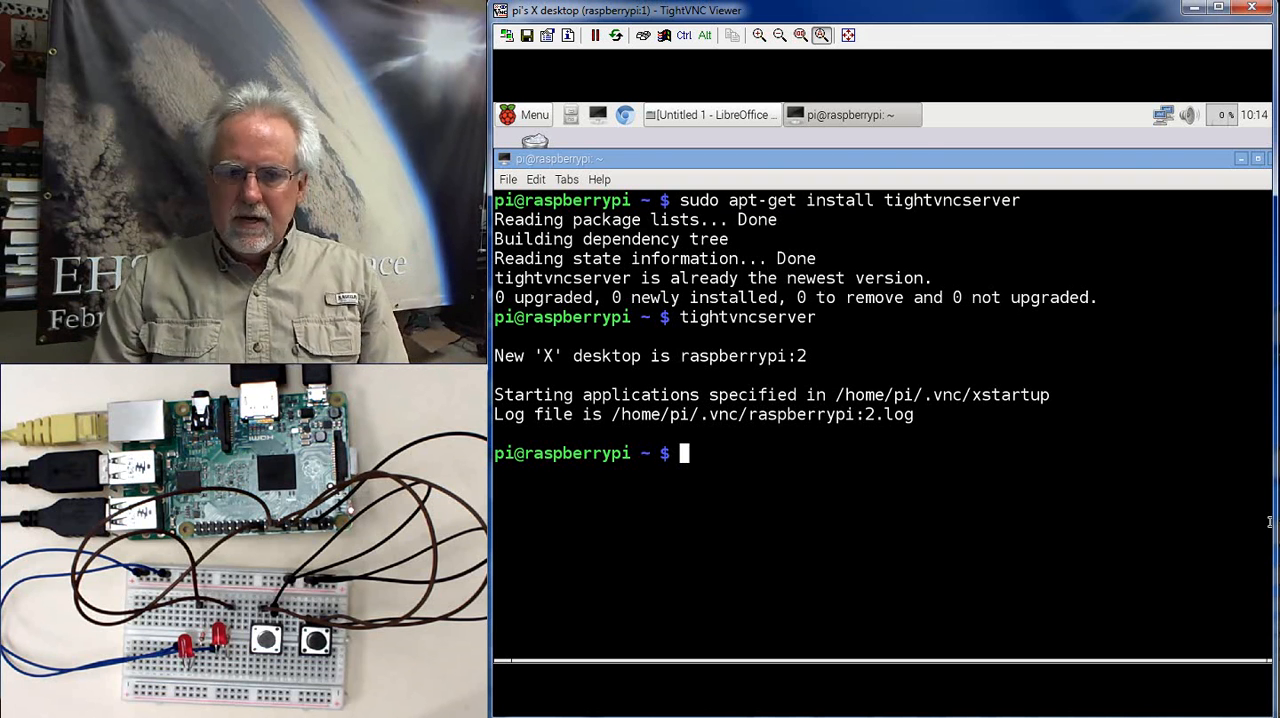
{"action": "mouse_move", "coordinate": [1252, 548]}
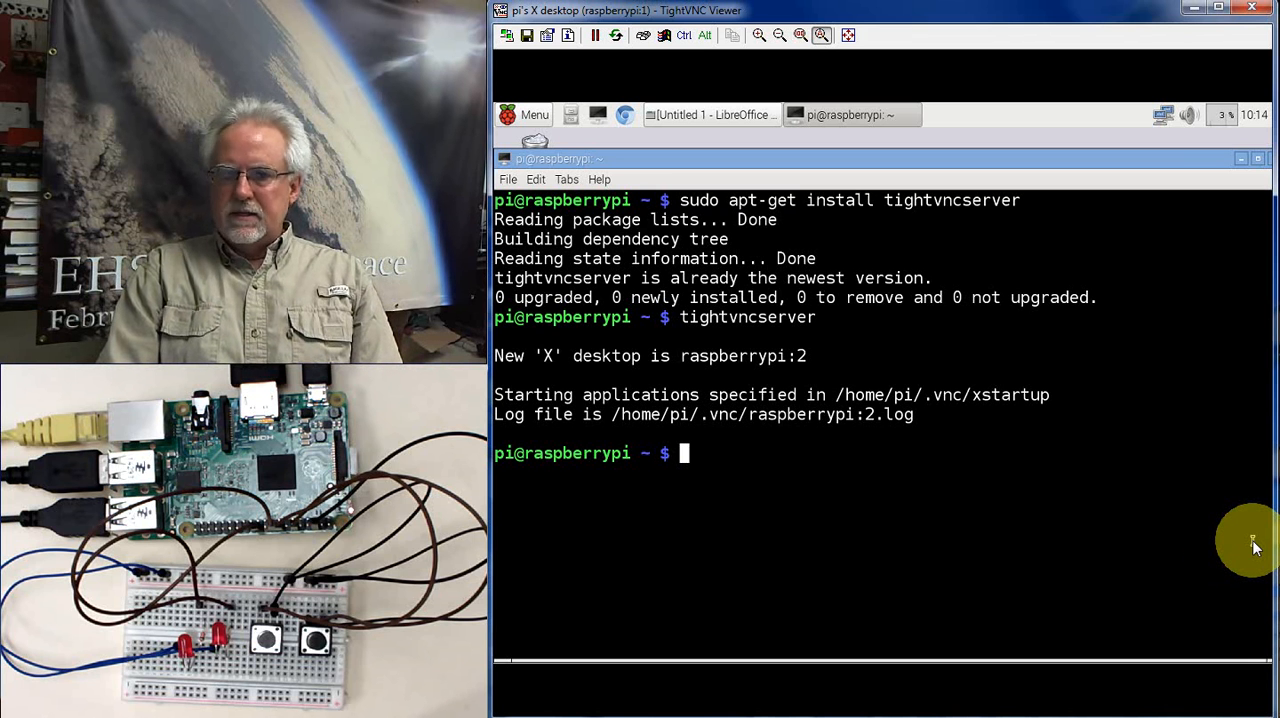
{"action": "mouse_move", "coordinate": [1072, 500]}
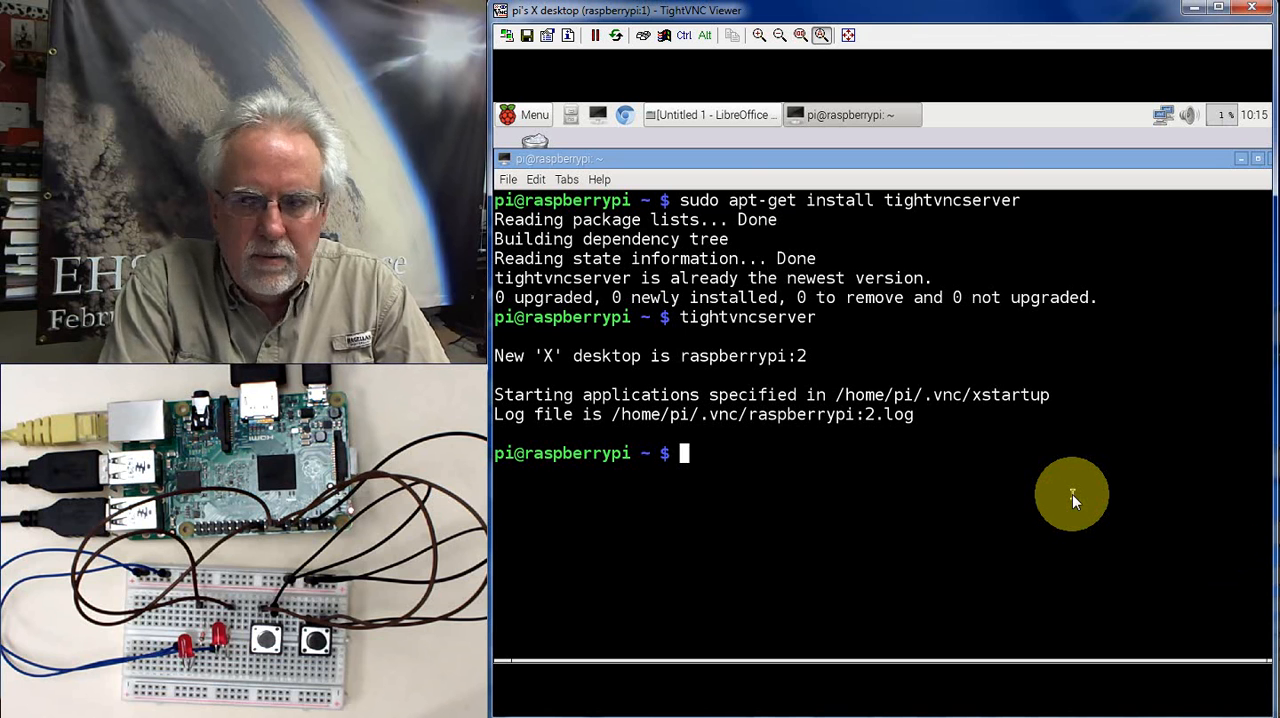
Step: Enter vncserver :1 -geometry 1920x1080 -depth 24 -dpi 96 to request display :1
{"action": "type", "text": "vn"}
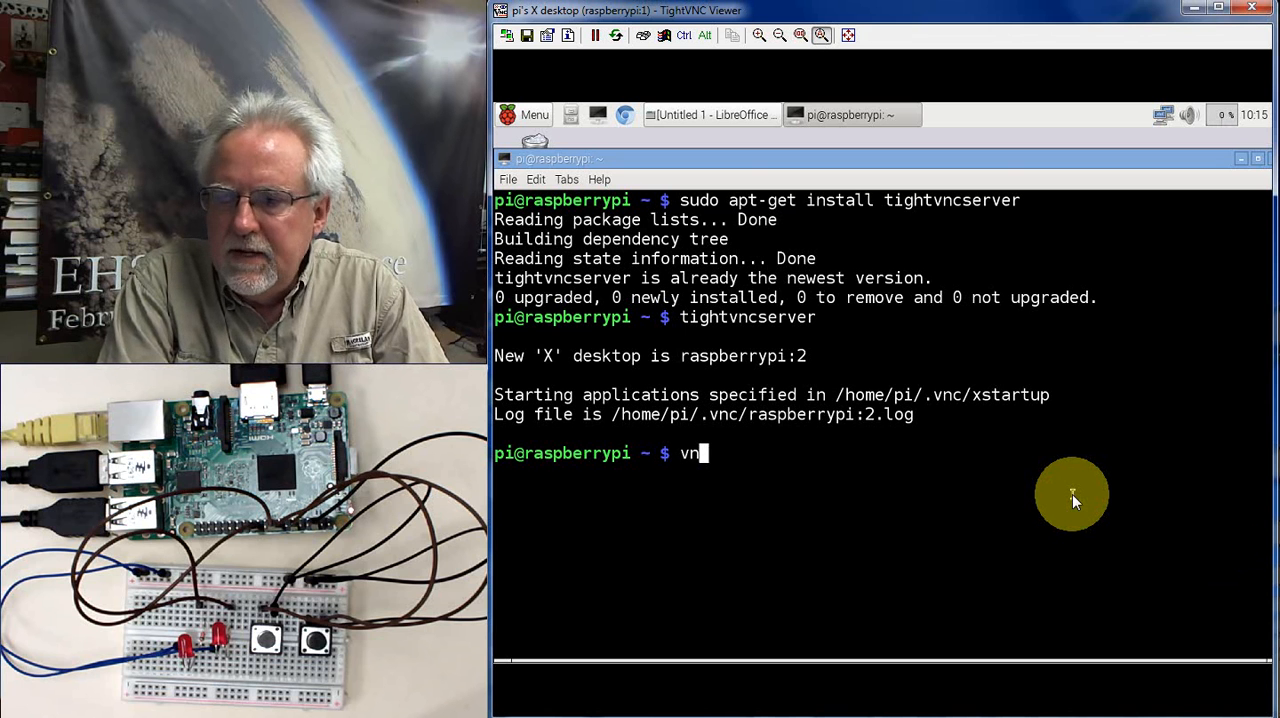
{"action": "type", "text": "cs"}
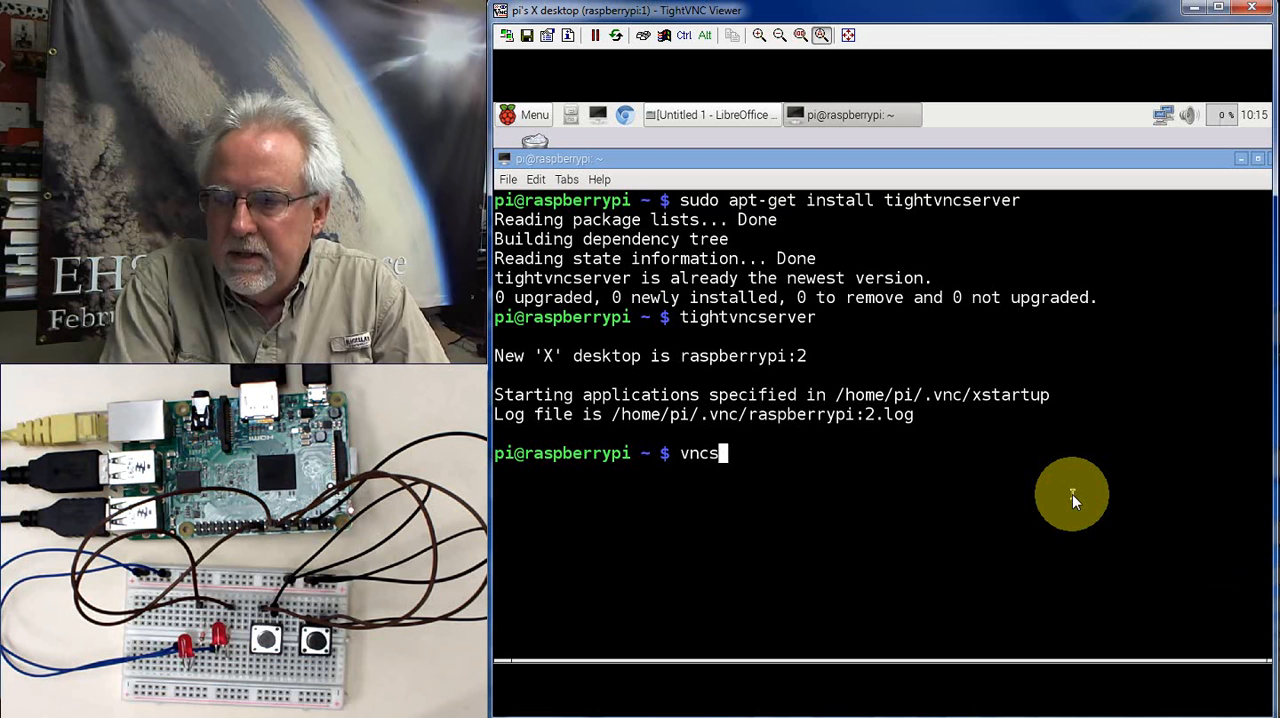
{"action": "type", "text": "erver"}
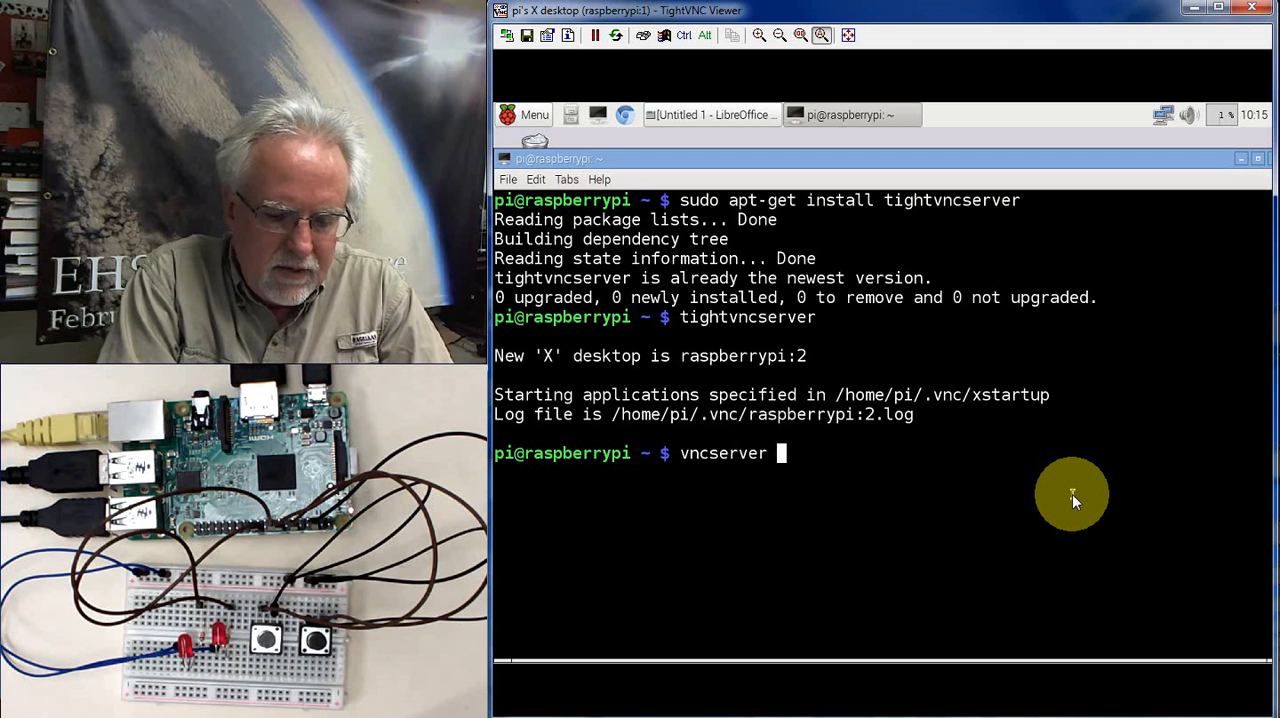
{"action": "type", "text": ":1"}
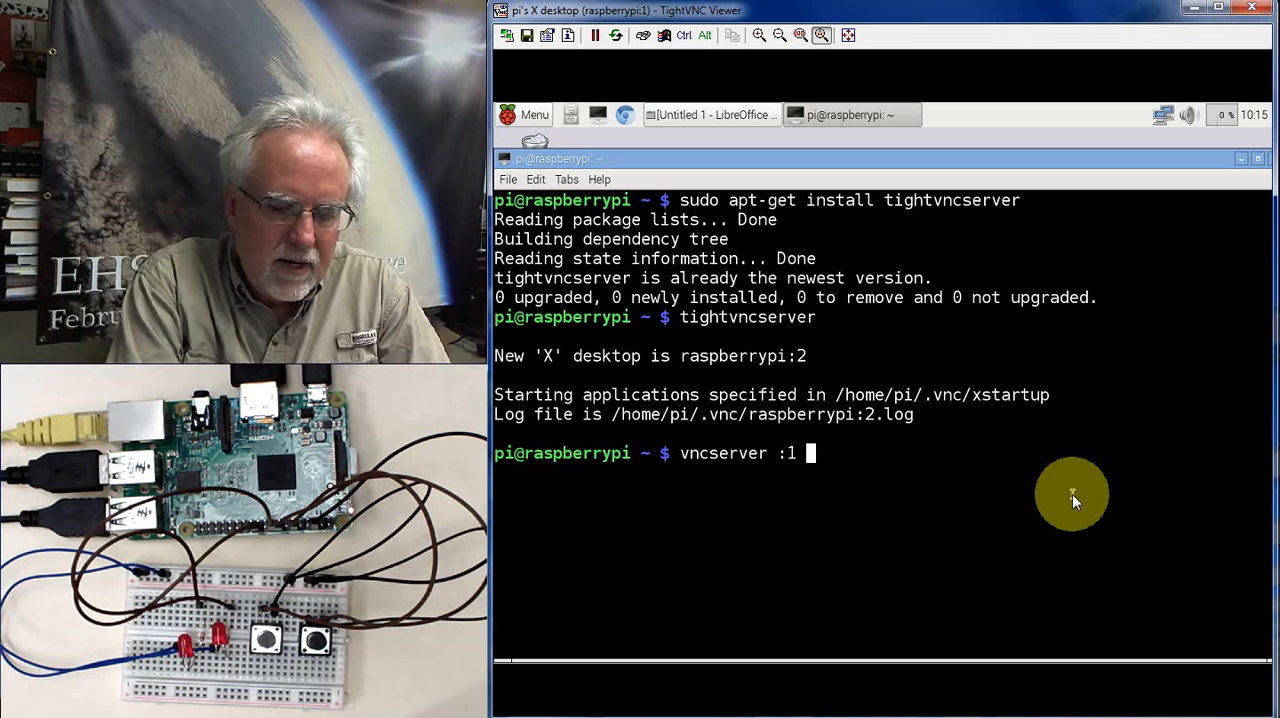
{"action": "type", "text": "-geop"}
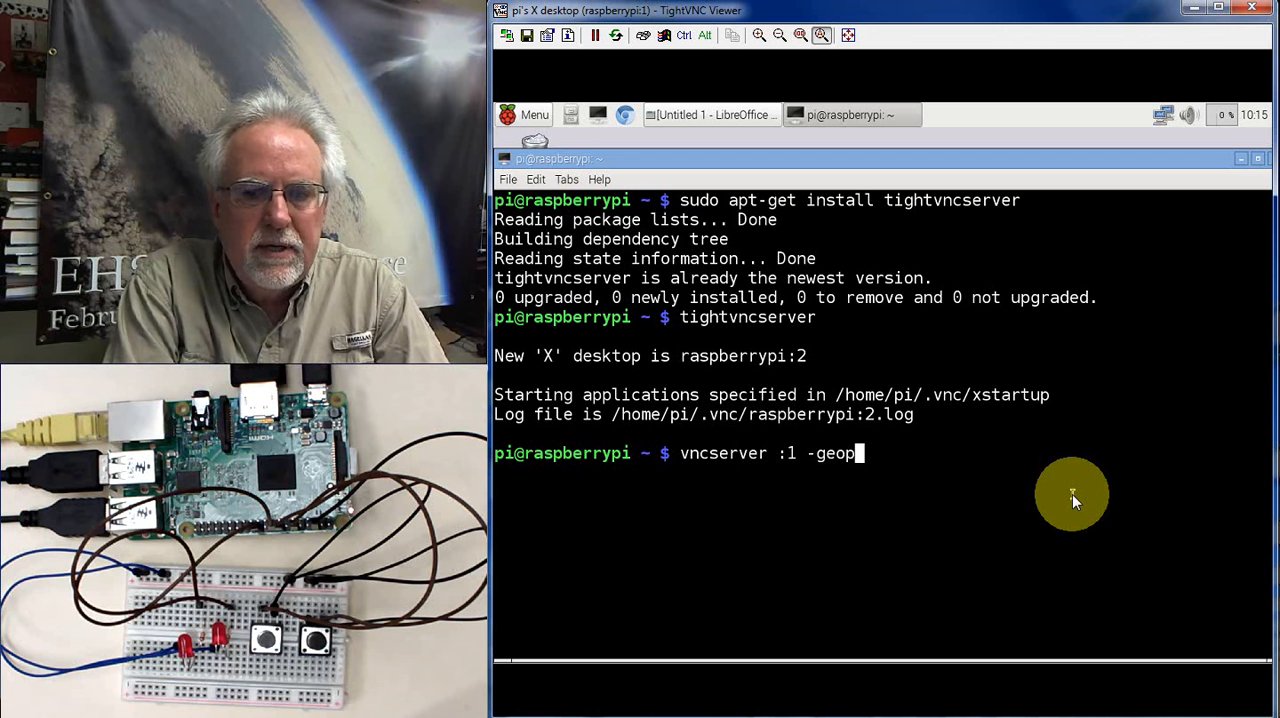
{"action": "type", "text": "m"}
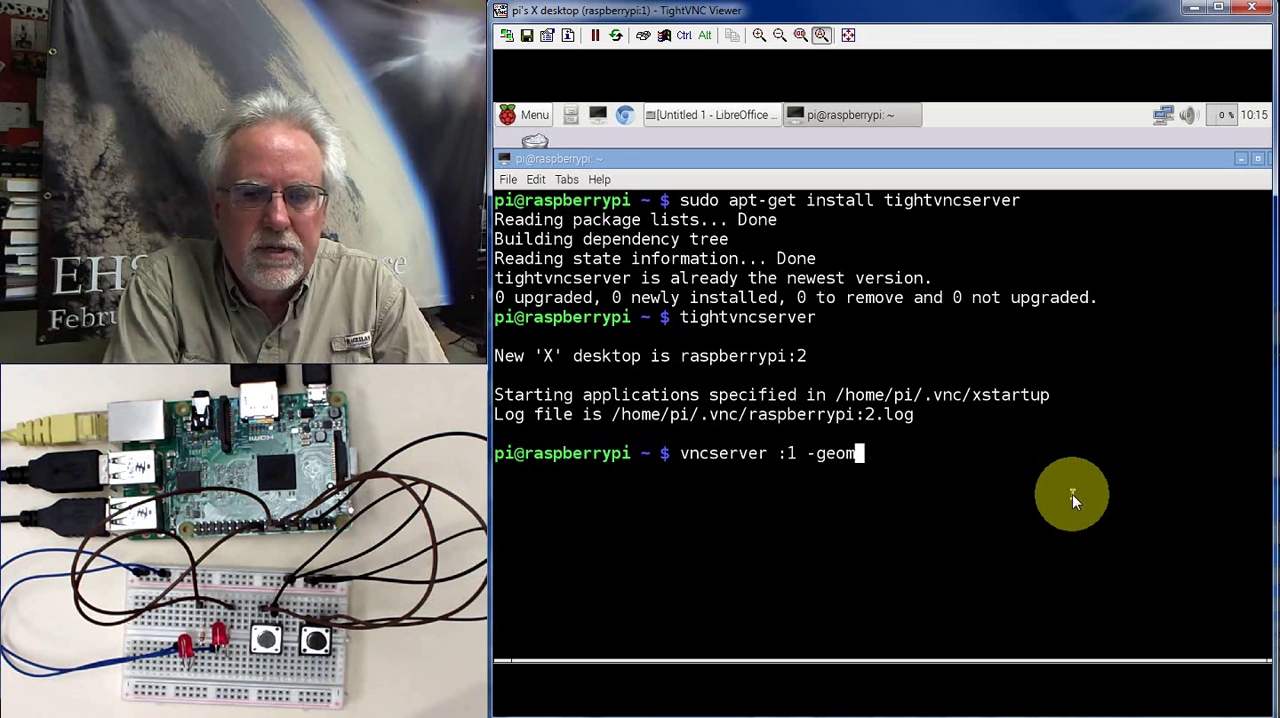
{"action": "type", "text": "etry"}
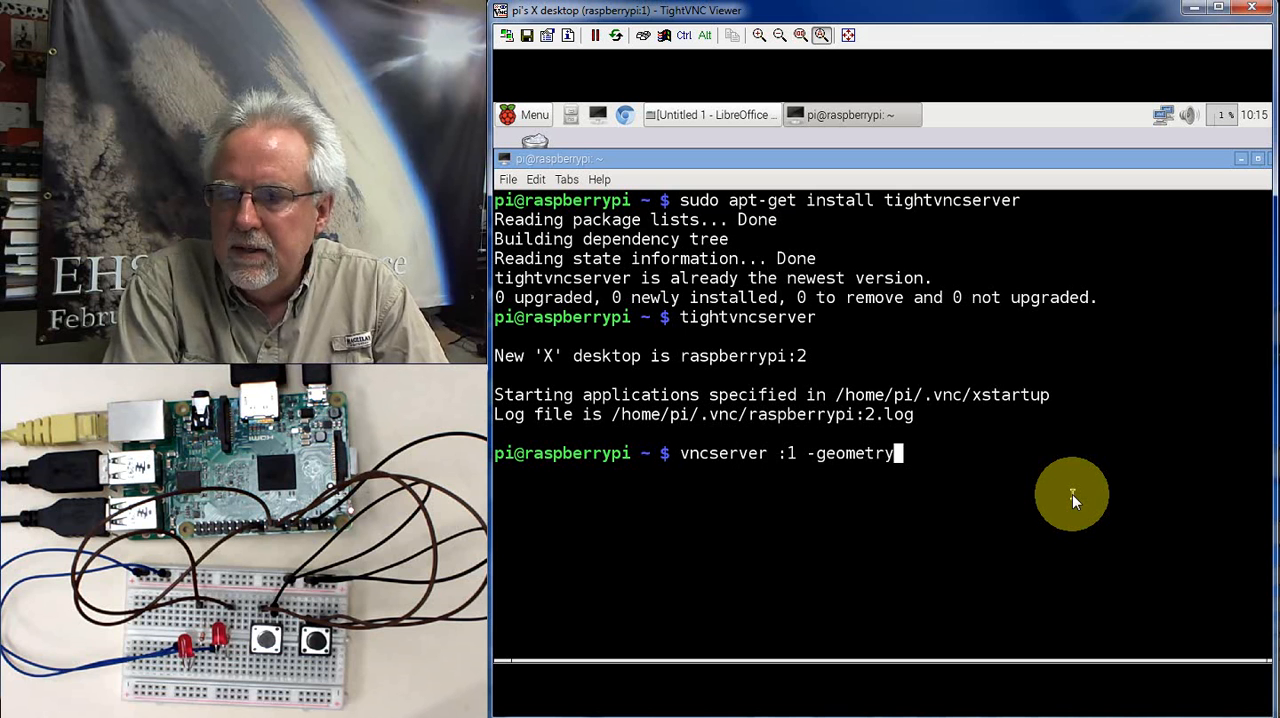
{"action": "type", "text": "1920x"}
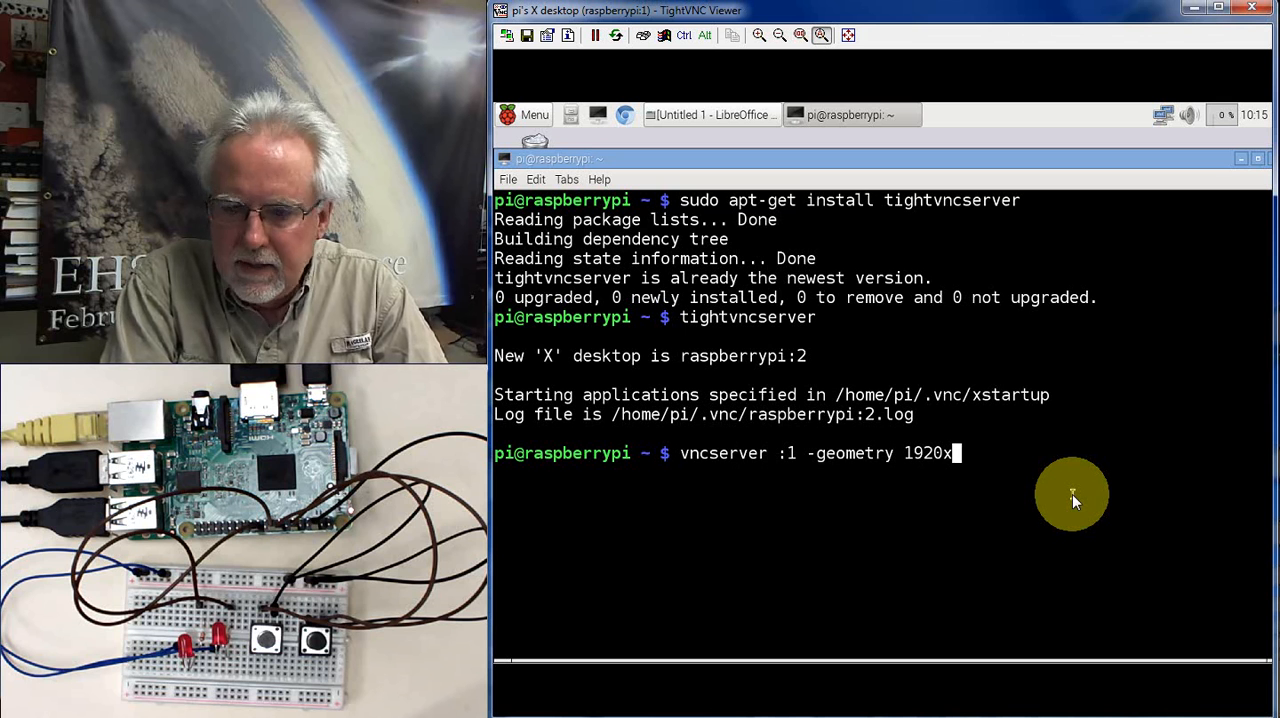
{"action": "type", "text": "1080"}
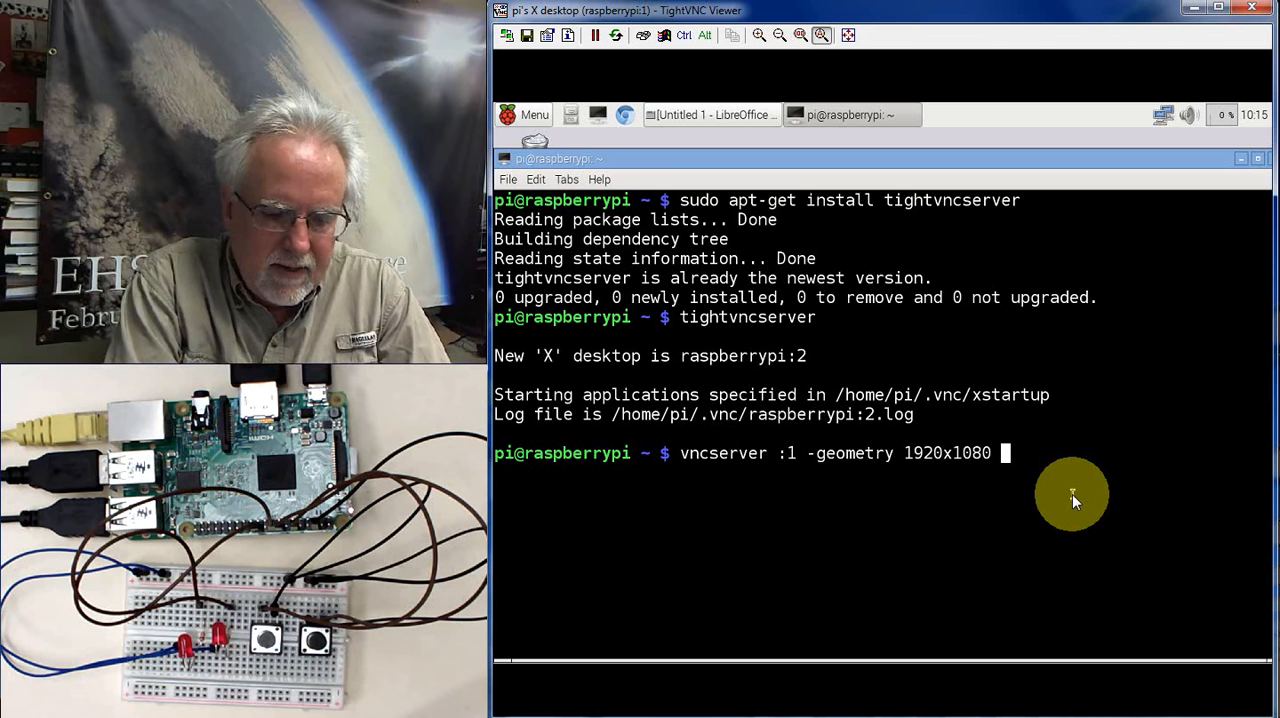
{"action": "type", "text": "-depth"}
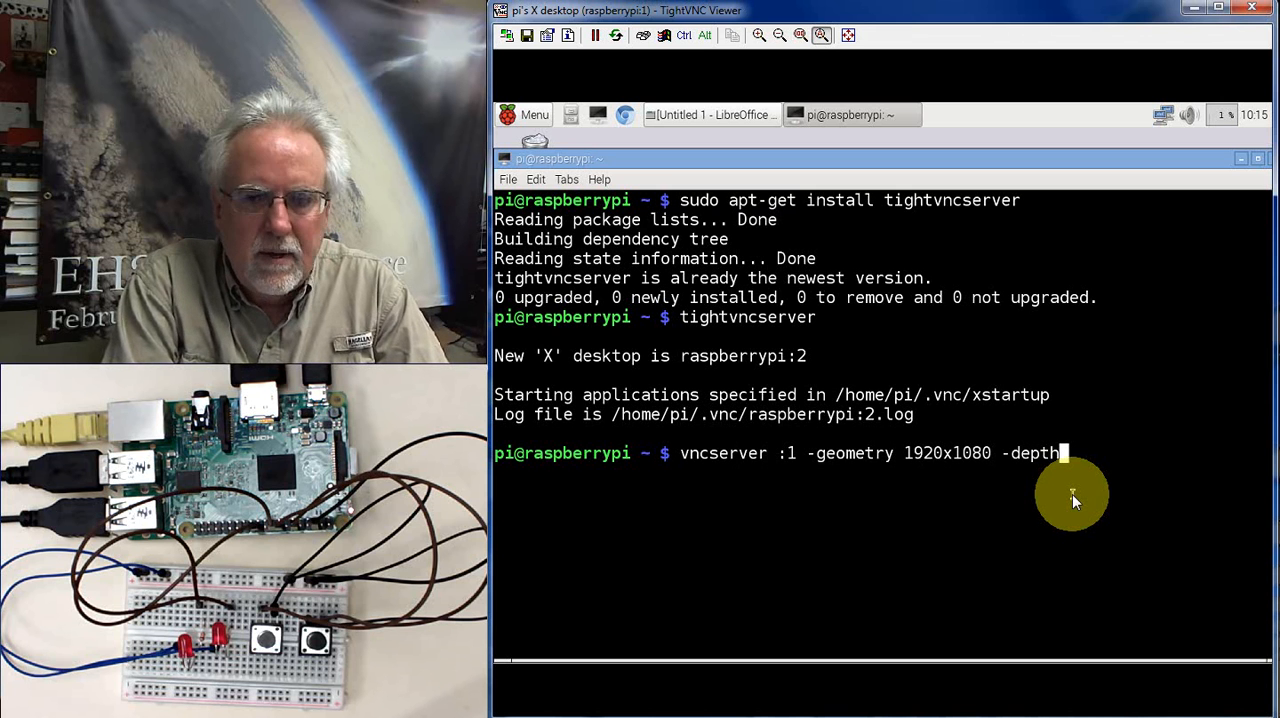
{"action": "type", "text": "24 -dp"}
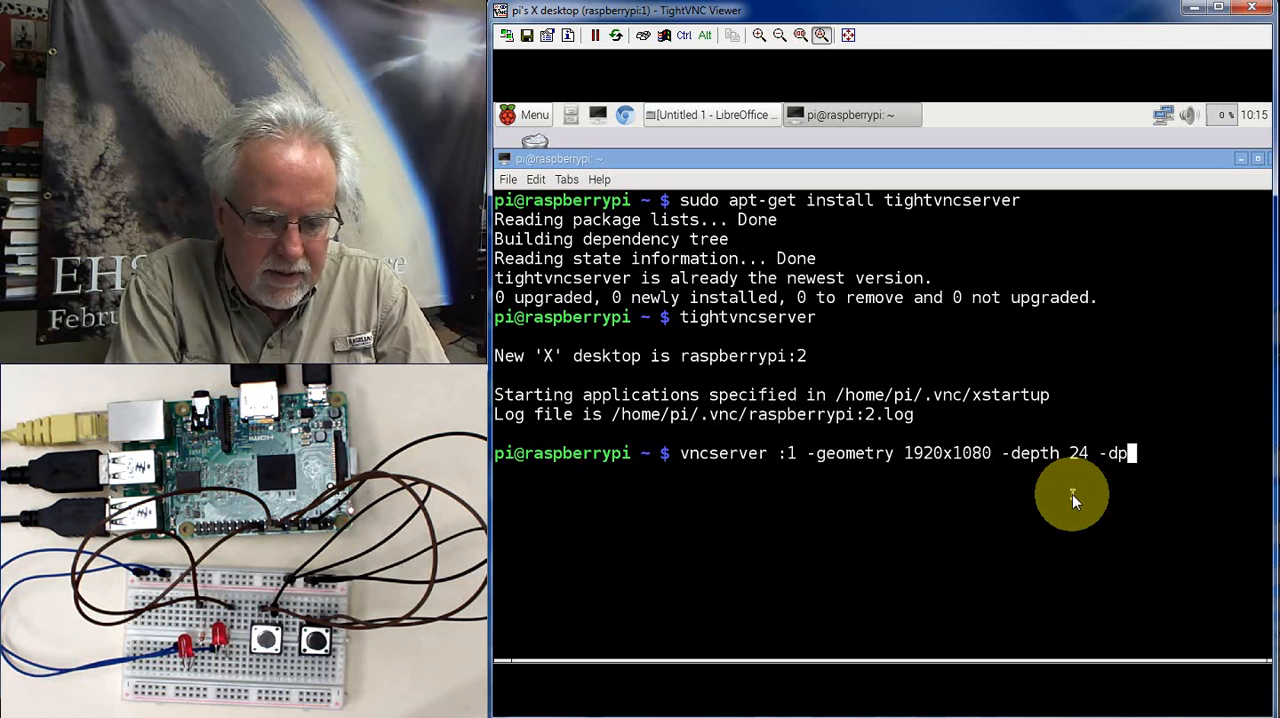
{"action": "type", "text": "i"}
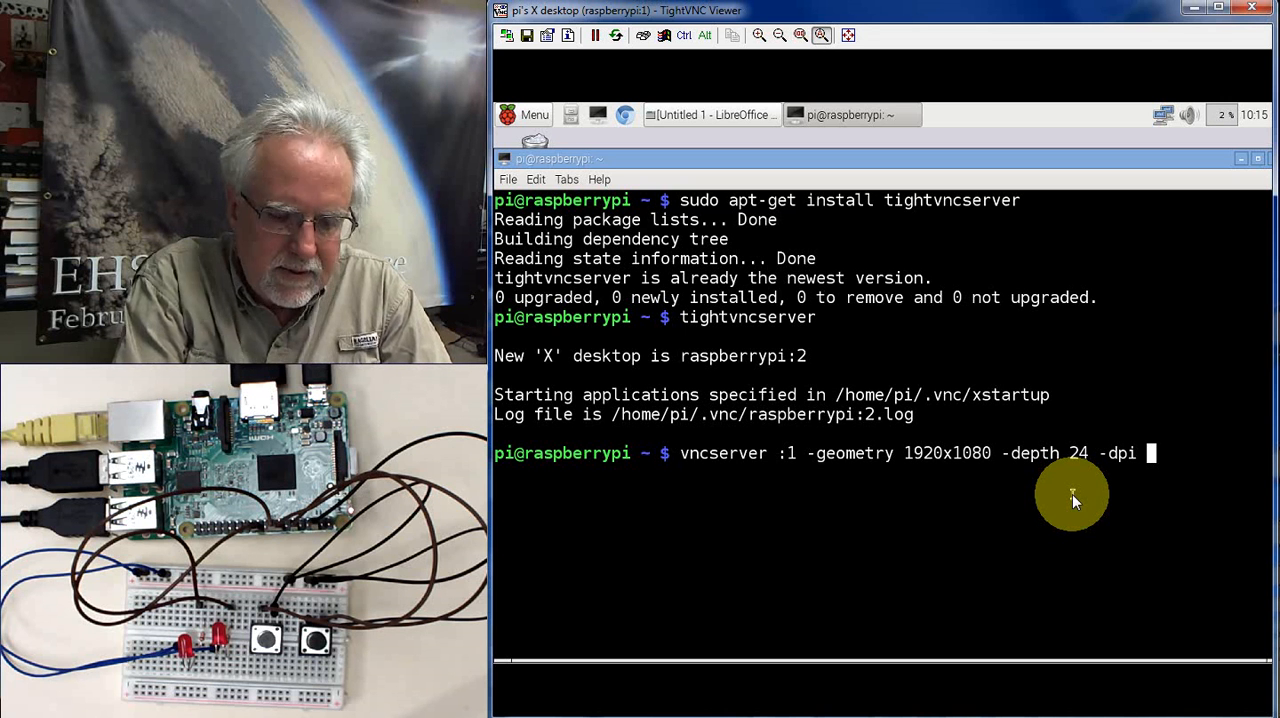
{"action": "type", "text": "96"}
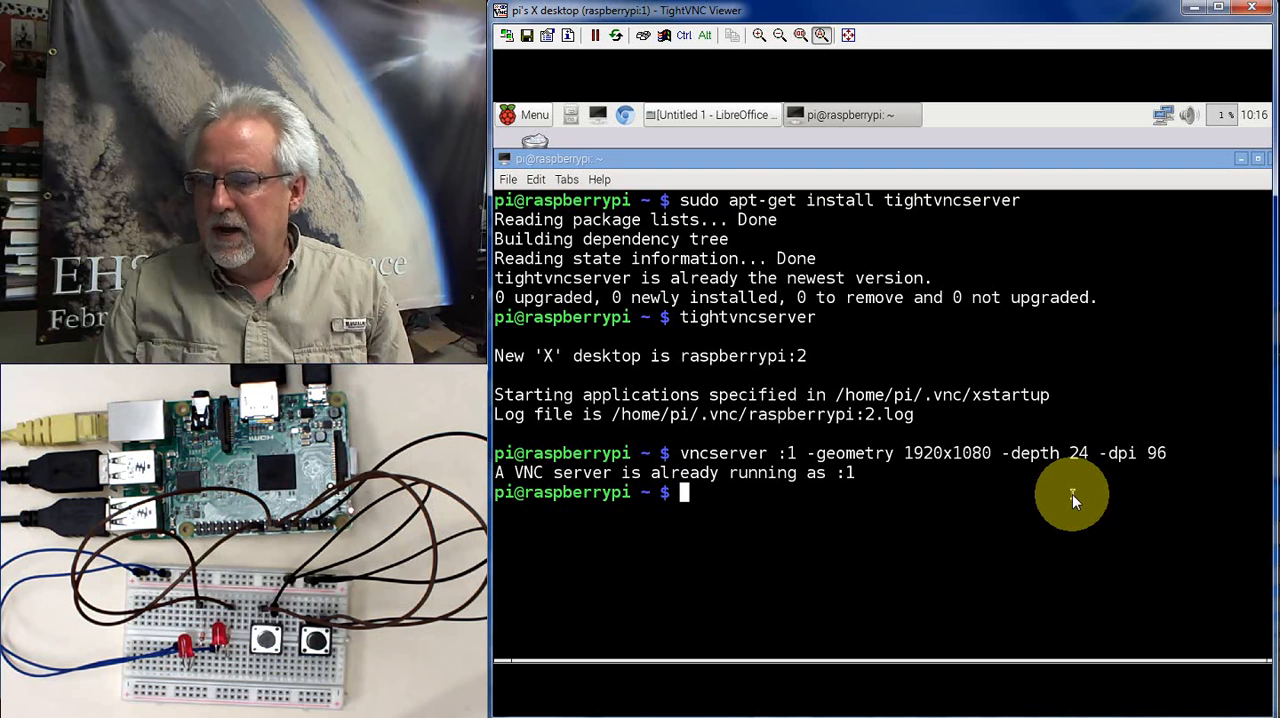
{"action": "mouse_move", "coordinate": [1176, 336]}
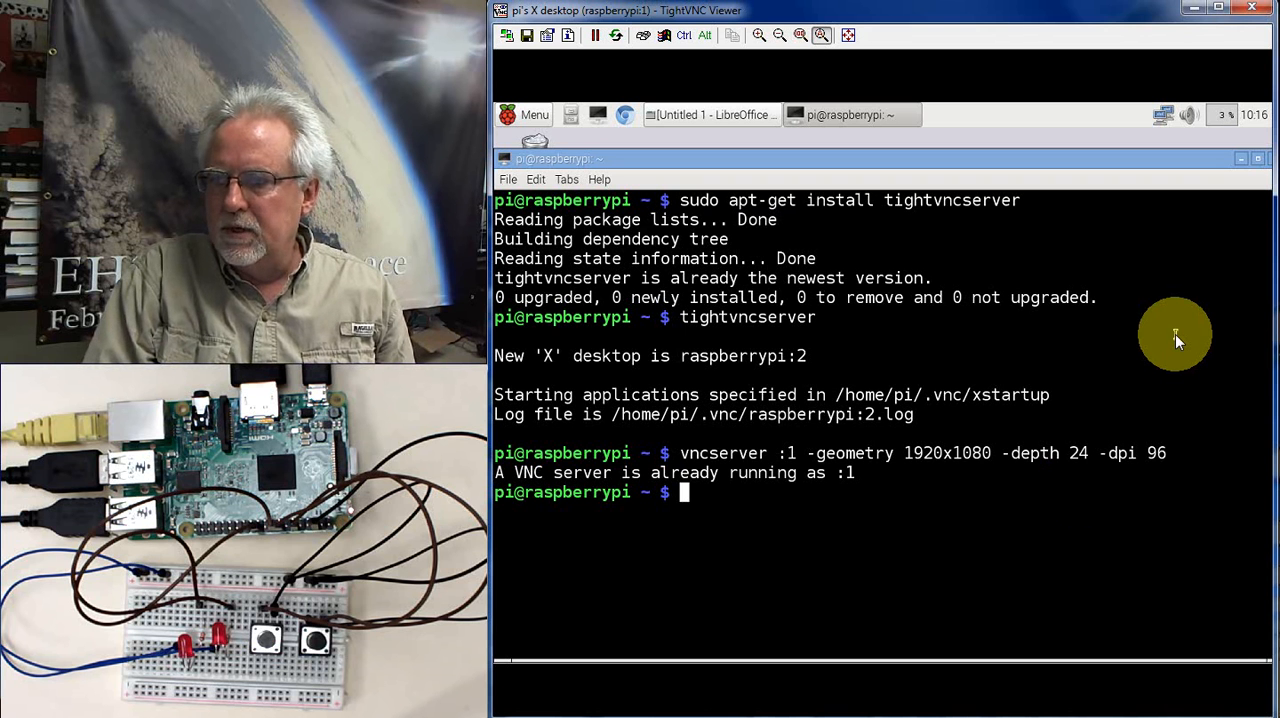
{"action": "mouse_move", "coordinate": [1110, 270]}
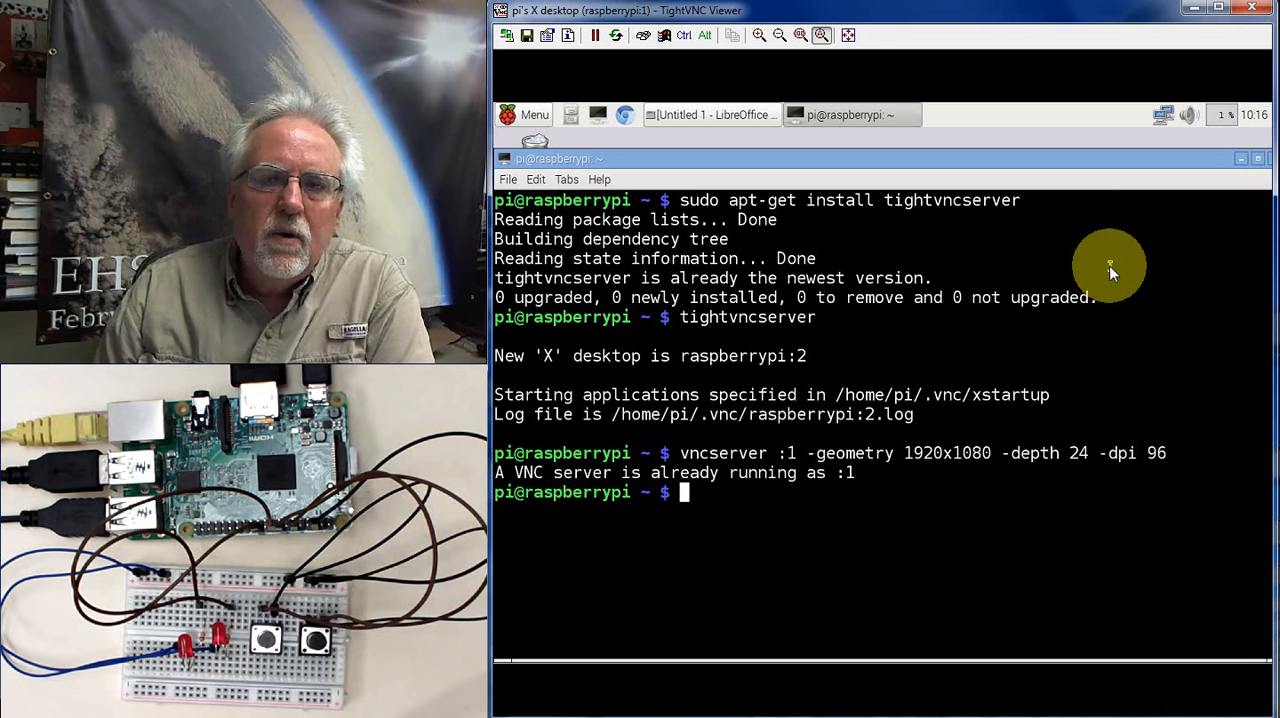
{"action": "mouse_move", "coordinate": [1208, 42]}
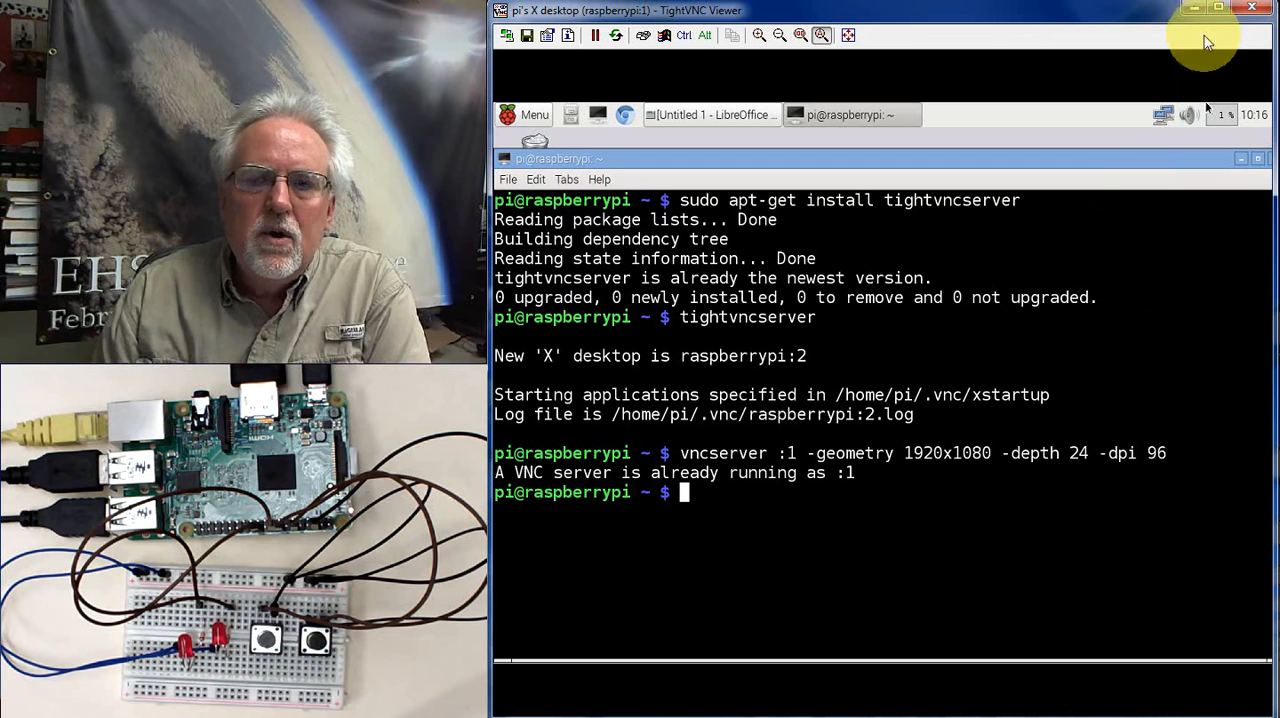
{"action": "mouse_move", "coordinate": [1192, 10]}
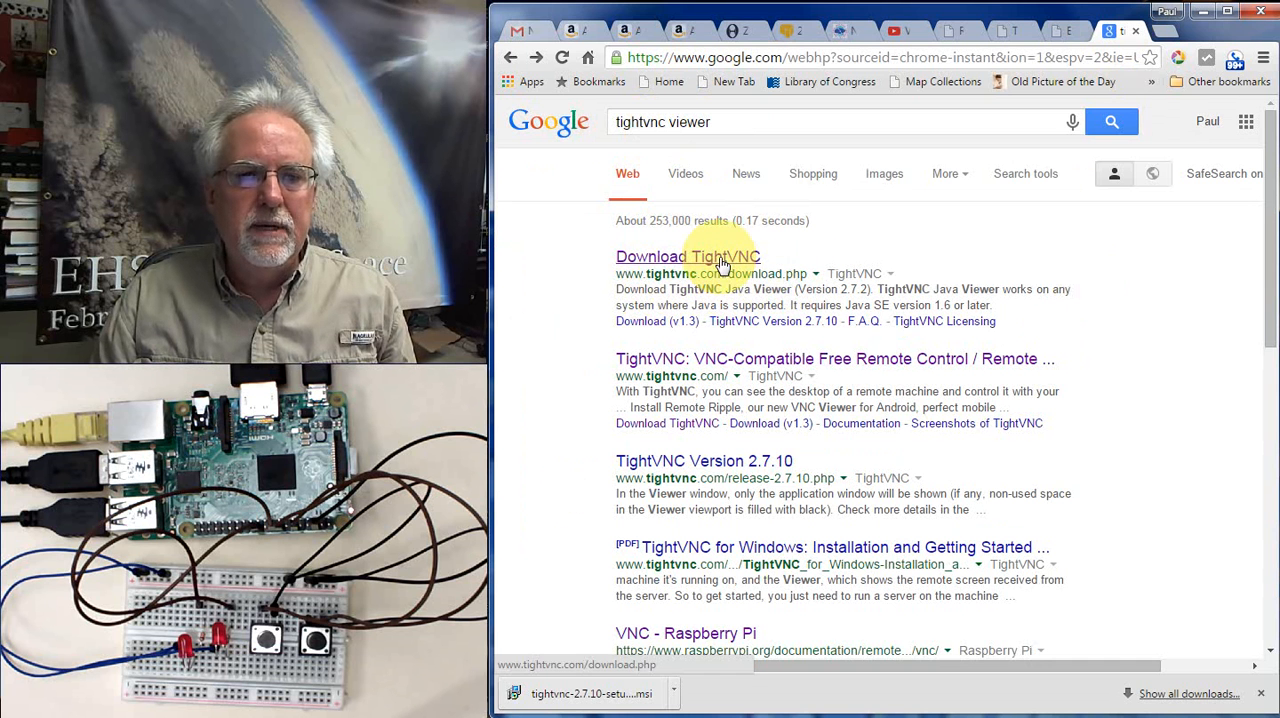
Step: Go to the TightVNC download page, scroll to the Windows installers, then minimize Chrome
{"action": "left_click", "coordinate": [688, 256]}
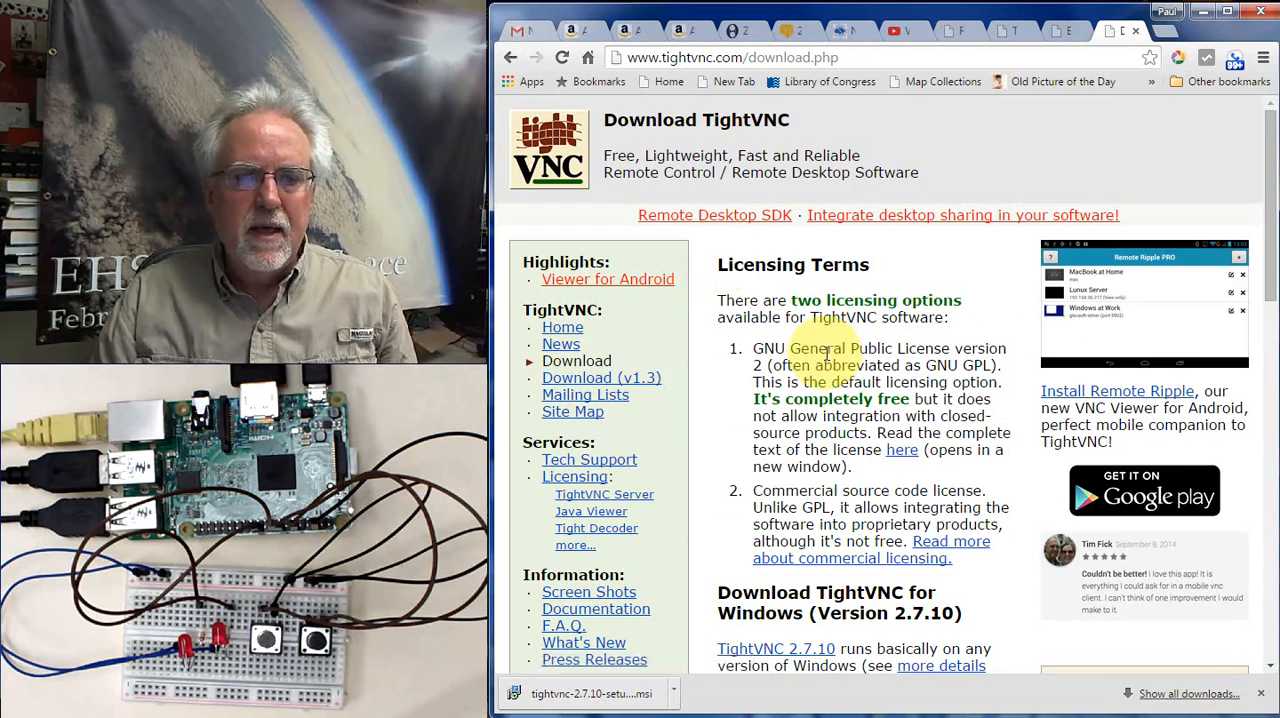
{"action": "scroll", "scroll_direction": "down", "scroll_amount": 3}
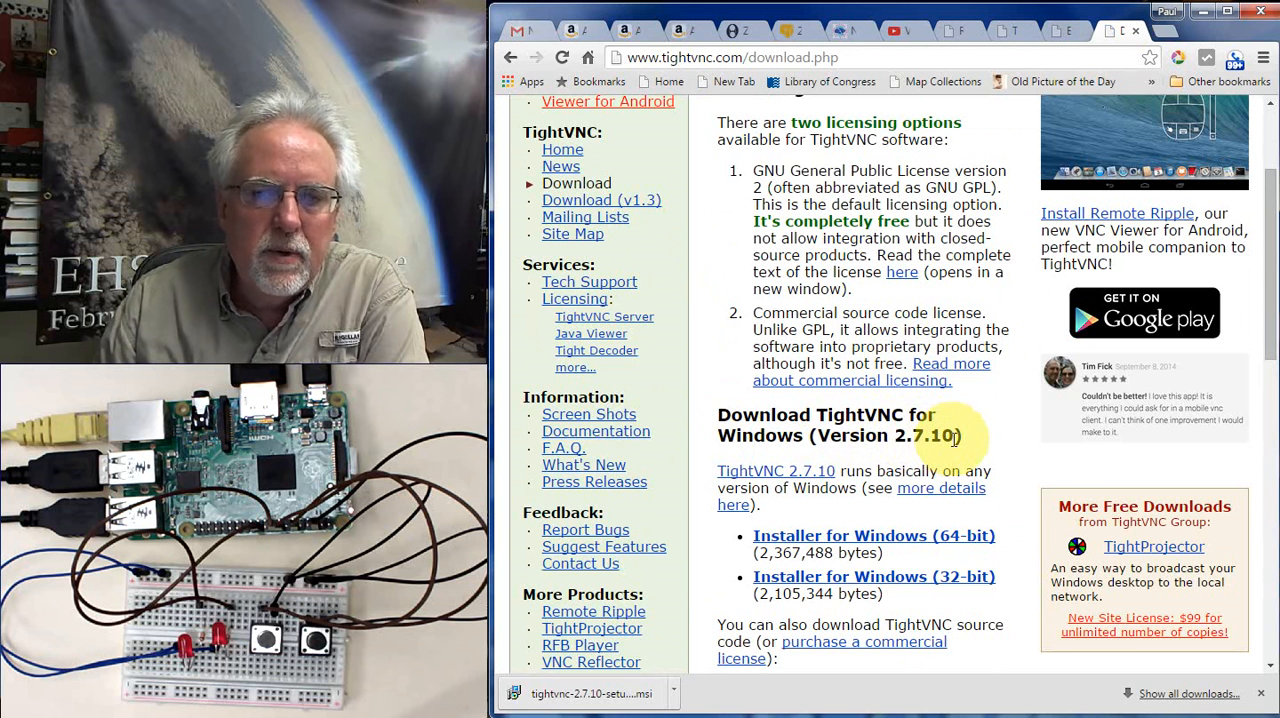
{"action": "scroll", "scroll_direction": "down", "scroll_amount": 3}
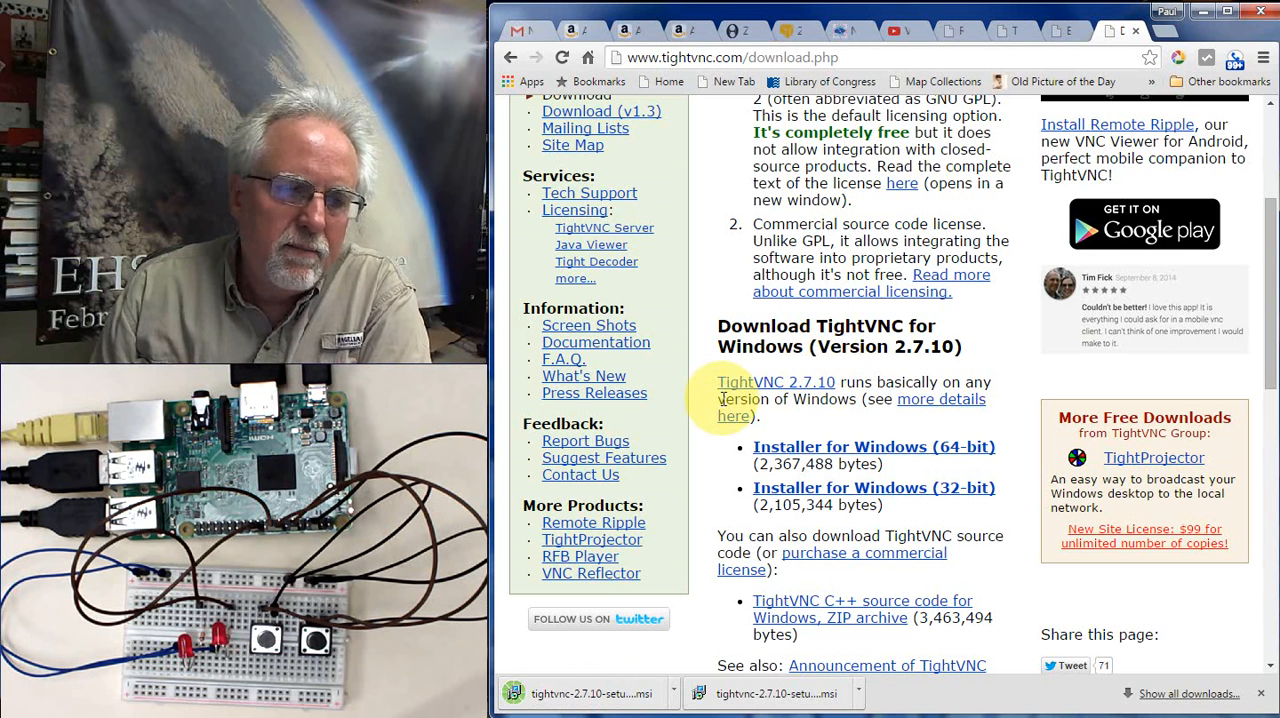
{"action": "mouse_move", "coordinate": [668, 668]}
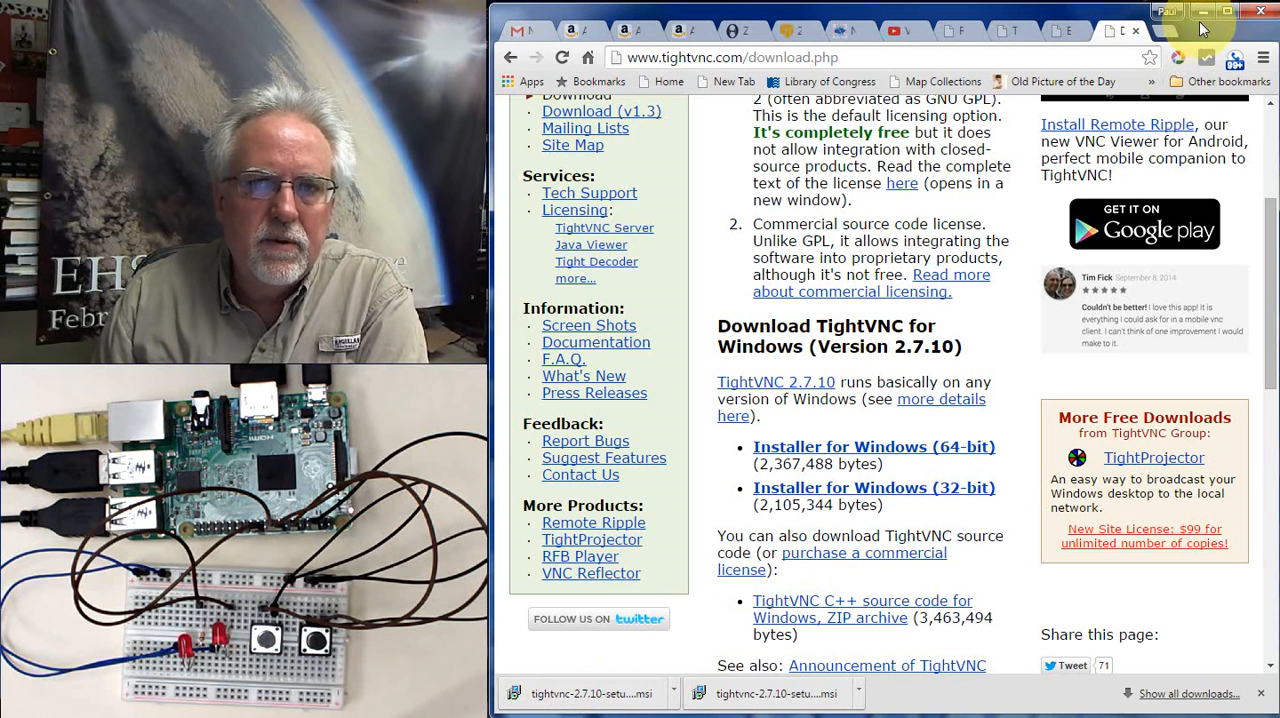
{"action": "left_click", "coordinate": [1184, 28]}
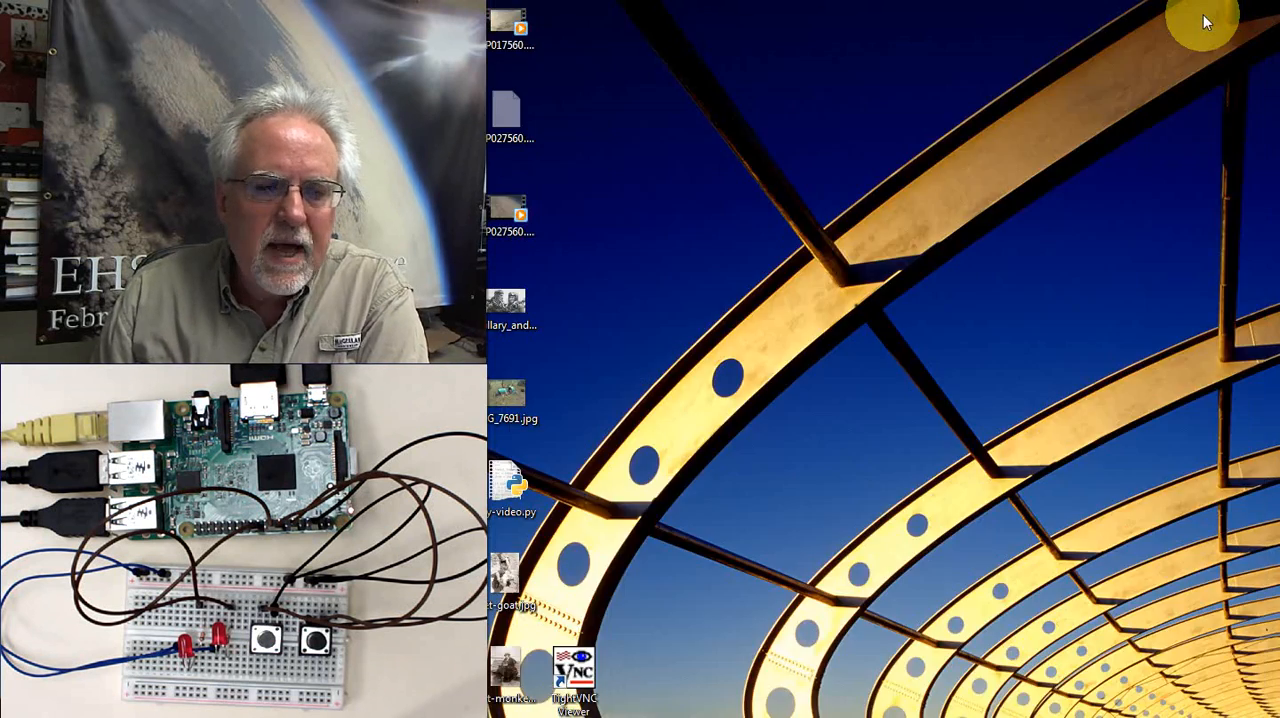
Step: Launch TightVNC Viewer and connect to 10.1.15.46:1 with the password to show the Pi desktop
{"action": "double_click", "coordinate": [576, 686]}
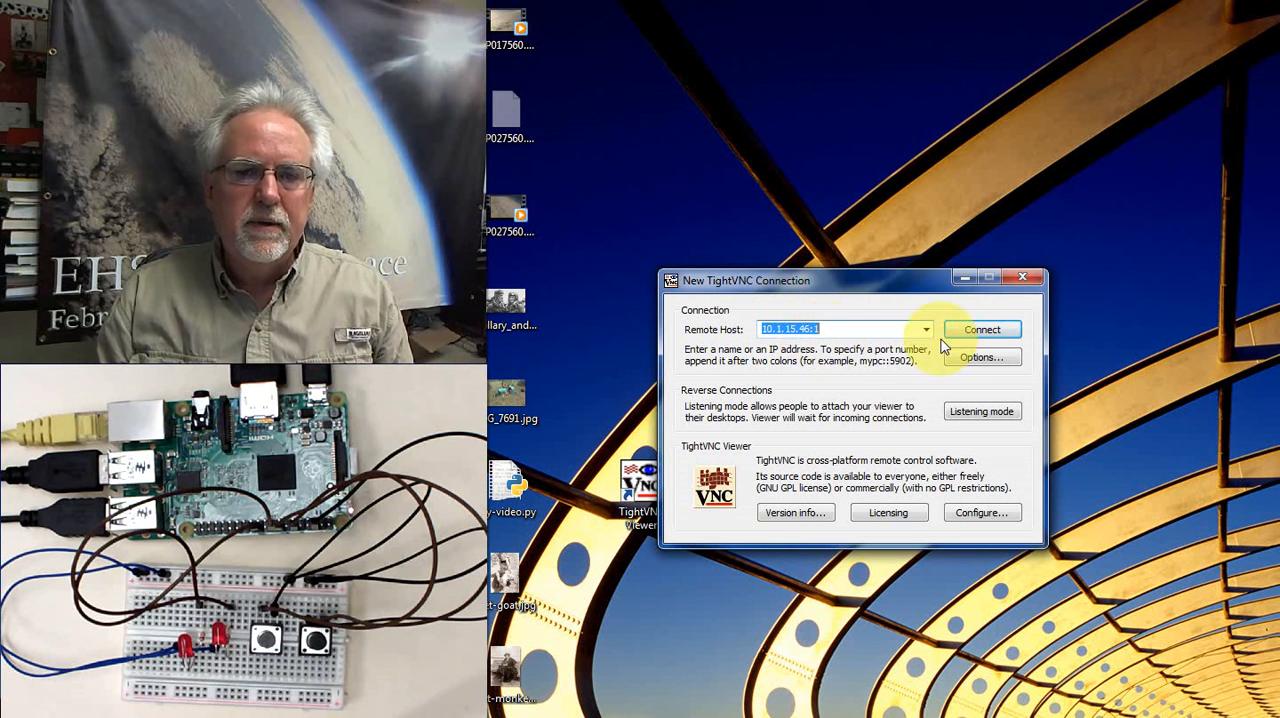
{"action": "left_click", "coordinate": [984, 328]}
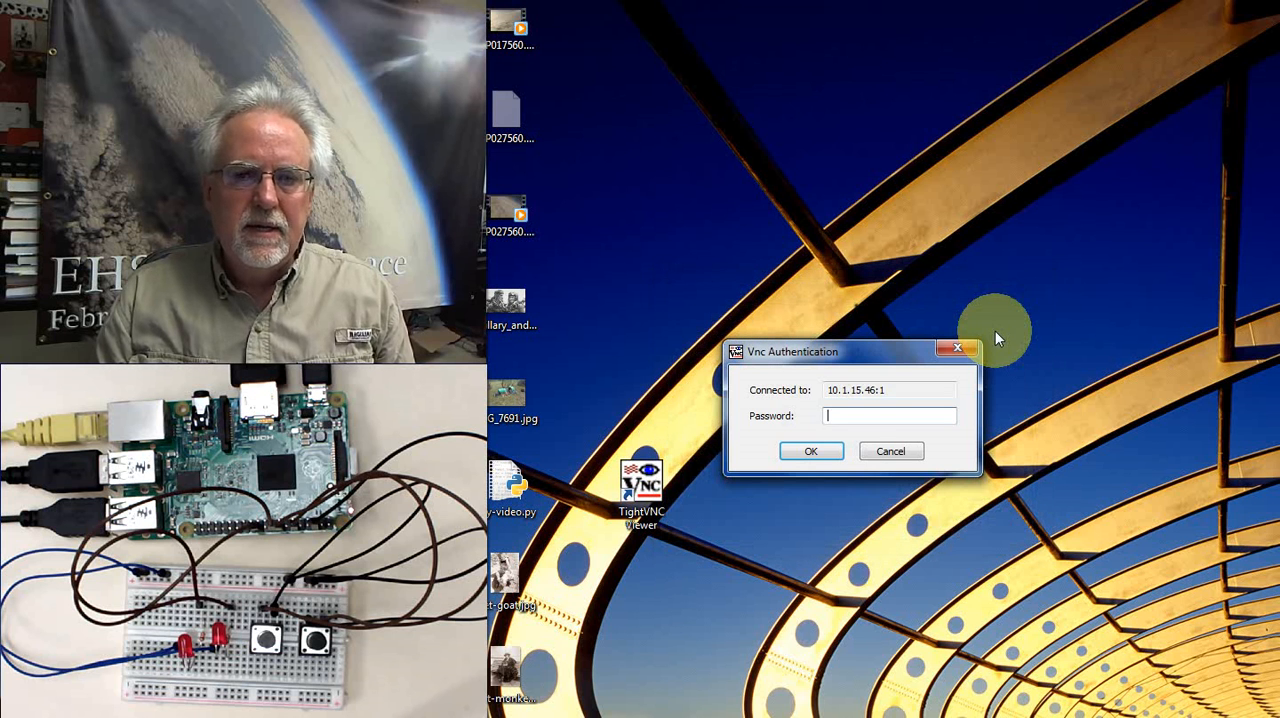
{"action": "left_click", "coordinate": [888, 416]}
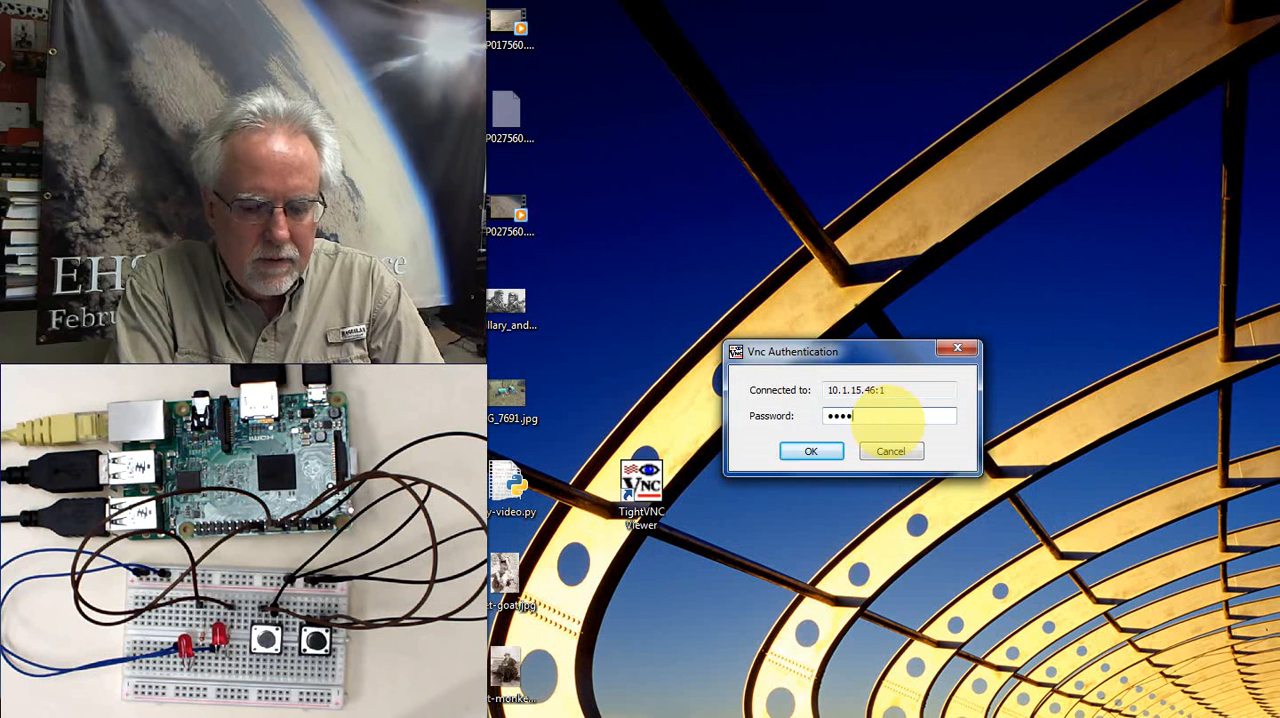
{"action": "left_click", "coordinate": [812, 450]}
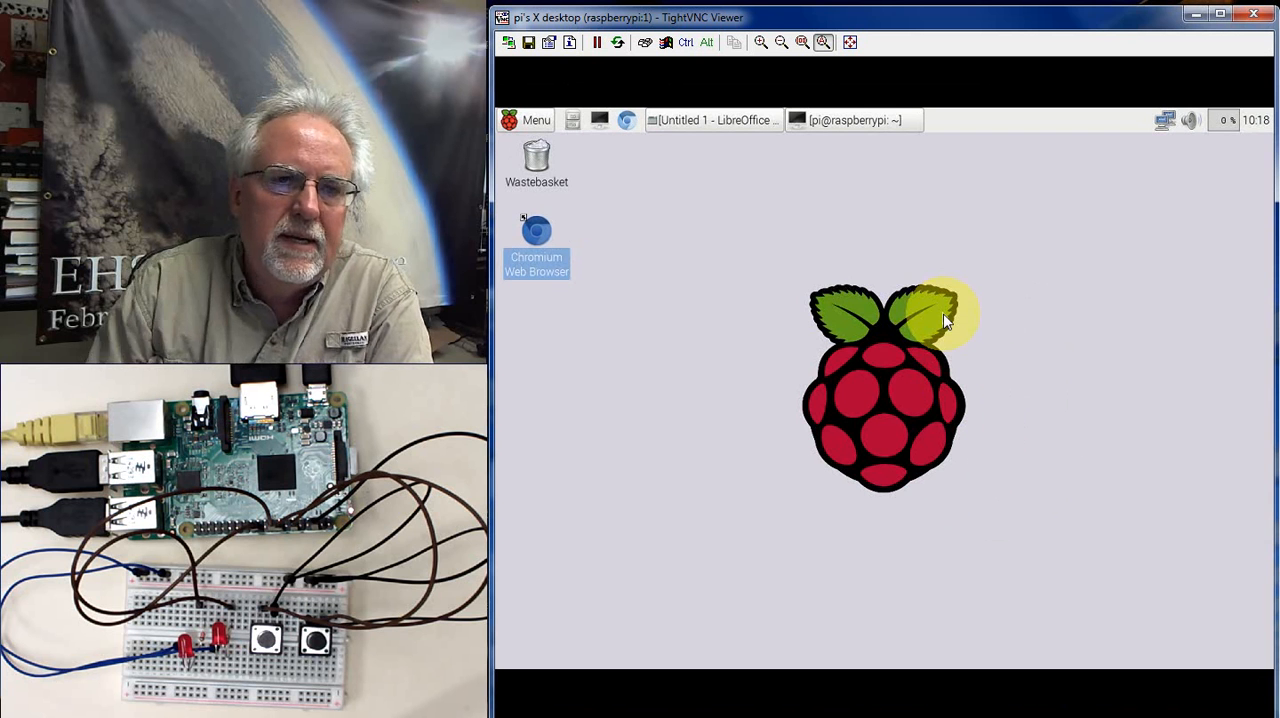
Step: Hide the LibreOffice Calc window and bring the pi@raspberrypi terminal to the front
{"action": "left_click", "coordinate": [712, 120]}
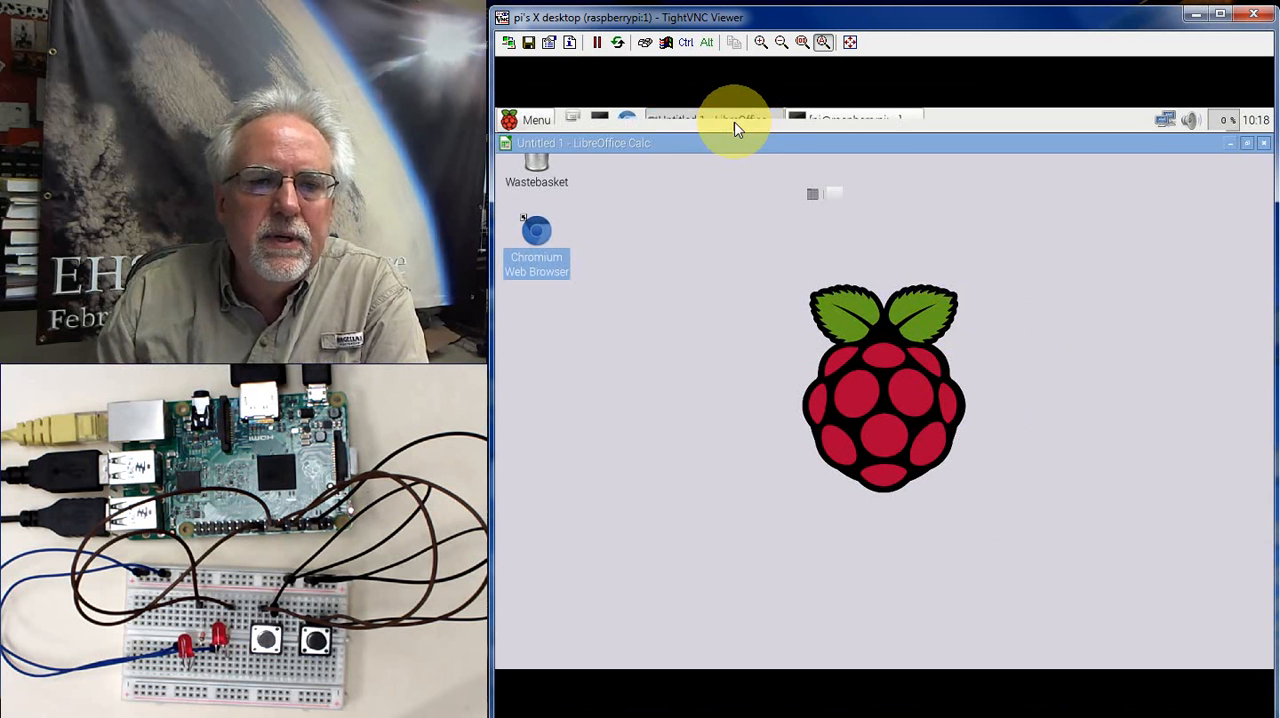
{"action": "left_click", "coordinate": [714, 120]}
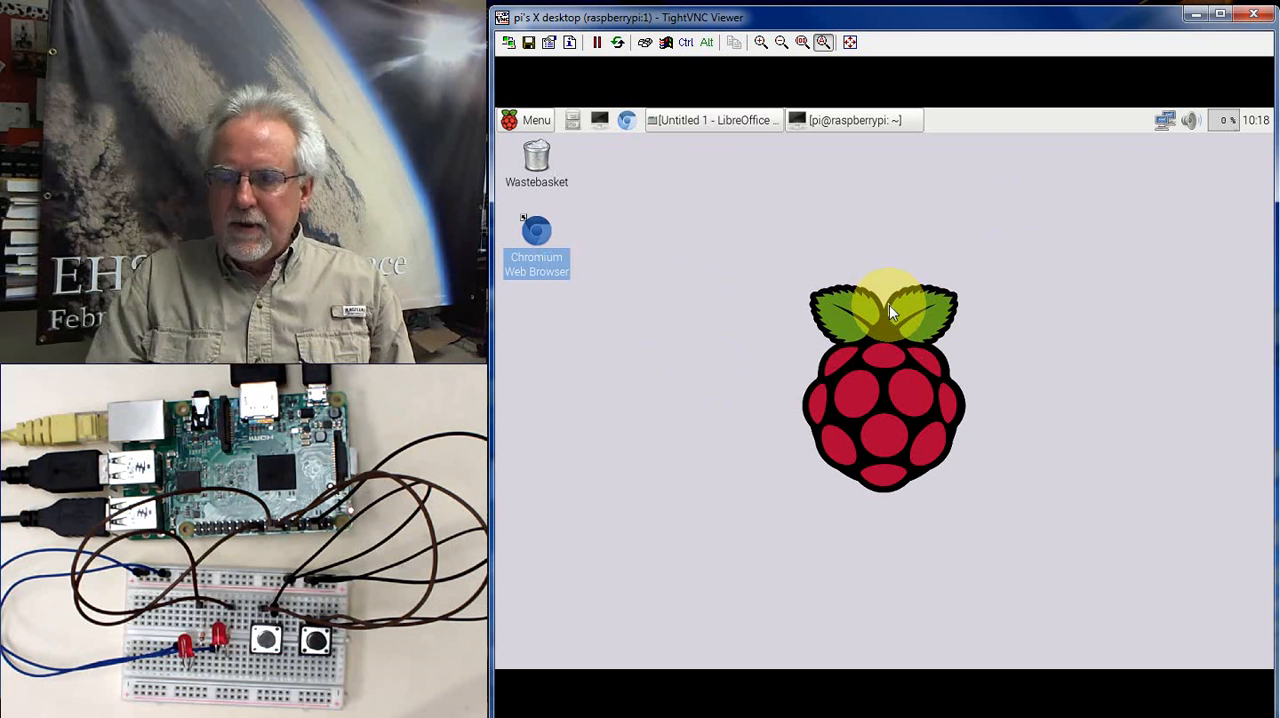
{"action": "mouse_move", "coordinate": [602, 304]}
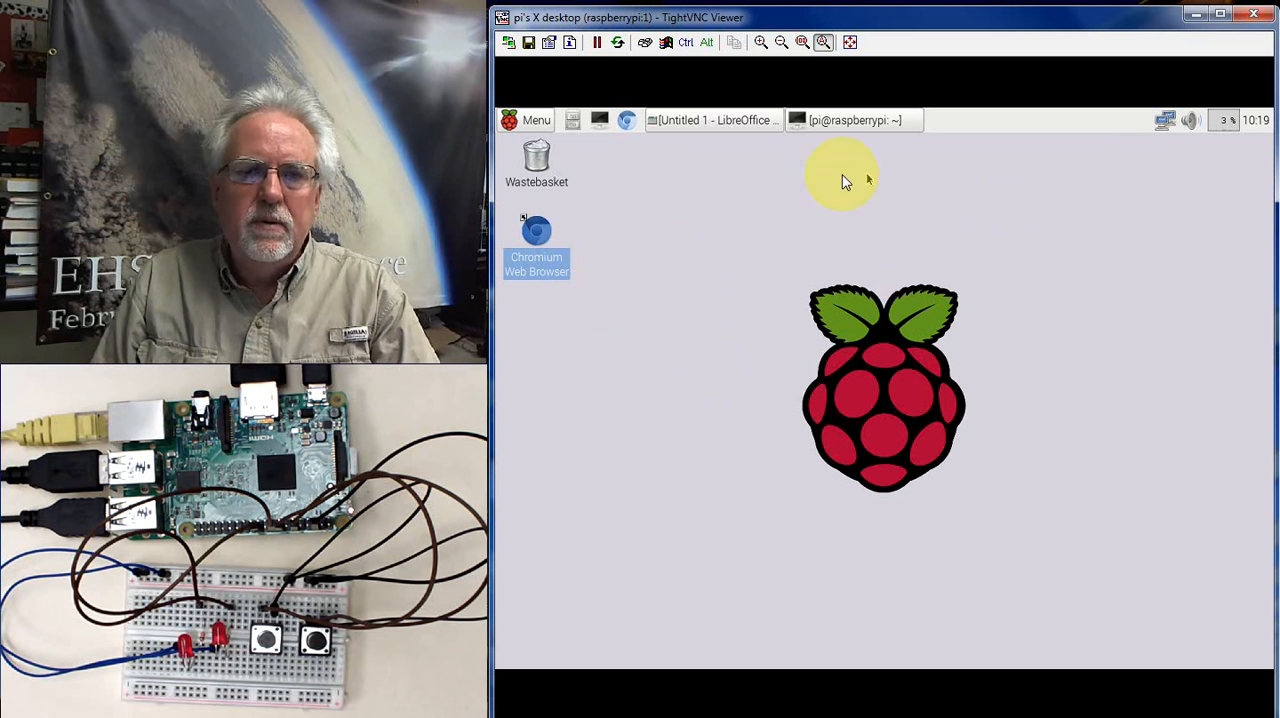
{"action": "left_click", "coordinate": [852, 120]}
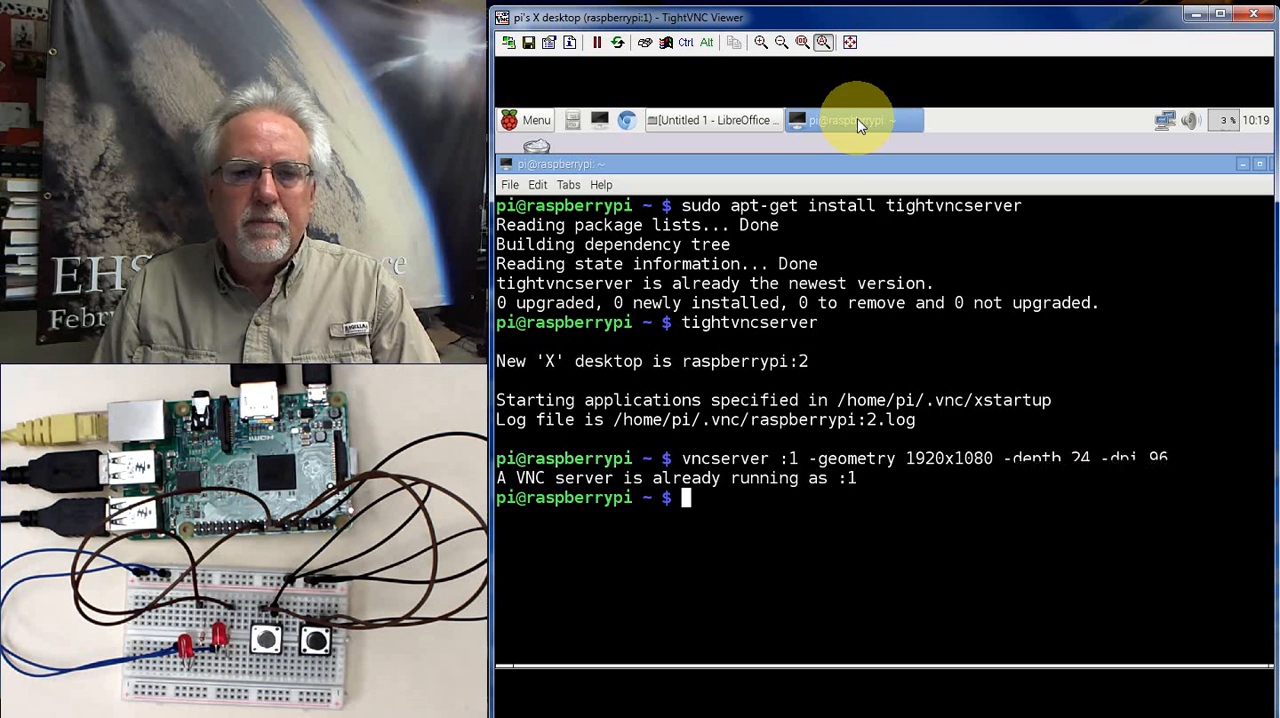
Step: Clear the terminal, go to the home directory, show /home/pi with pwd and list hidden files with ls -a
{"action": "type", "text": "c"}
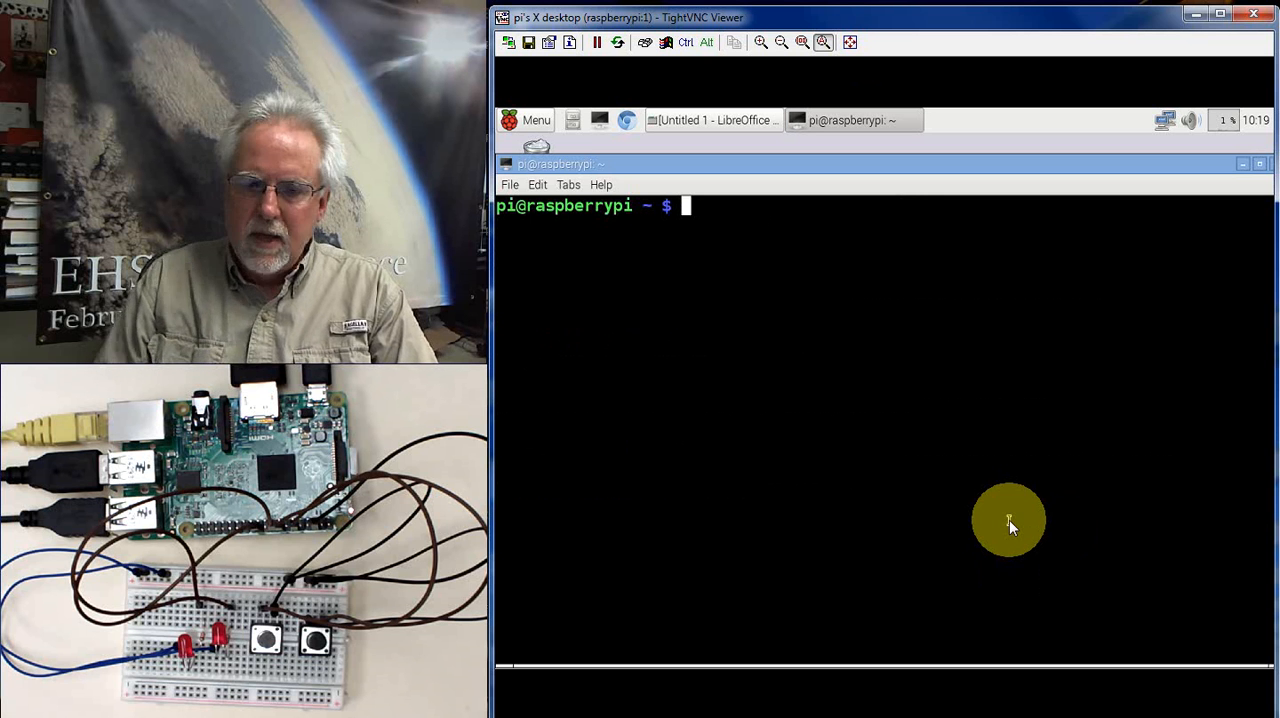
{"action": "mouse_move", "coordinate": [1108, 562]}
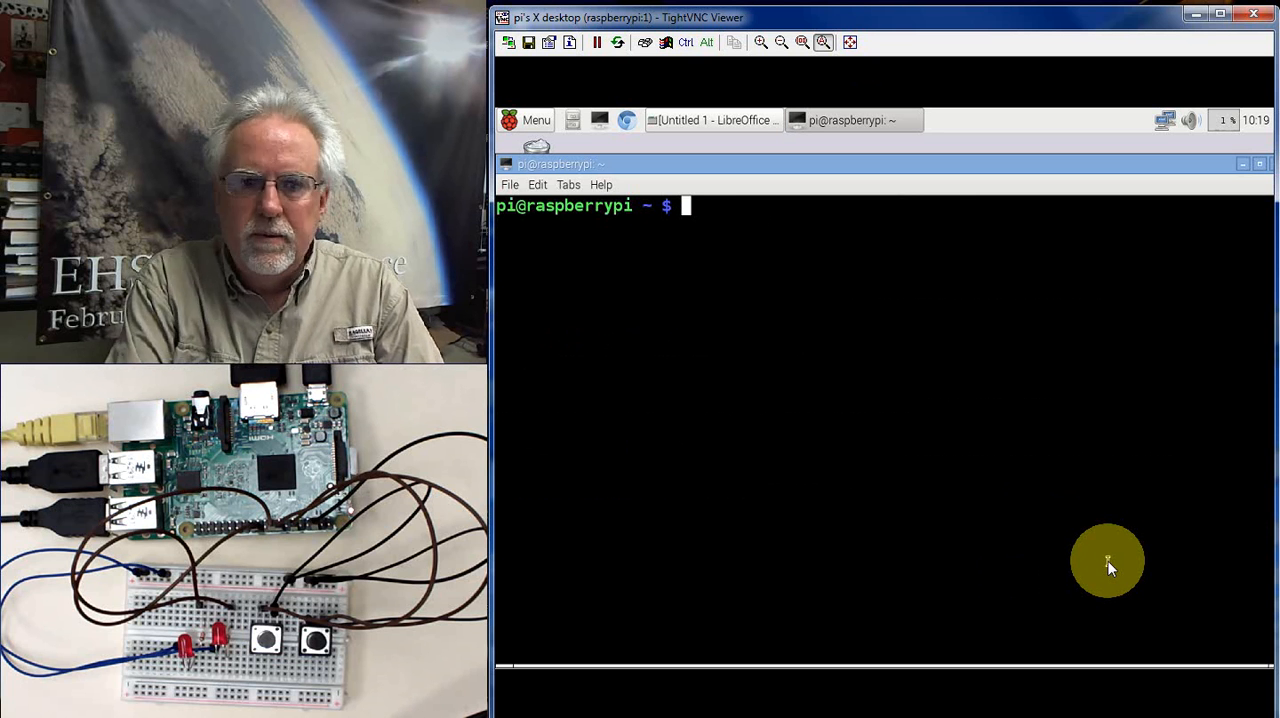
{"action": "type", "text": "cd ~"}
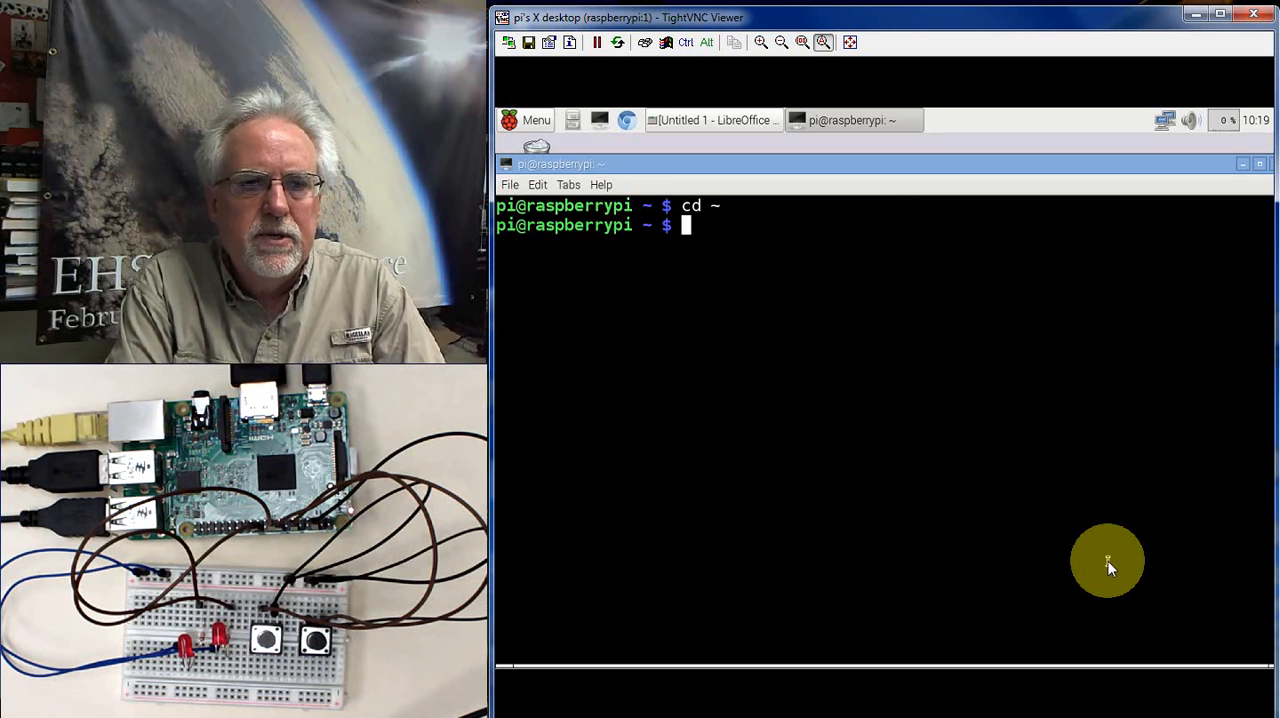
{"action": "type", "text": "pwd"}
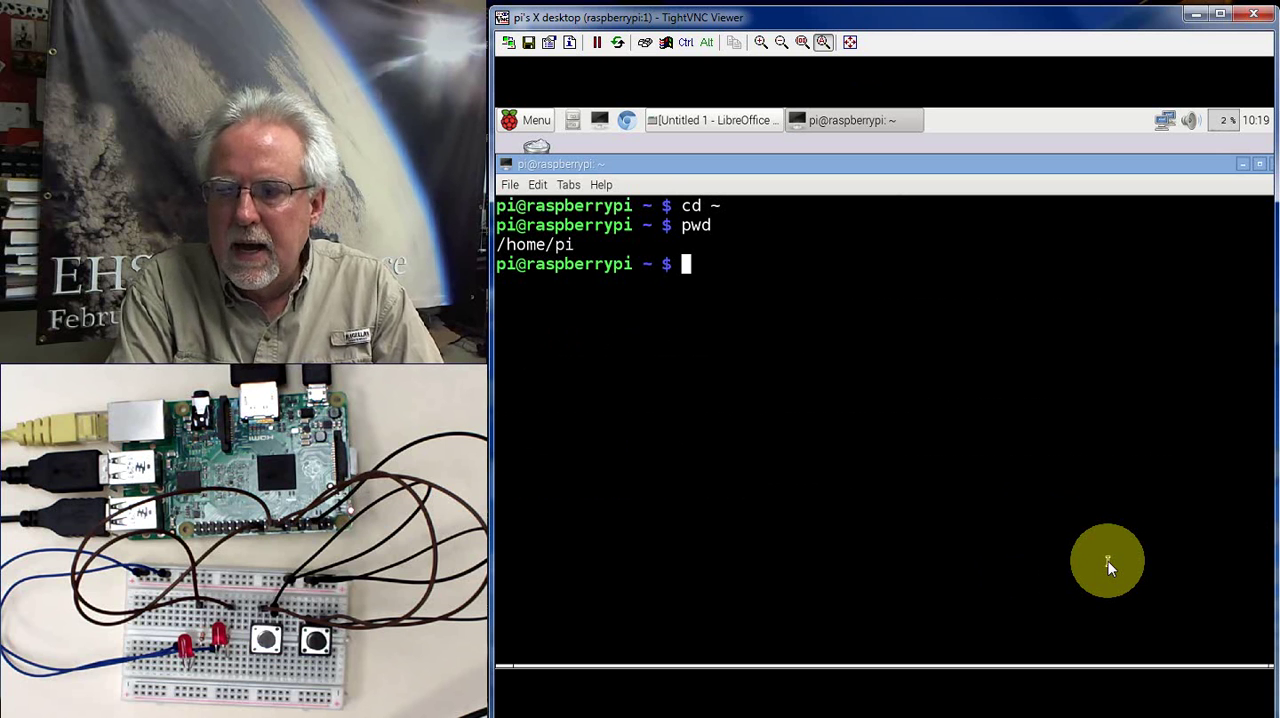
{"action": "type", "text": "ls -a"}
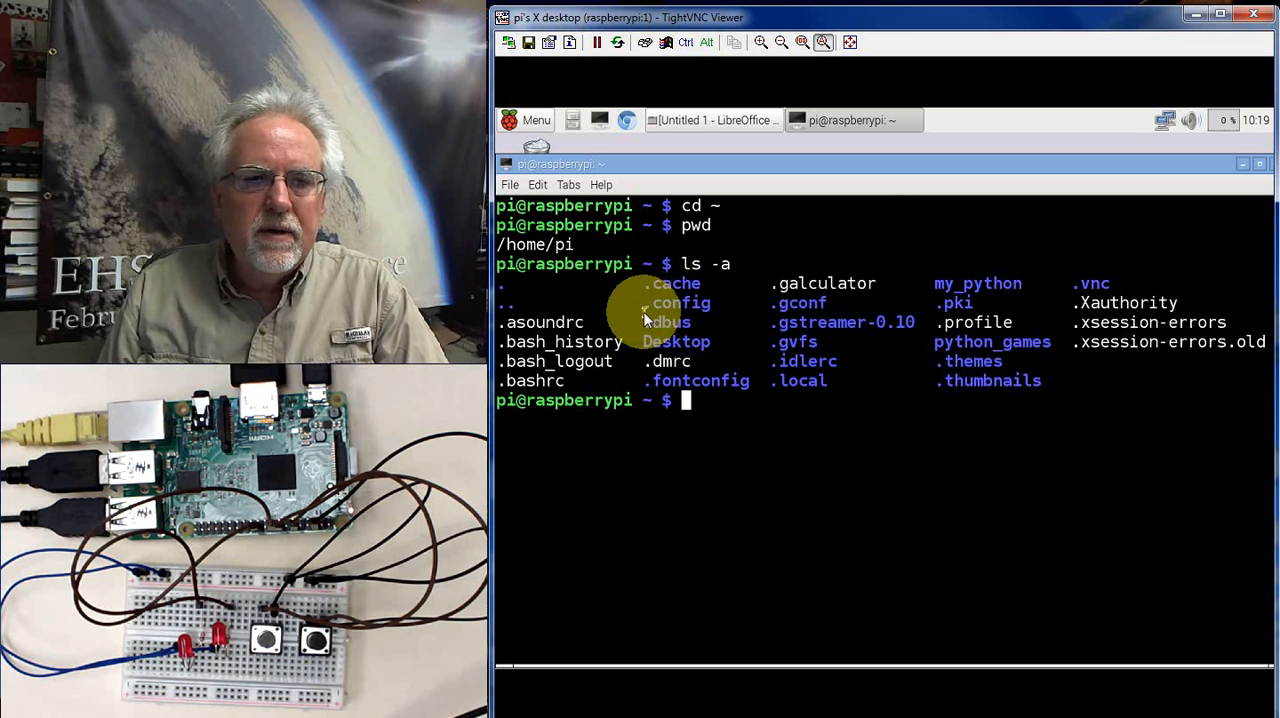
{"action": "mouse_move", "coordinate": [796, 306]}
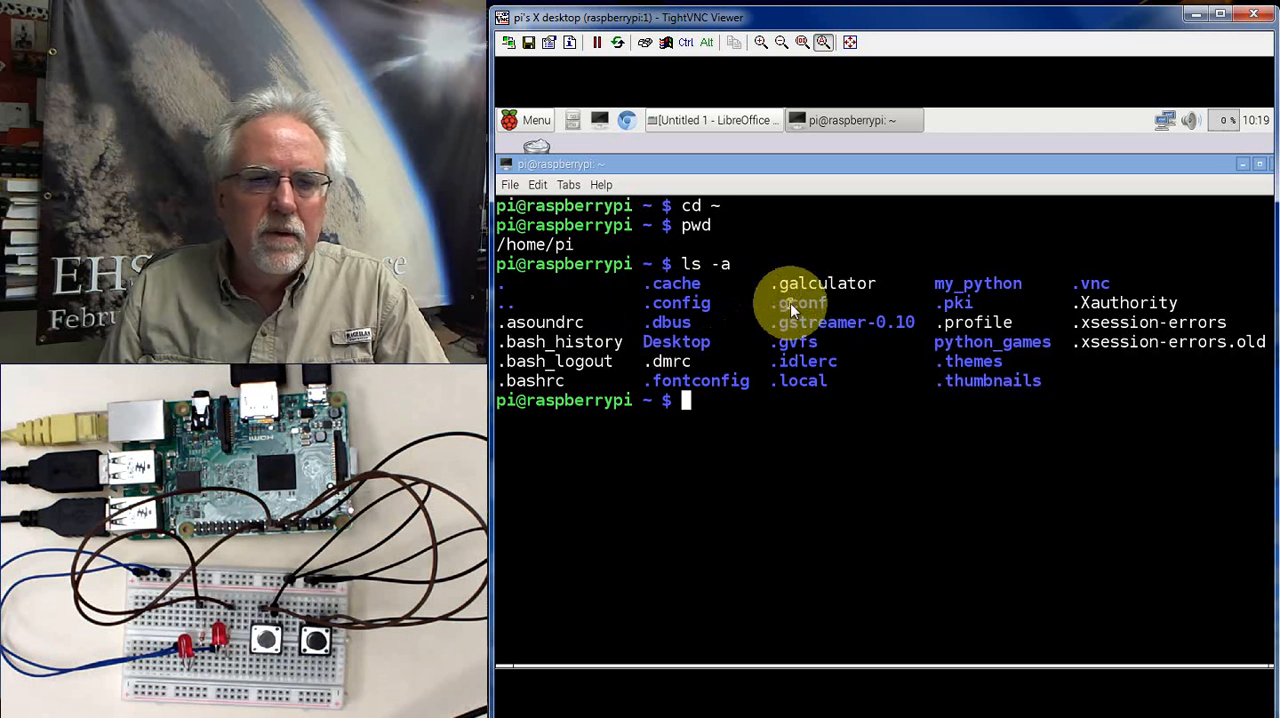
{"action": "mouse_move", "coordinate": [828, 480]}
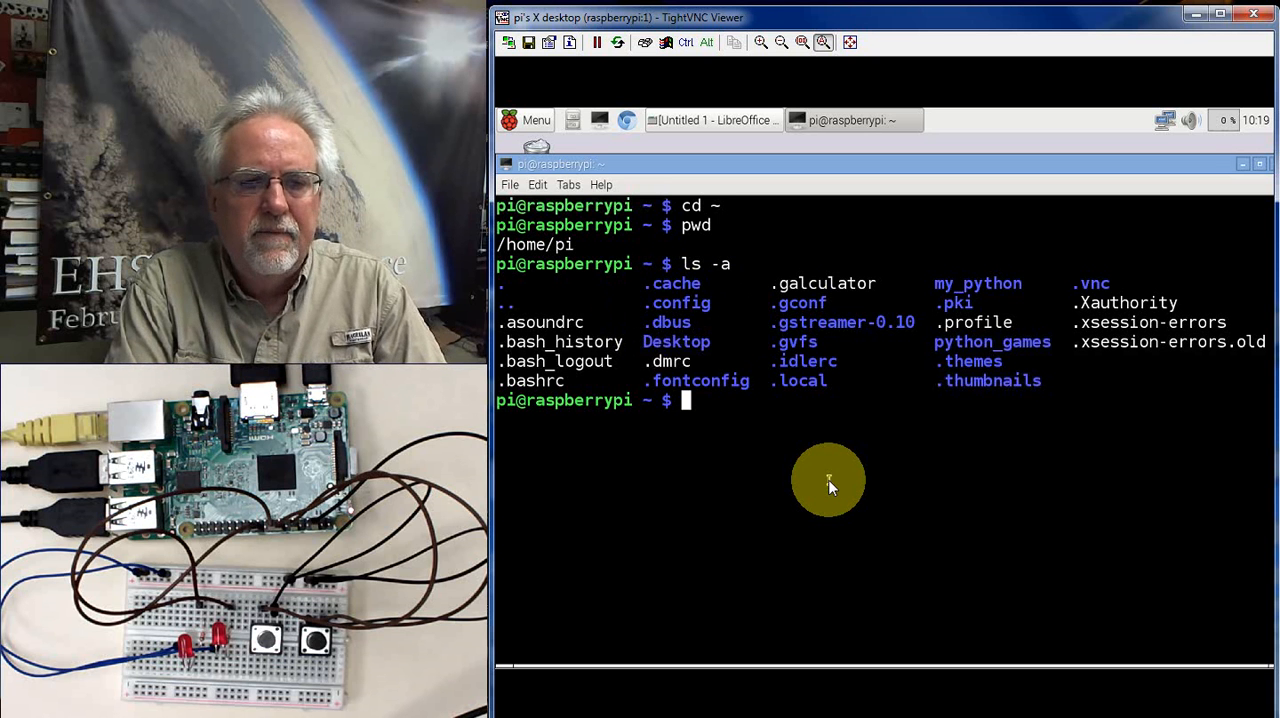
Step: Change into .config and list its contents, typing a mkdir autostart line without running it
{"action": "type", "text": "cd"}
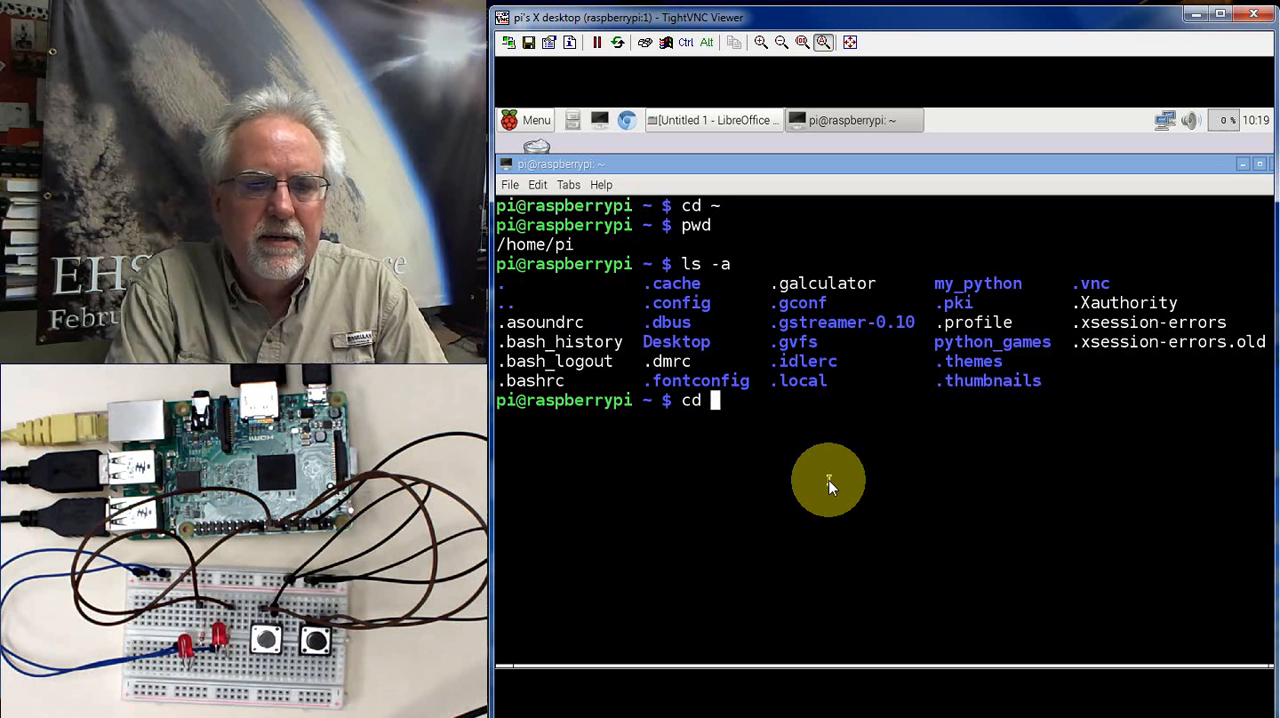
{"action": "type", "text": ".con"}
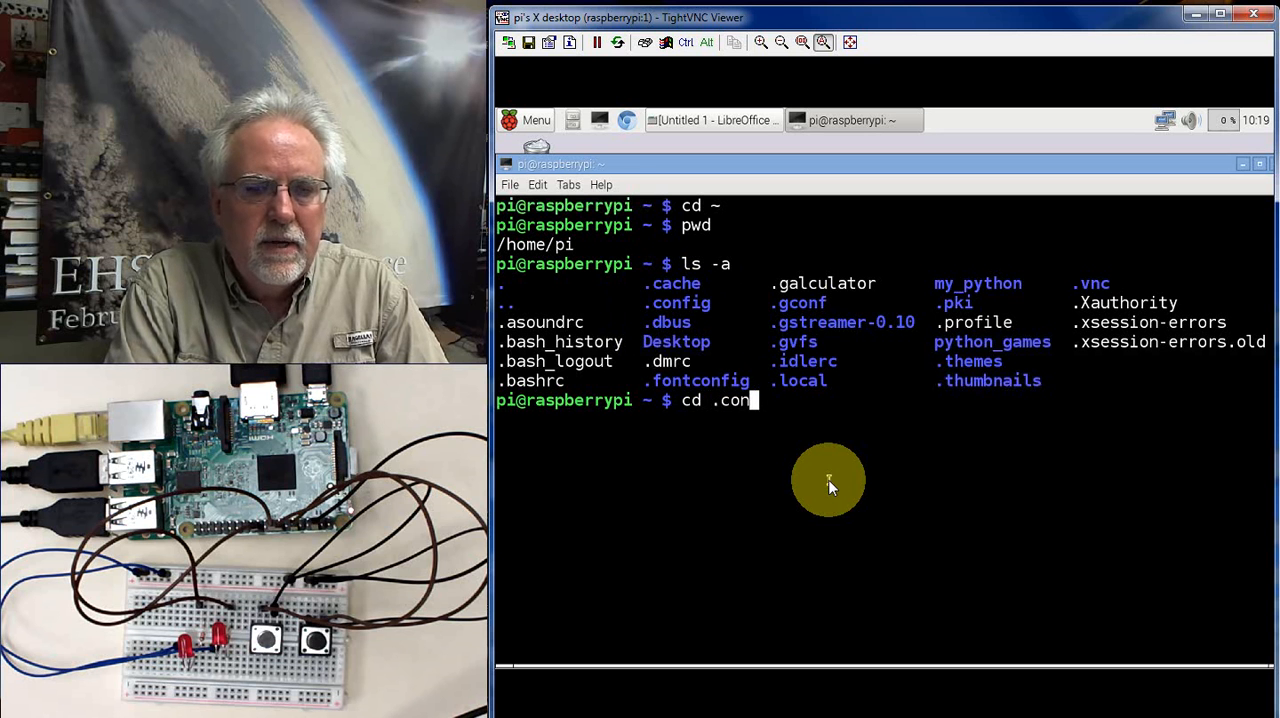
{"action": "key", "text": "Return"}
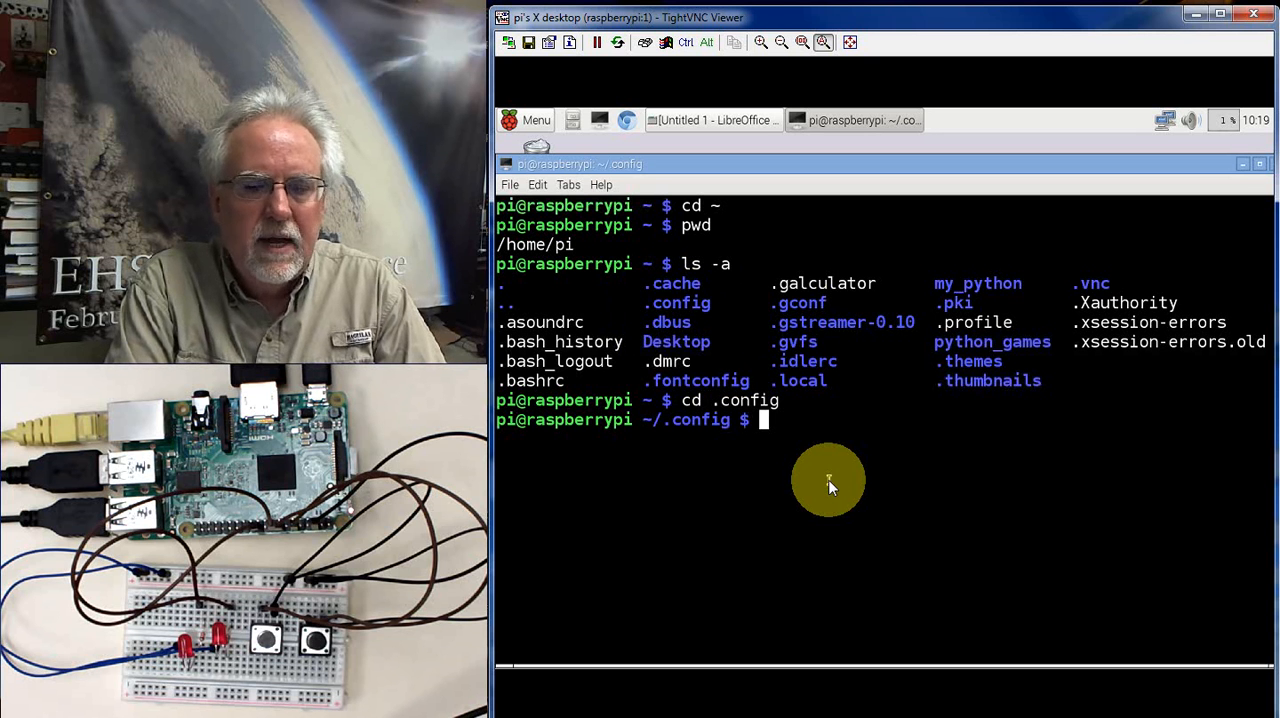
{"action": "type", "text": "ls"}
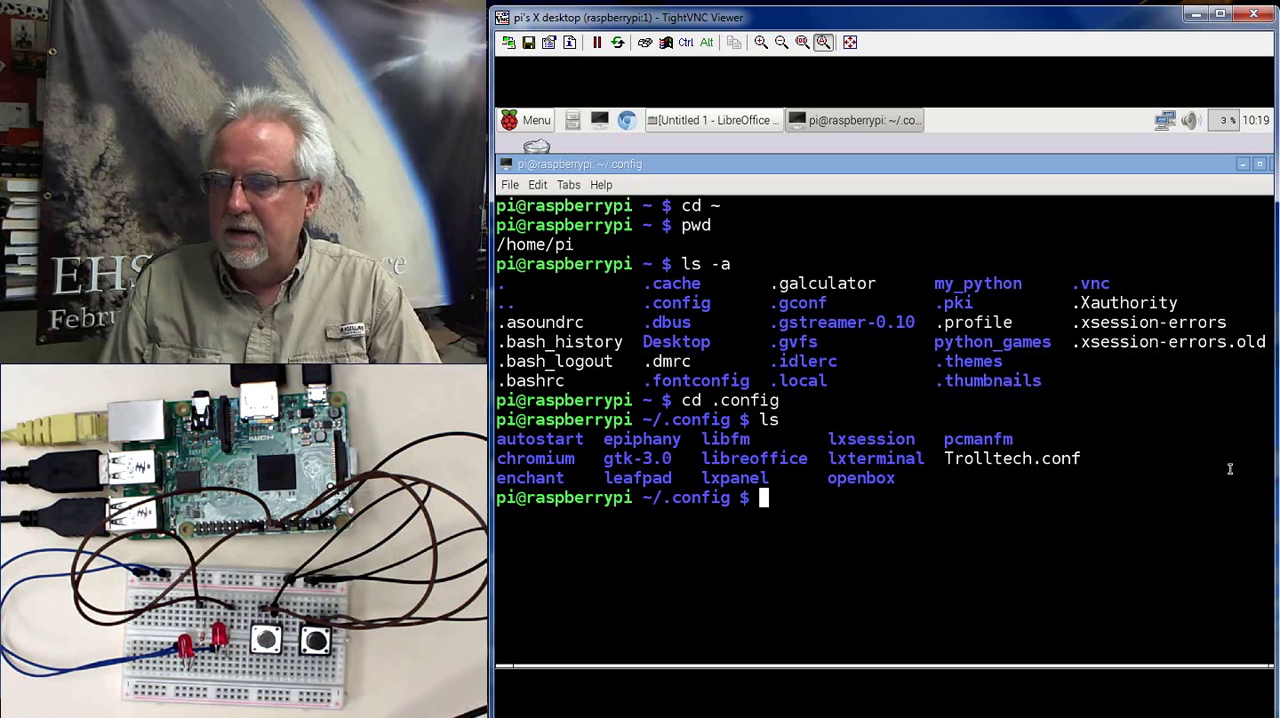
{"action": "mouse_move", "coordinate": [1072, 490]}
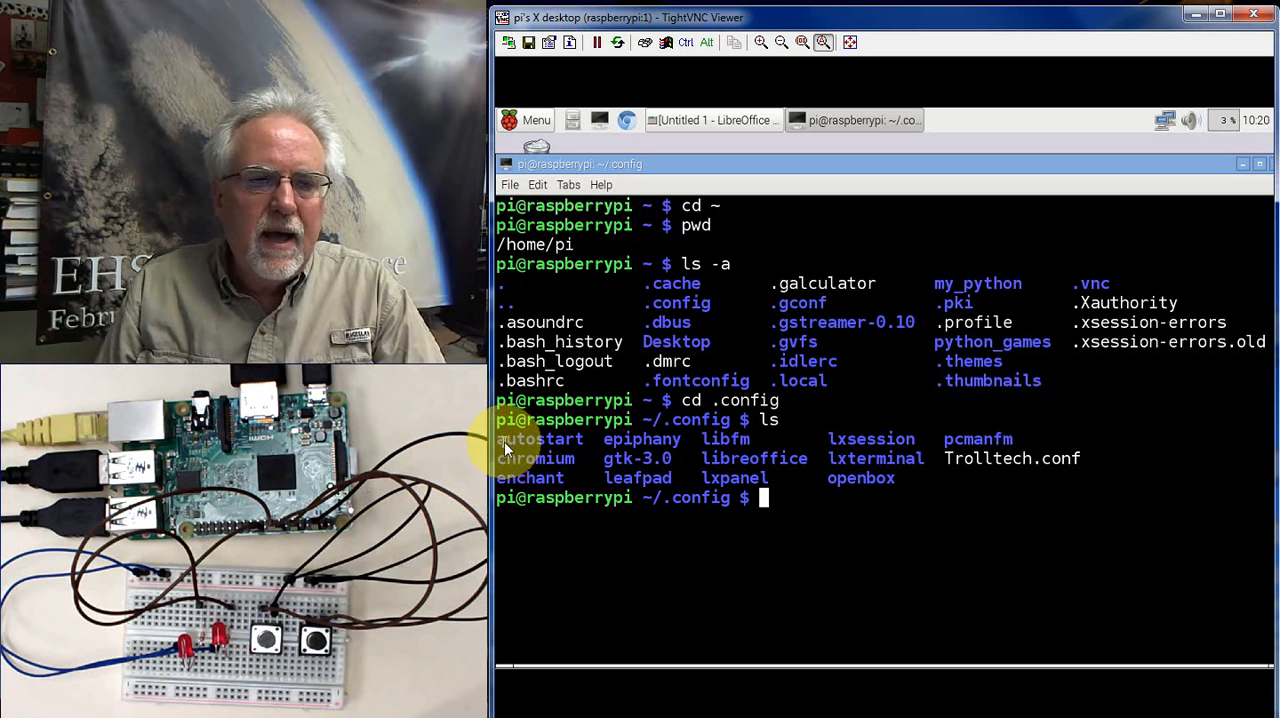
{"action": "mouse_move", "coordinate": [944, 528]}
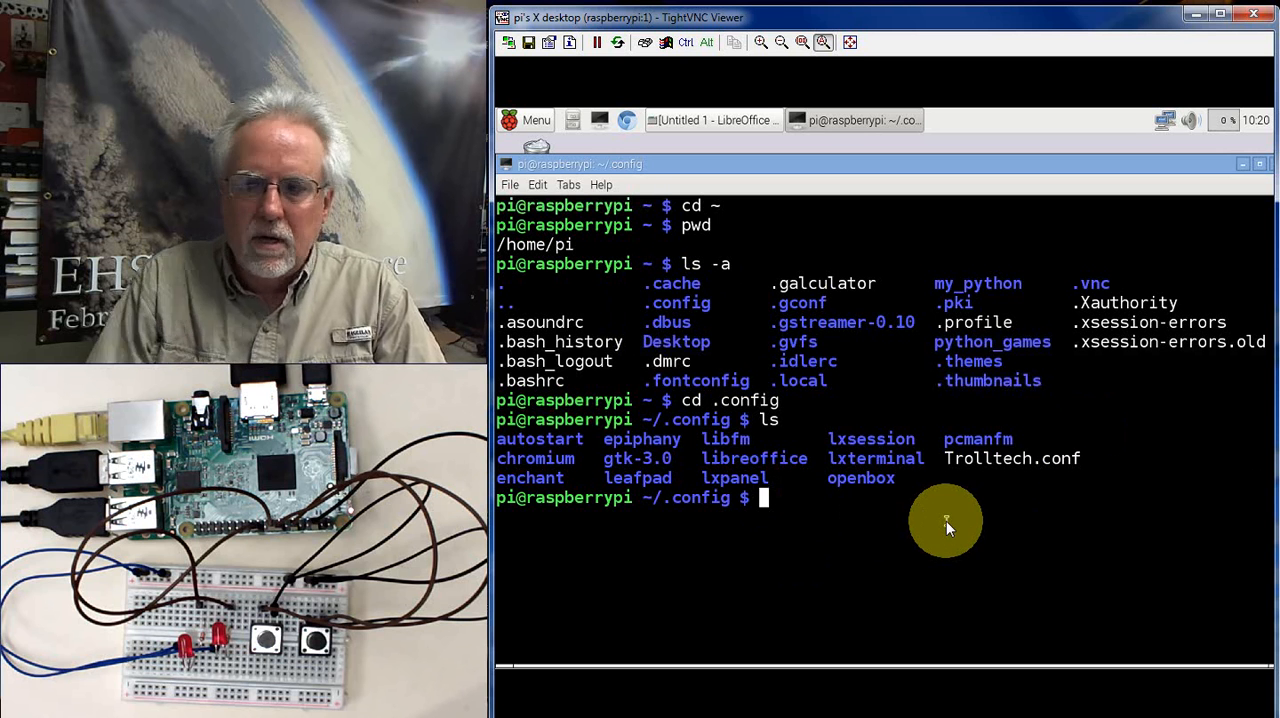
{"action": "type", "text": "m"}
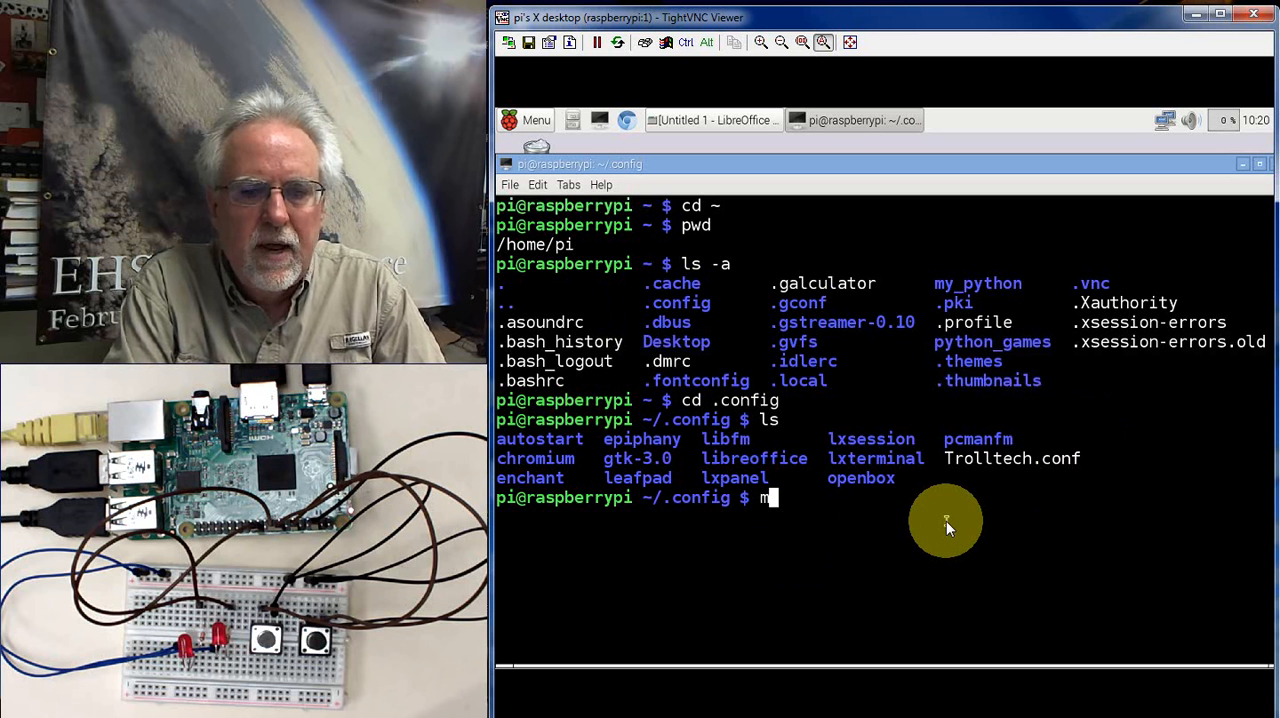
{"action": "type", "text": "kdir a"}
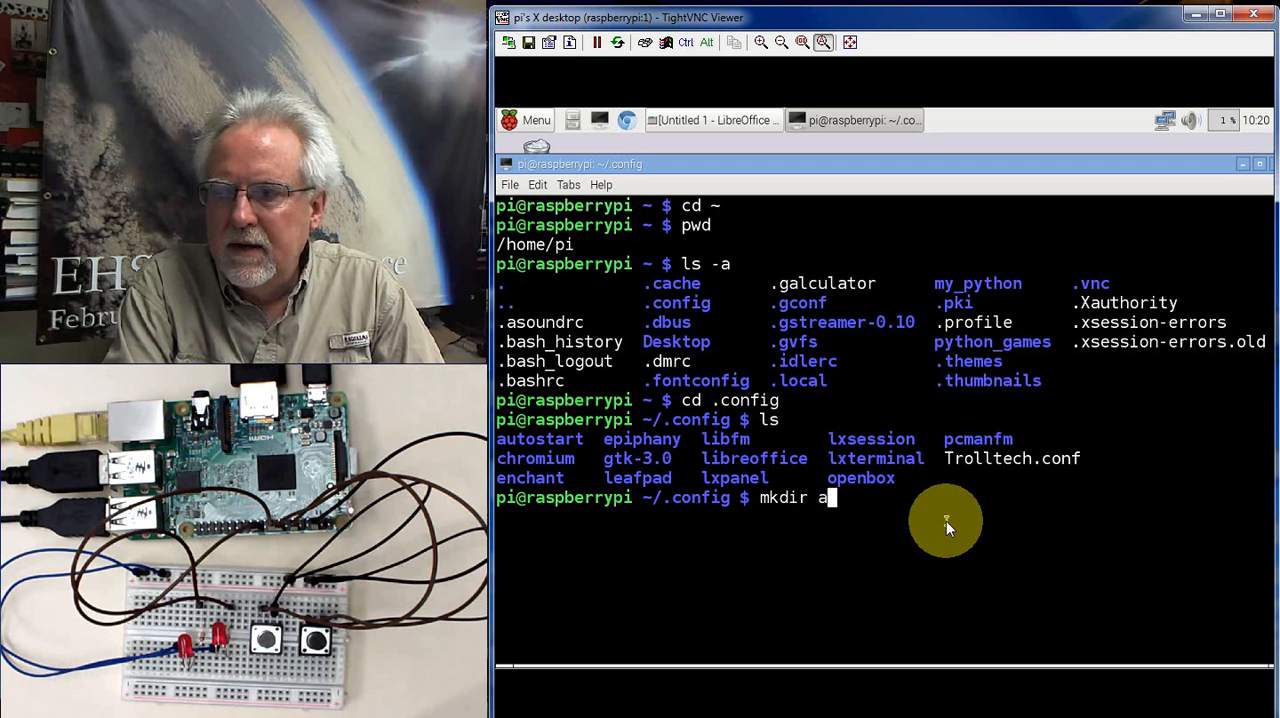
{"action": "type", "text": "utostart"}
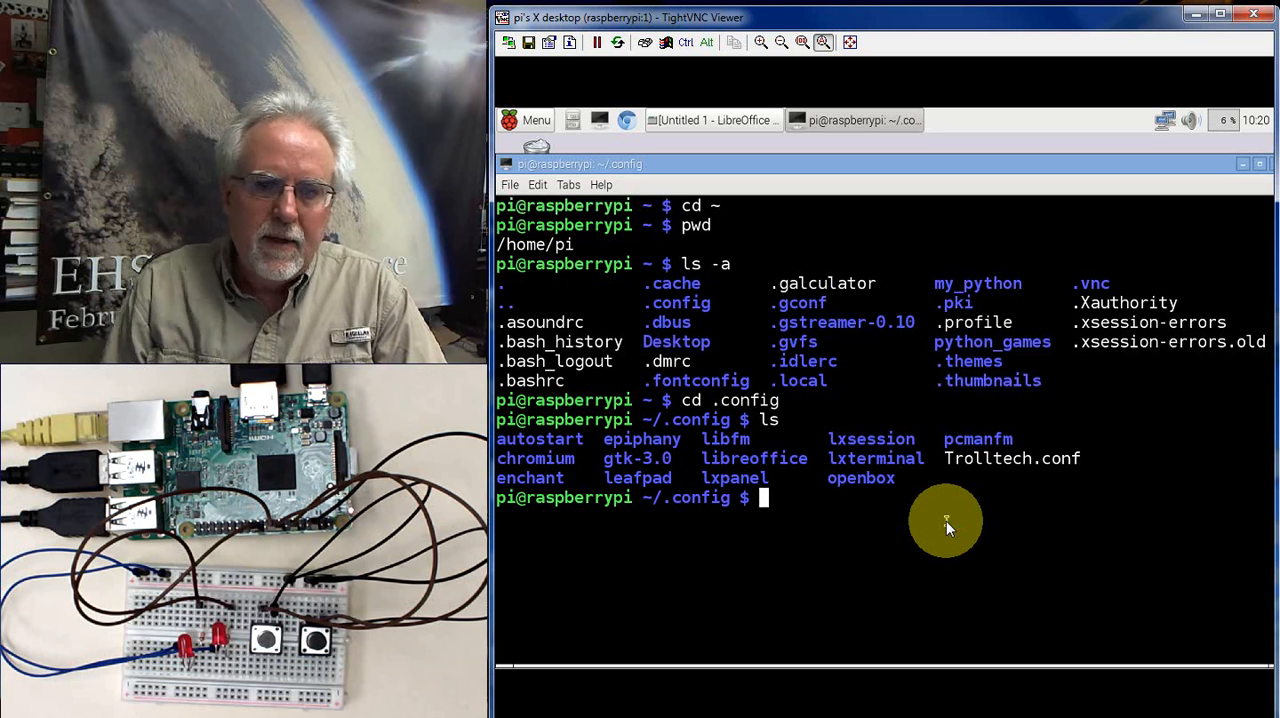
{"action": "mouse_move", "coordinate": [800, 510]}
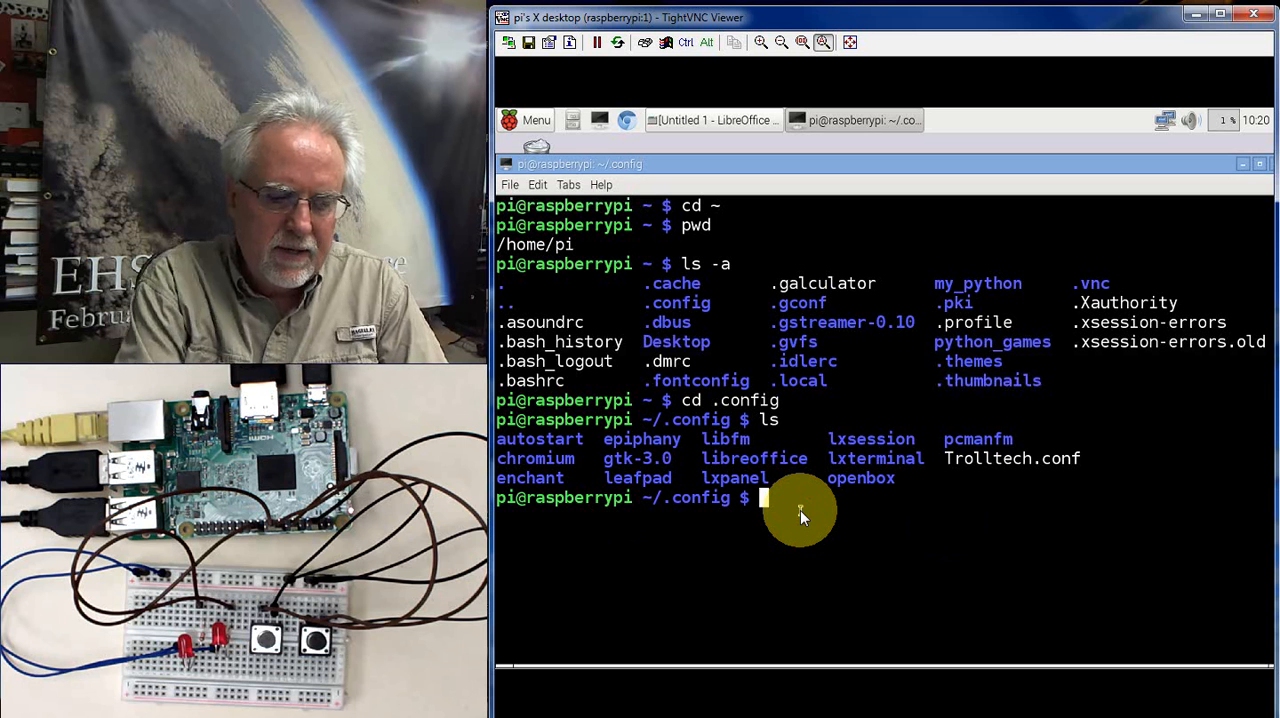
Step: Change into the autostart folder and list it, showing tightvnc.desktop
{"action": "type", "text": "cd autostart"}
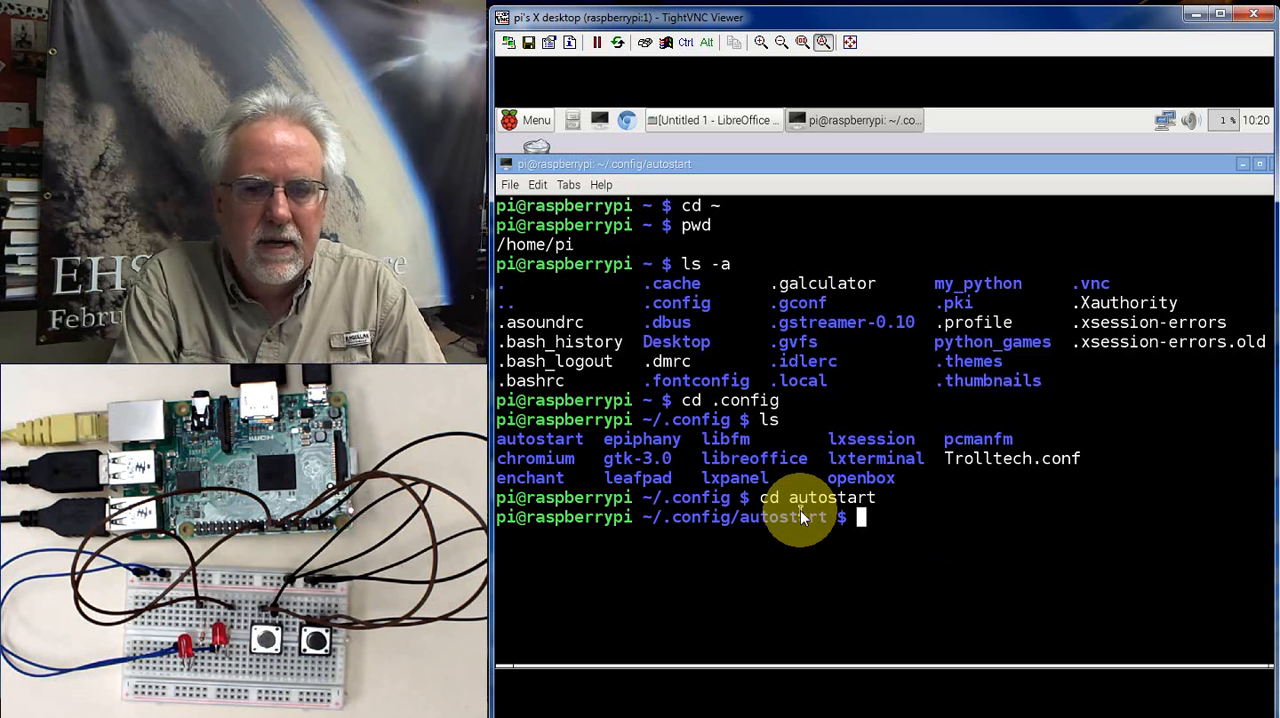
{"action": "mouse_move", "coordinate": [926, 500]}
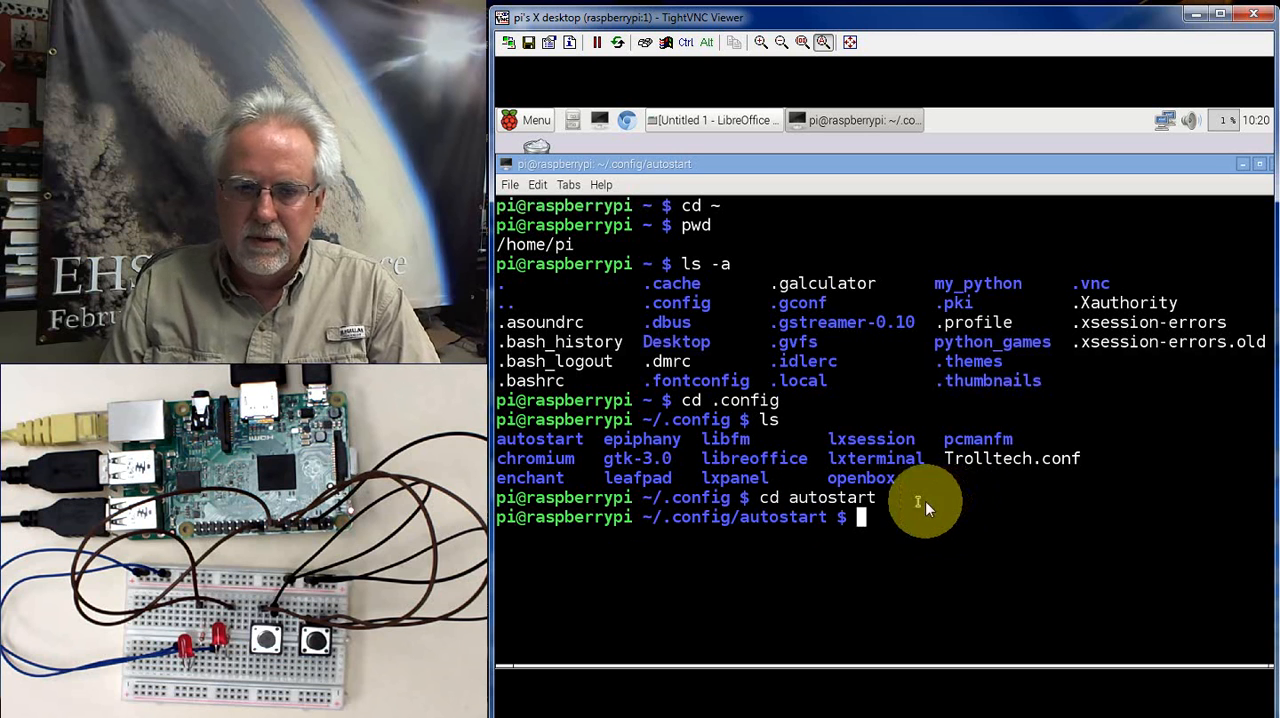
{"action": "mouse_move", "coordinate": [952, 504]}
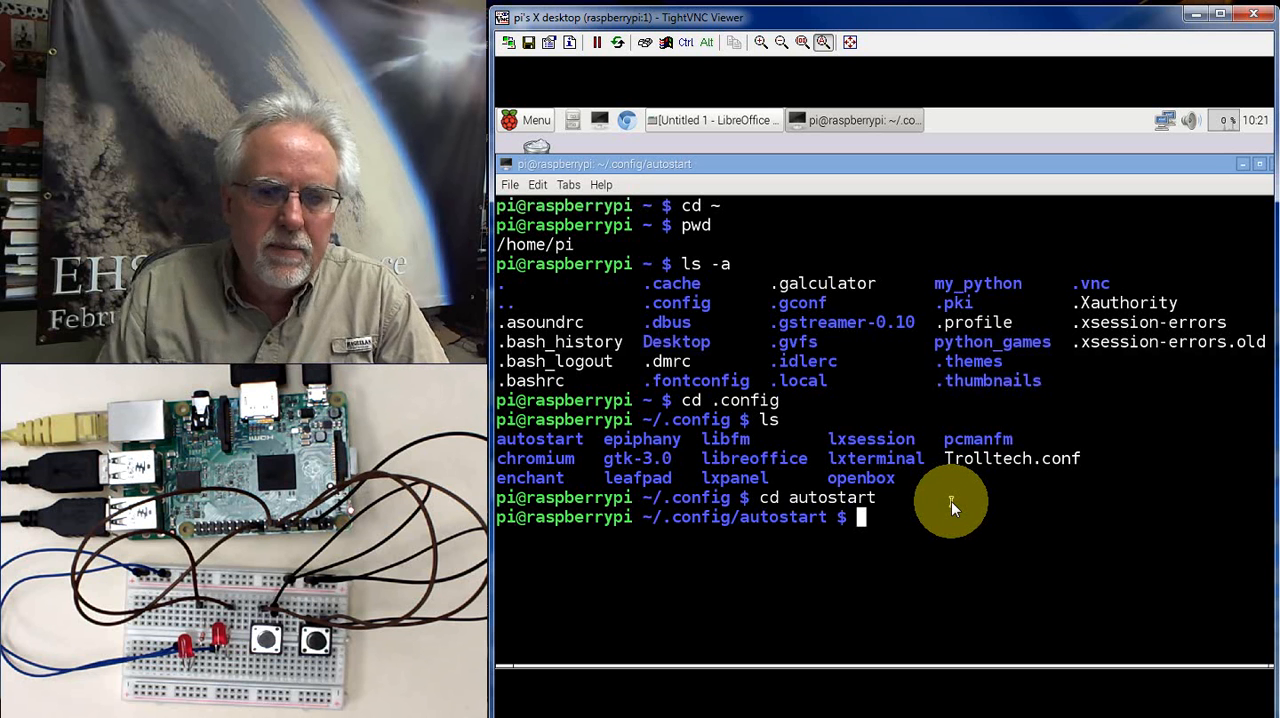
{"action": "type", "text": "ls"}
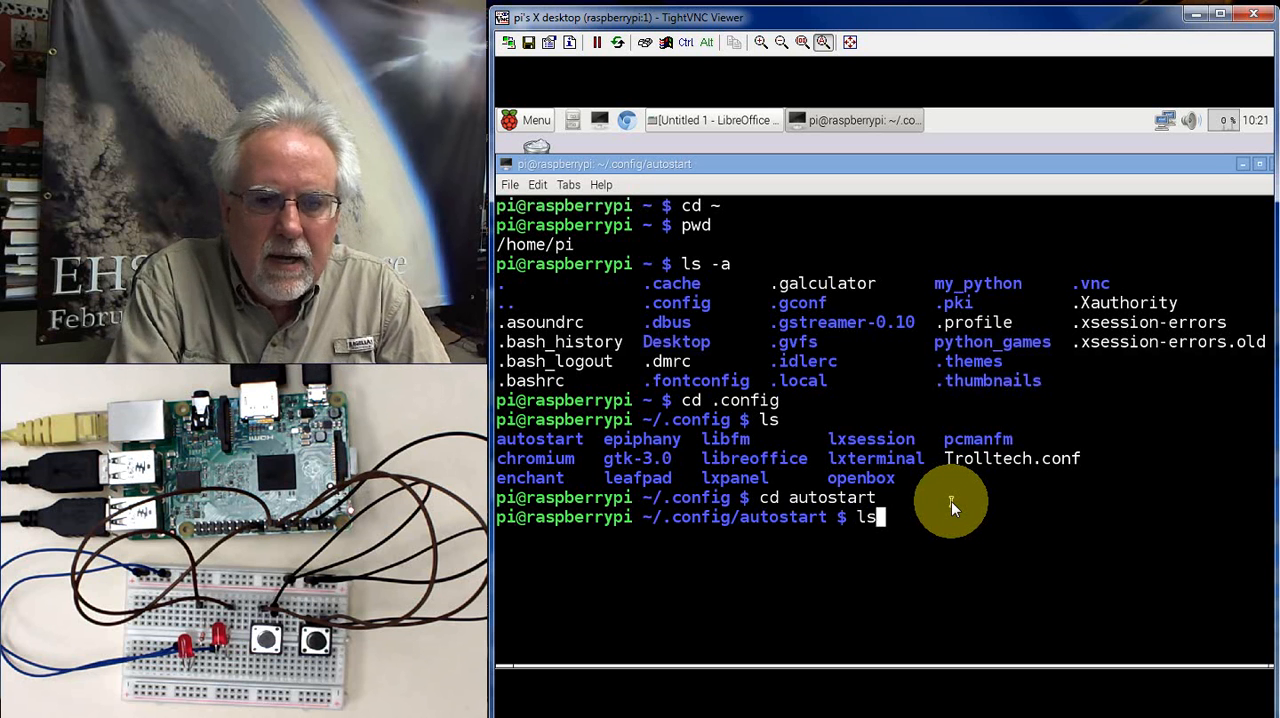
{"action": "key", "text": "Return"}
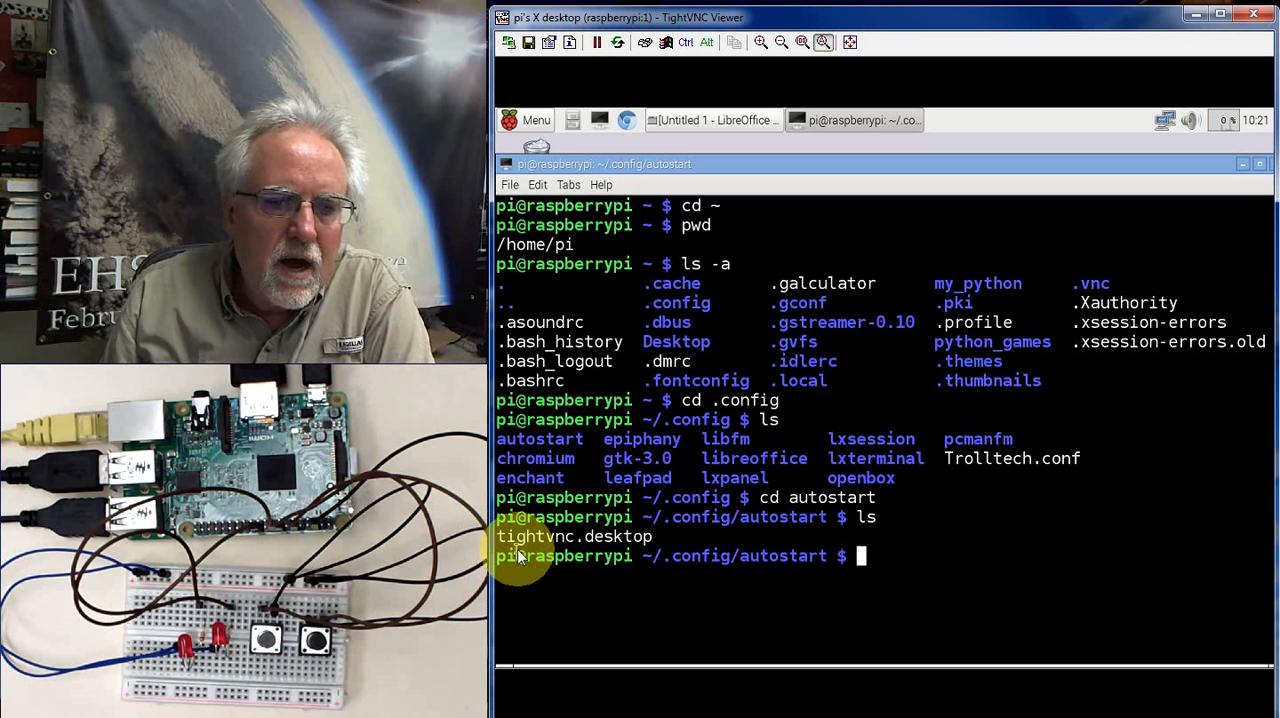
{"action": "mouse_move", "coordinate": [1000, 528]}
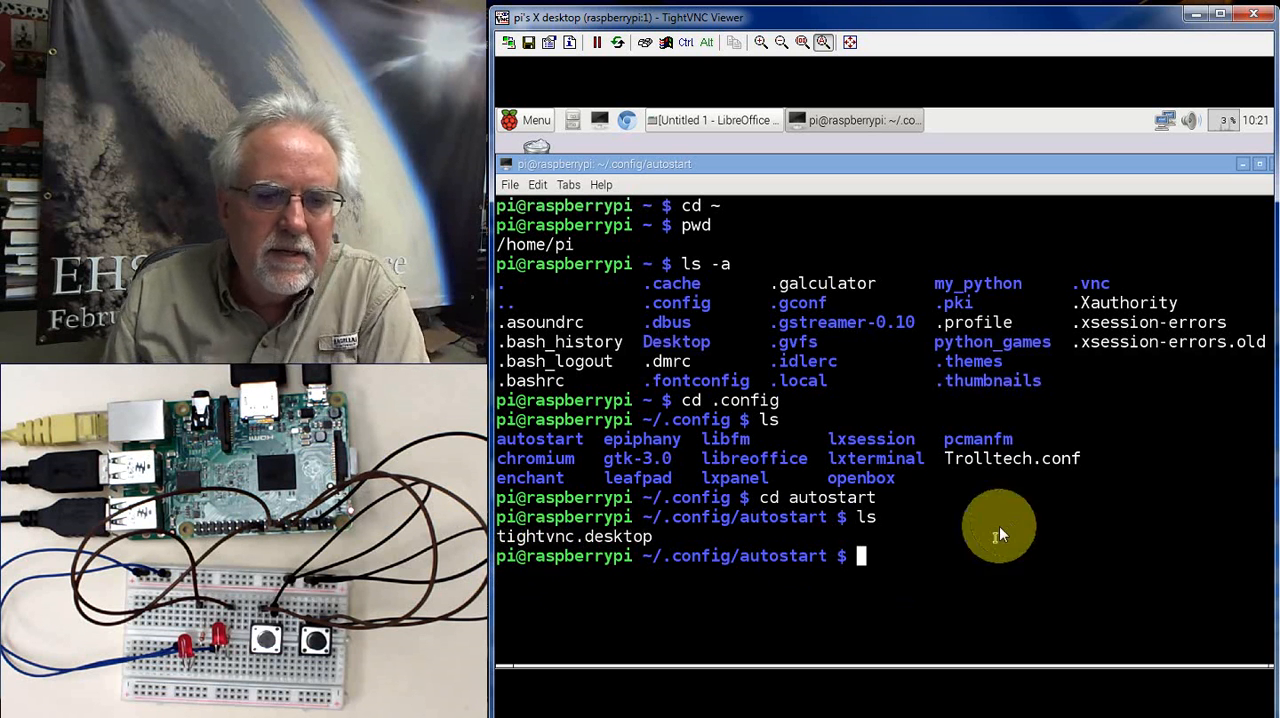
Step: Type the nano tightvnc.desktop command ready to open the file
{"action": "type", "text": "nano t"}
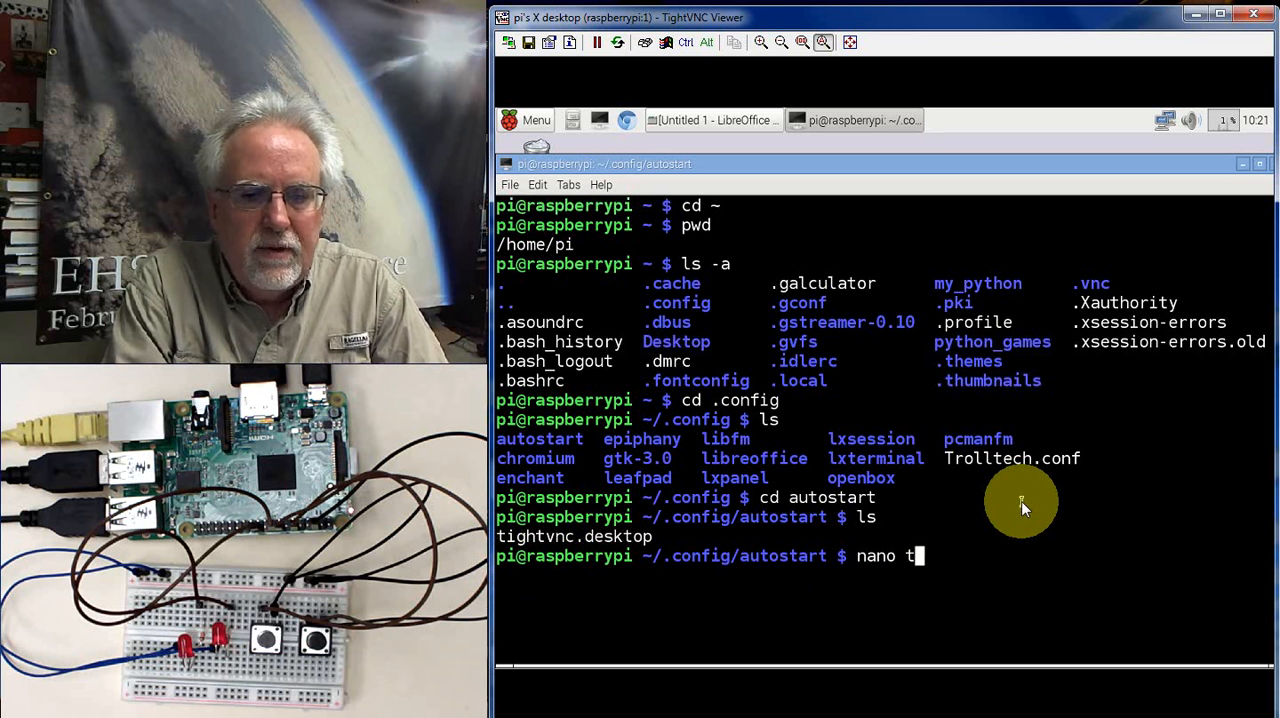
{"action": "type", "text": "ightv"}
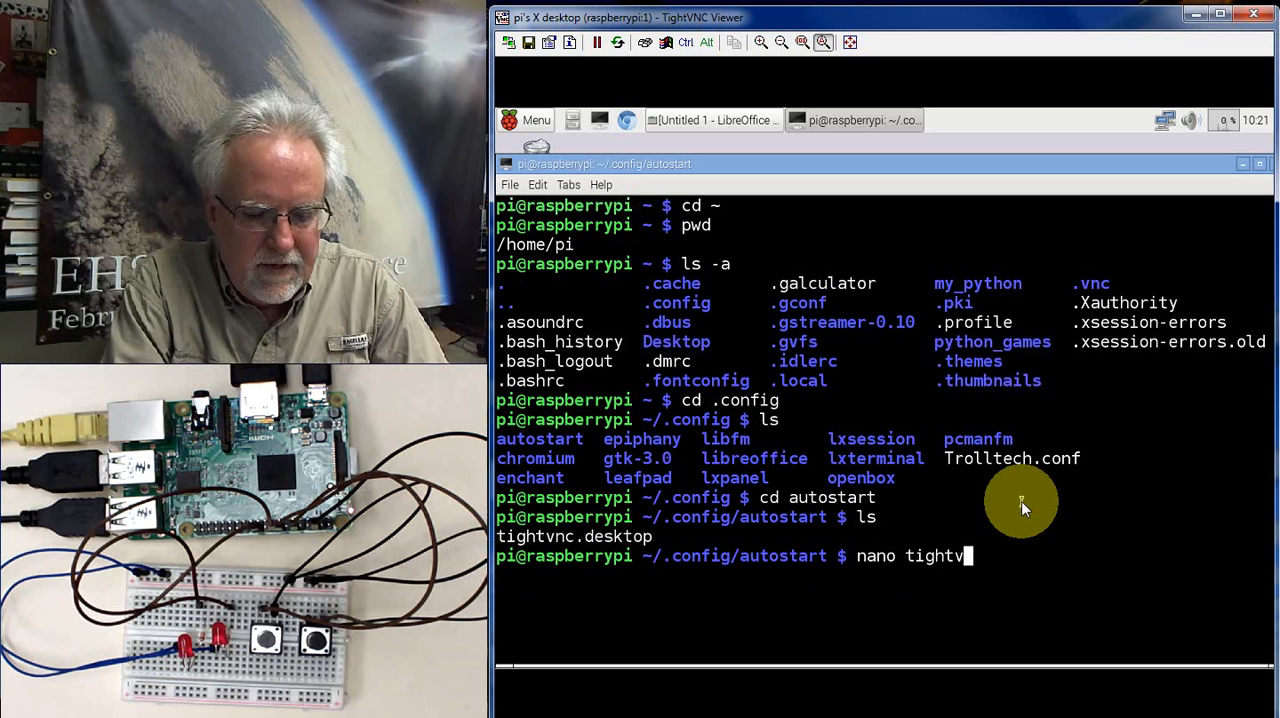
{"action": "type", "text": "nc.de"}
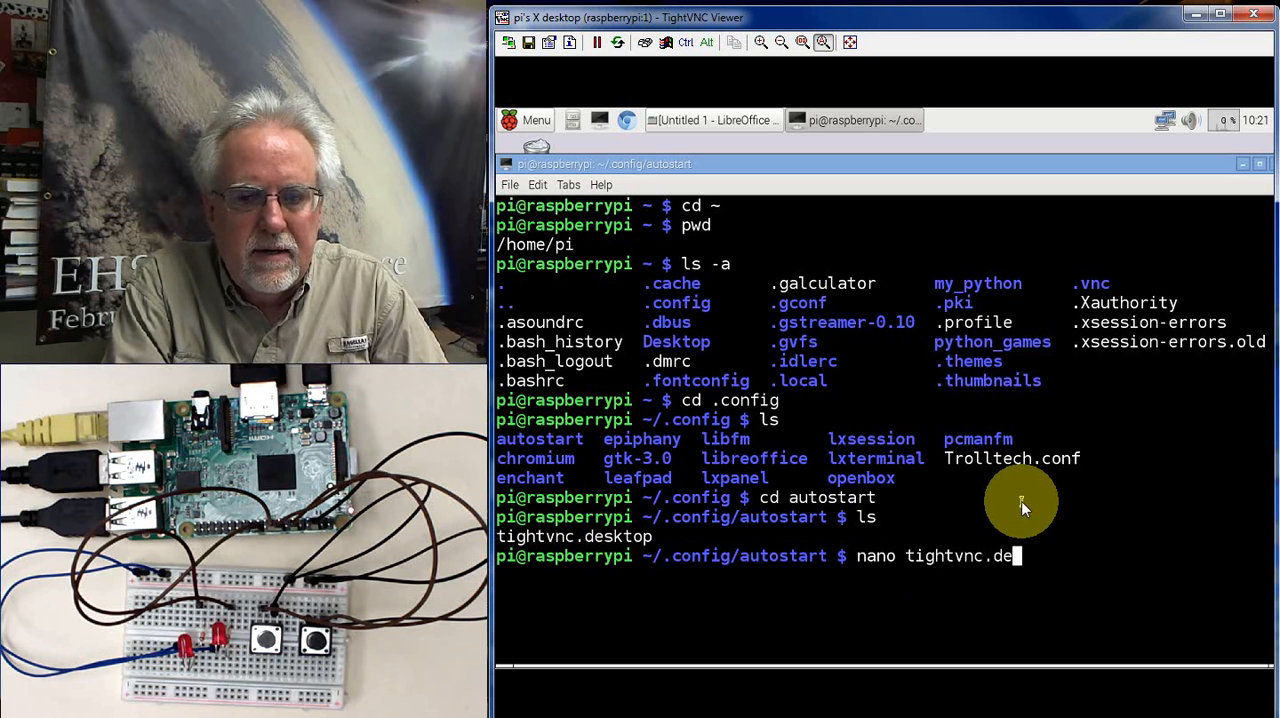
{"action": "type", "text": "sktop"}
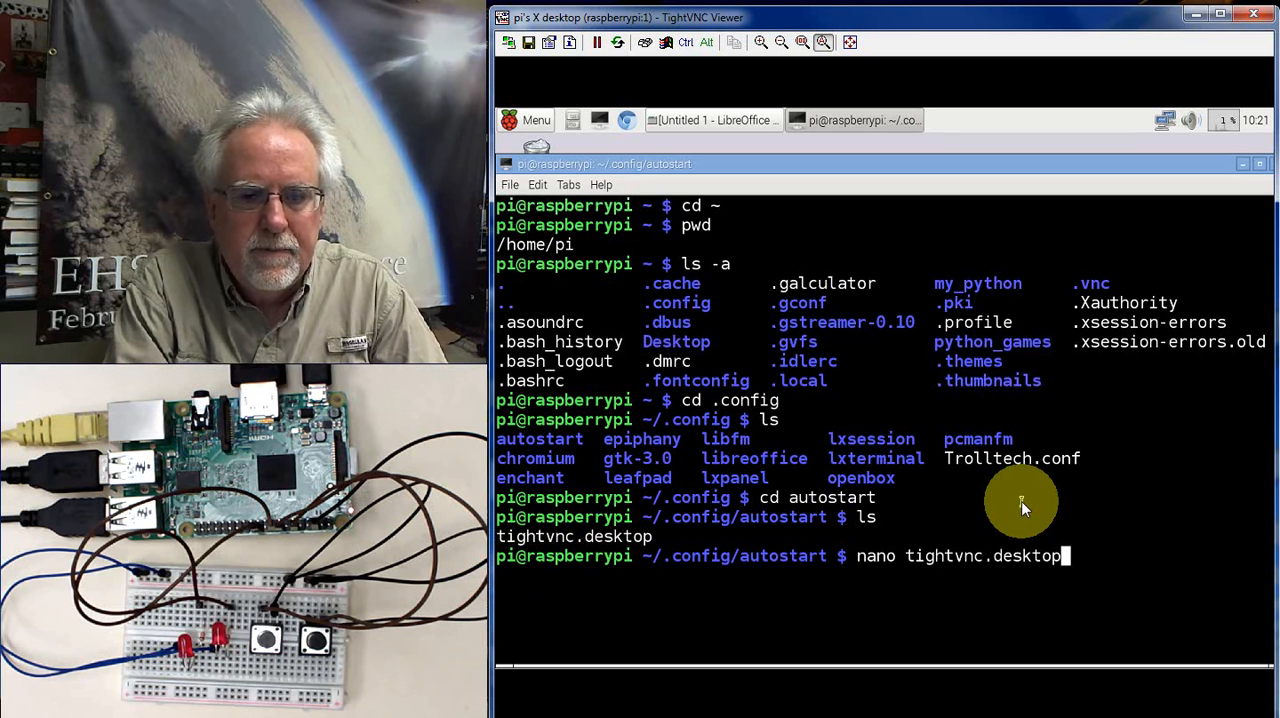
Step: Open tightvnc.desktop in nano, review the vncserver :1 1120x808 entry, save it unchanged and exit
{"action": "key", "text": "Return"}
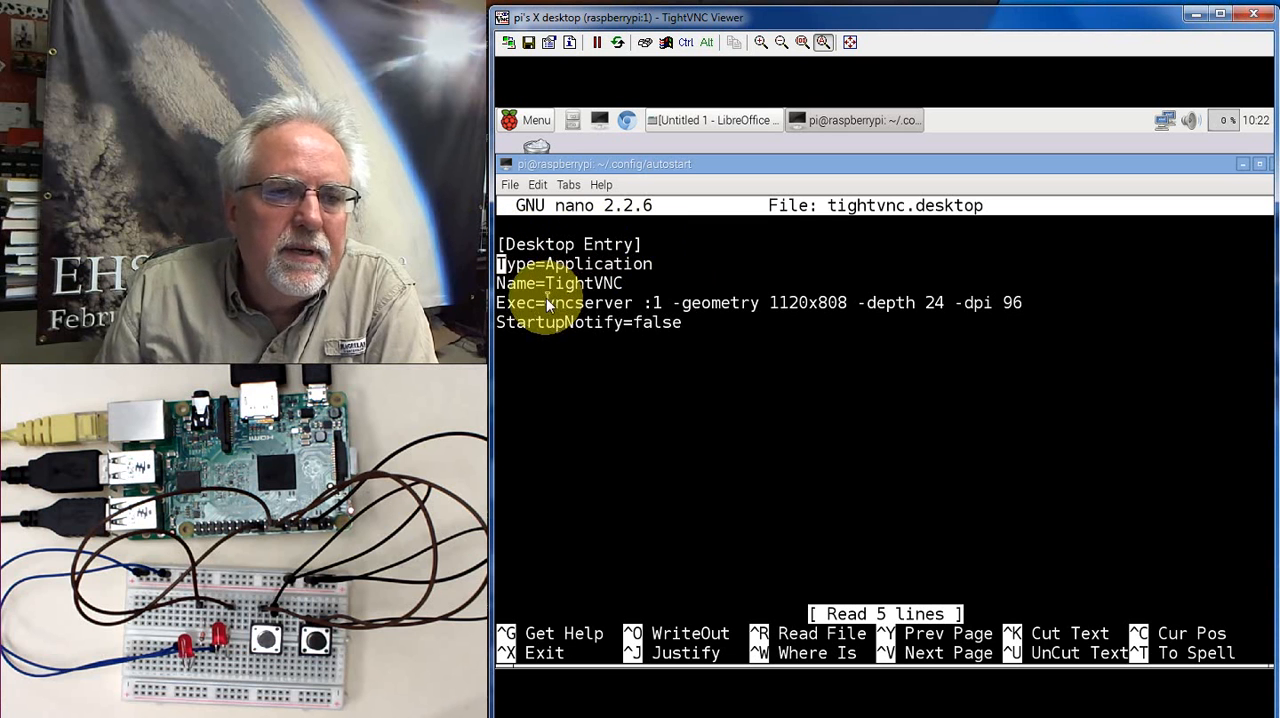
{"action": "mouse_move", "coordinate": [748, 322]}
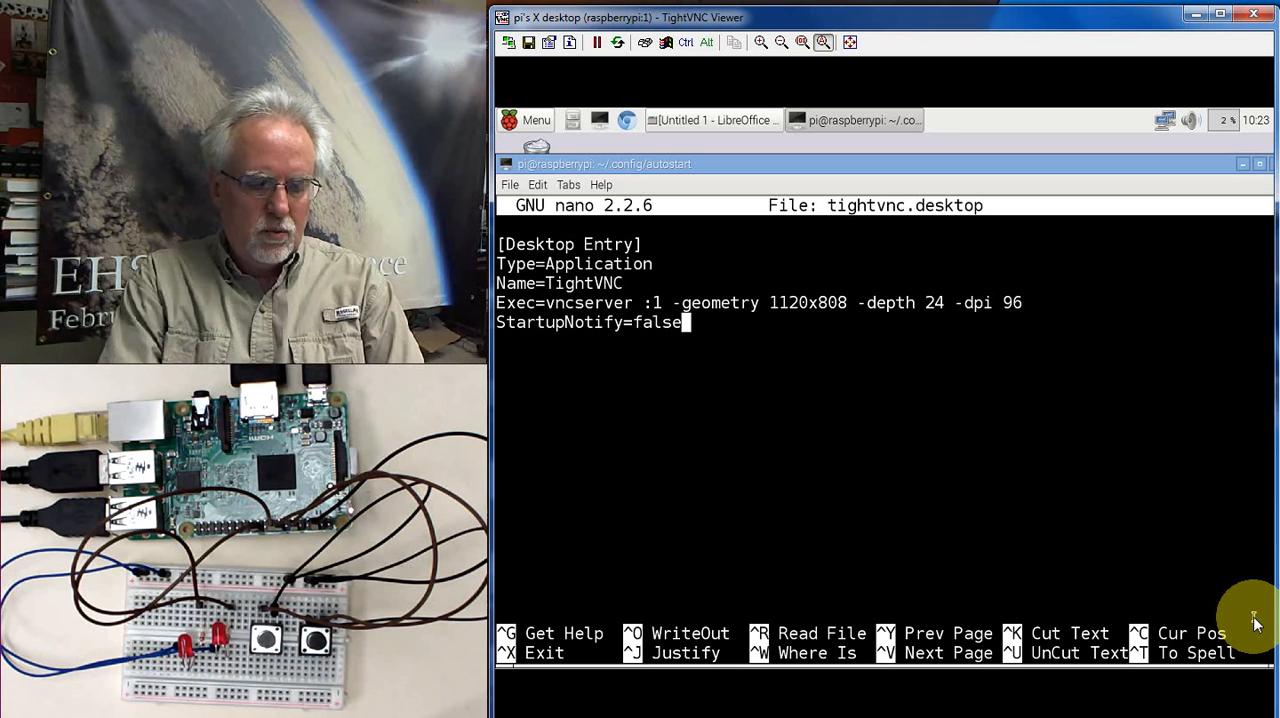
{"action": "key", "text": "ctrl+o"}
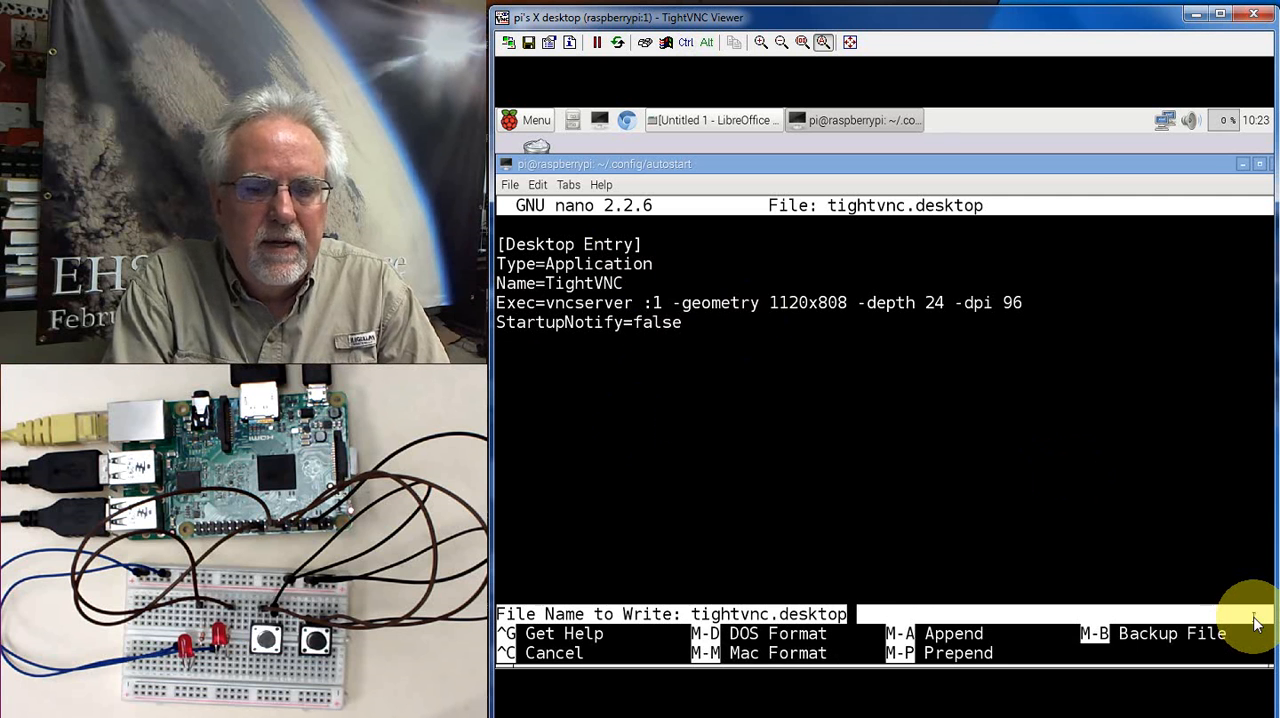
{"action": "key", "text": "Return"}
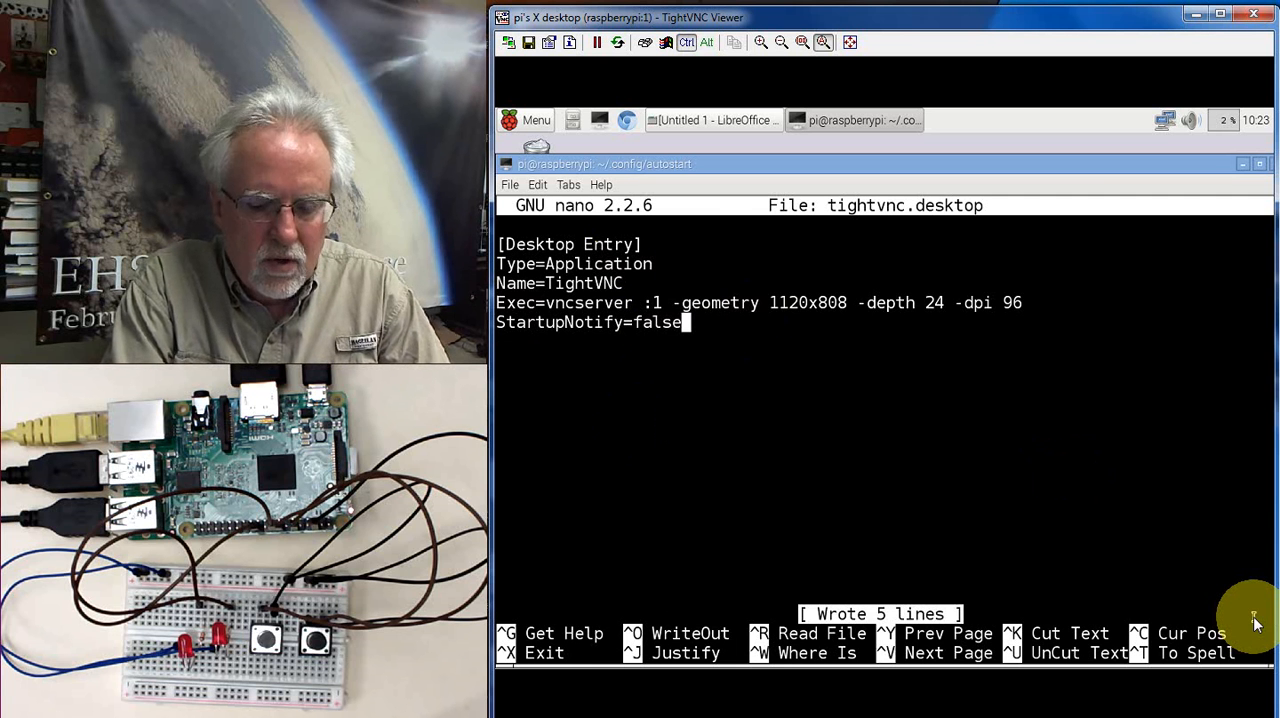
{"action": "key", "text": "ctrl+x"}
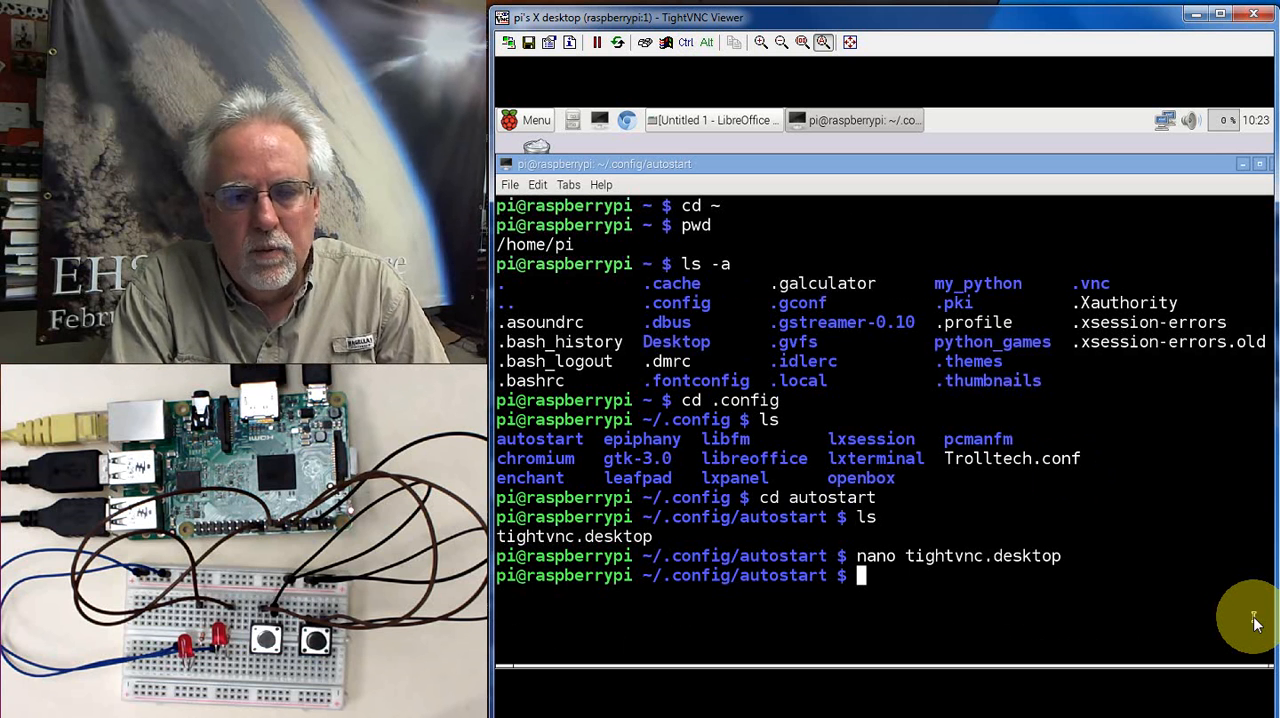
Step: Run sudo reboot so the Pi restarts and the VNC connection closes
{"action": "type", "text": "su"}
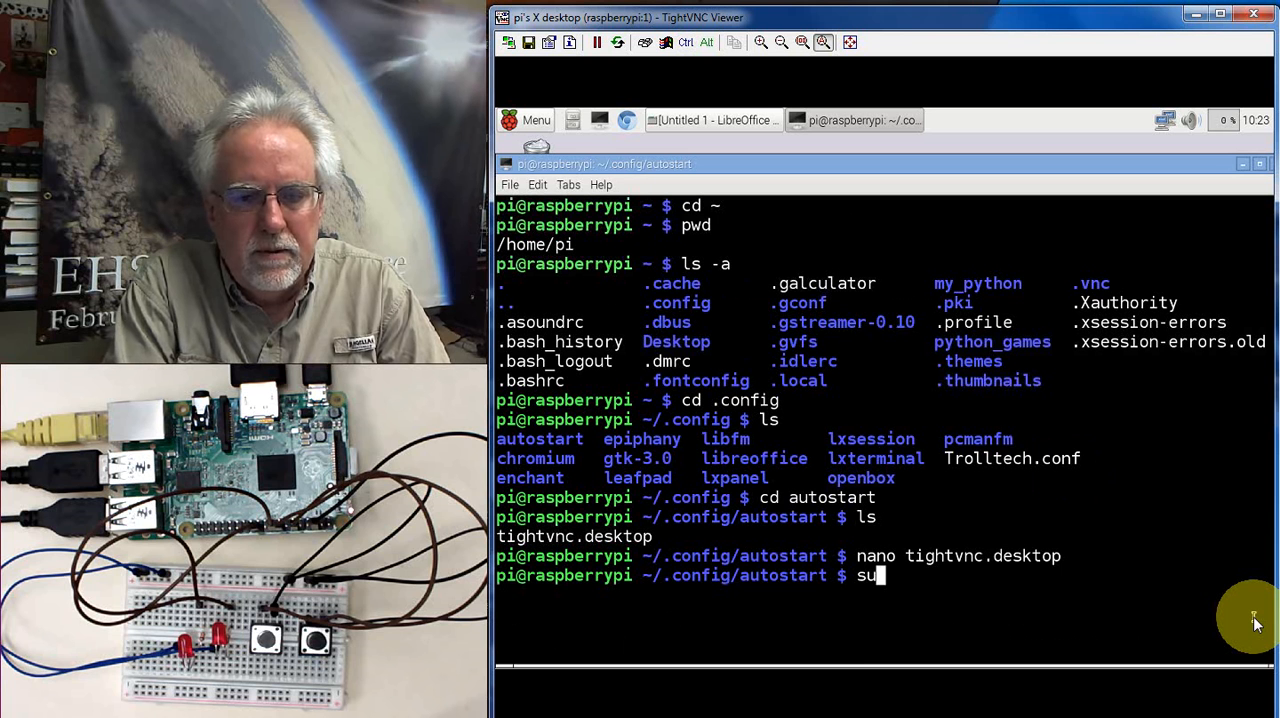
{"action": "type", "text": "do reboot"}
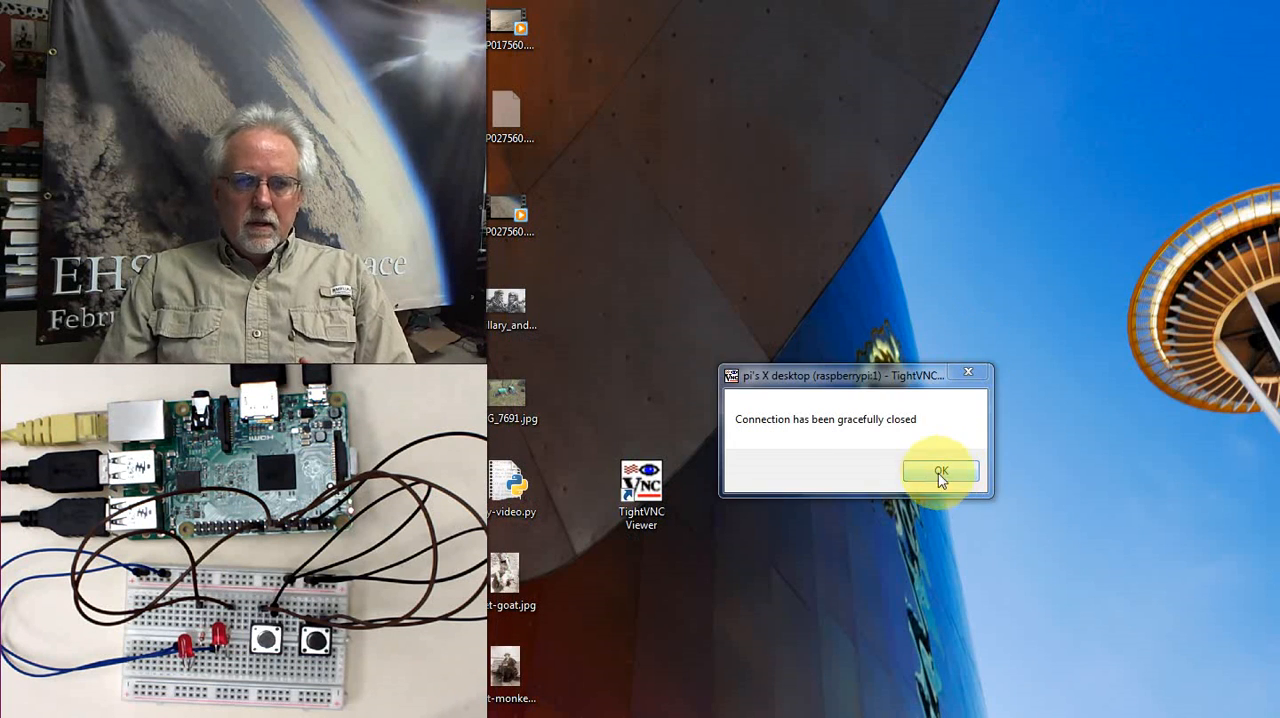
Step: Dismiss the 'Connection has been gracefully closed' notice and relaunch TightVNC Viewer from the desktop
{"action": "left_click", "coordinate": [940, 470]}
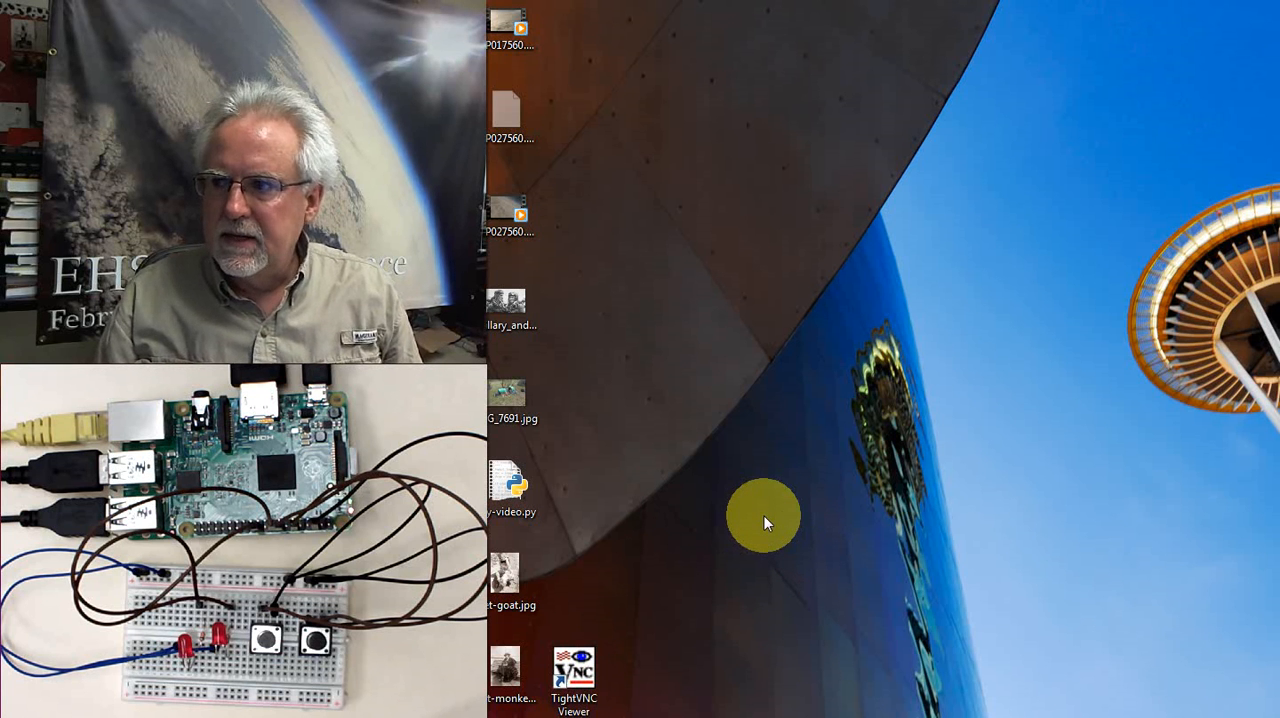
{"action": "double_click", "coordinate": [568, 676]}
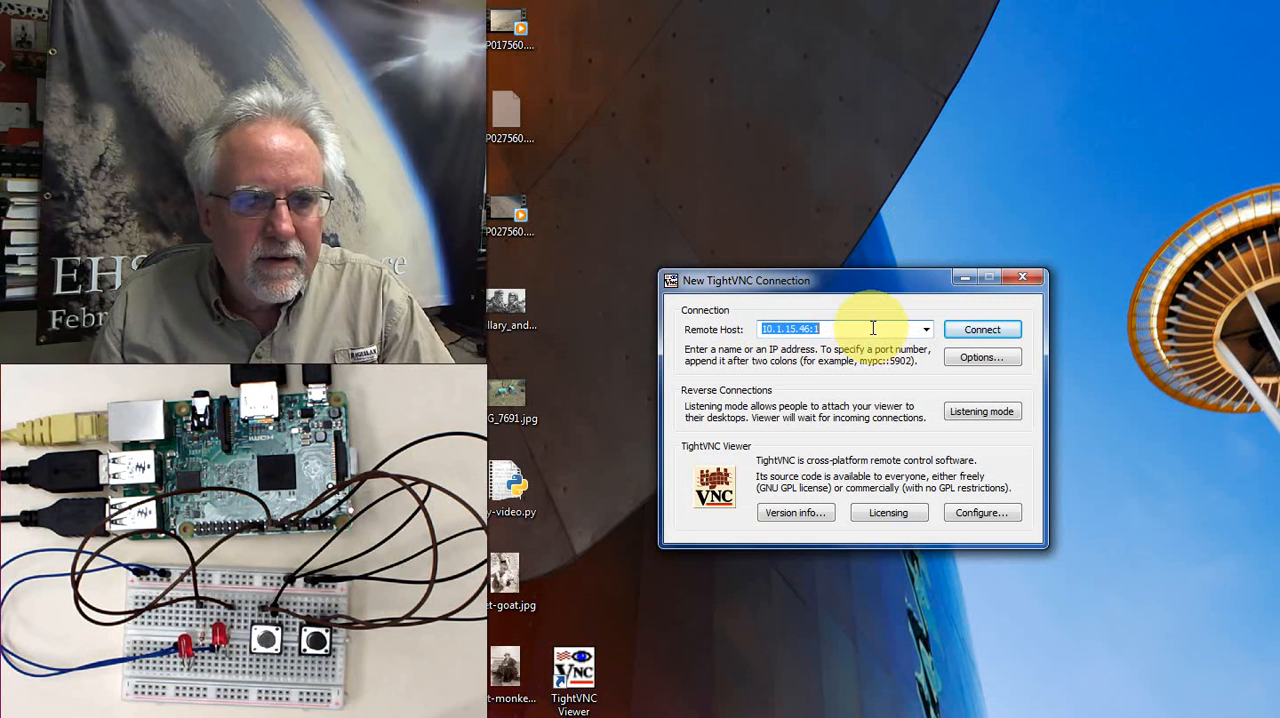
Step: Connect to 10.1.15.46:1 with the VNC password and dismiss the GDBus authentication agent error
{"action": "left_click", "coordinate": [982, 328]}
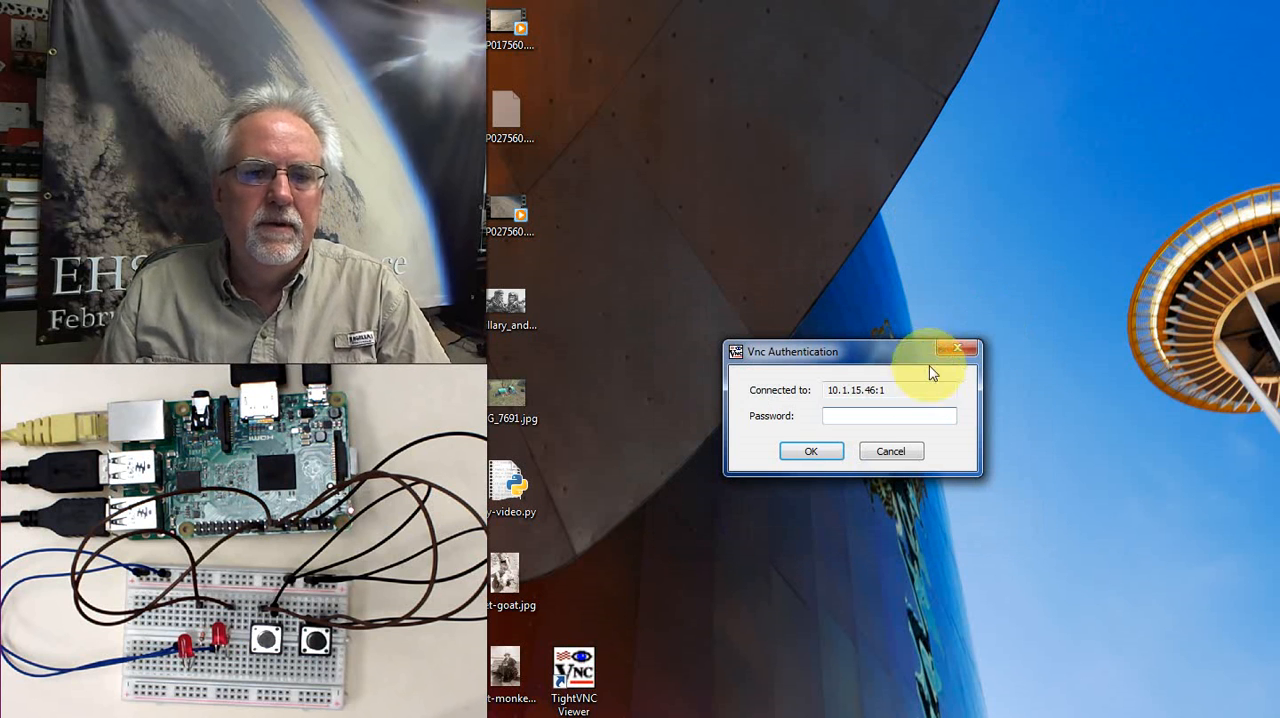
{"action": "left_click", "coordinate": [888, 416]}
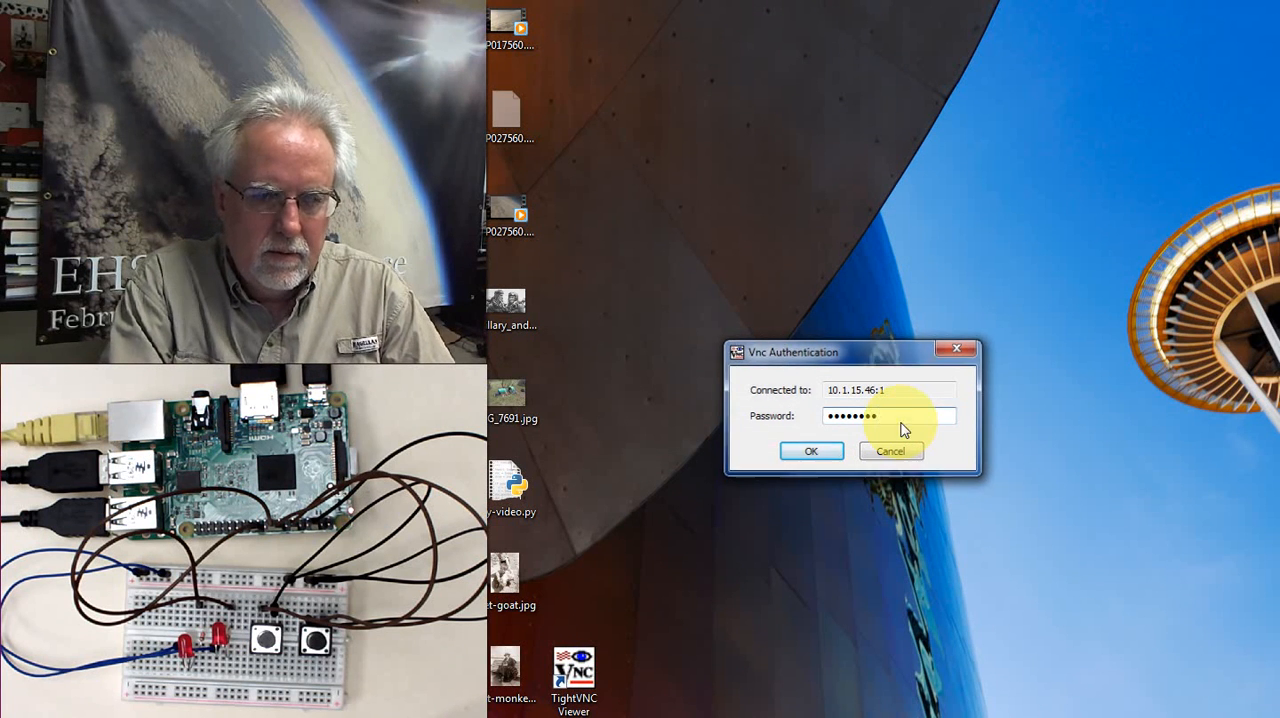
{"action": "left_click", "coordinate": [812, 450]}
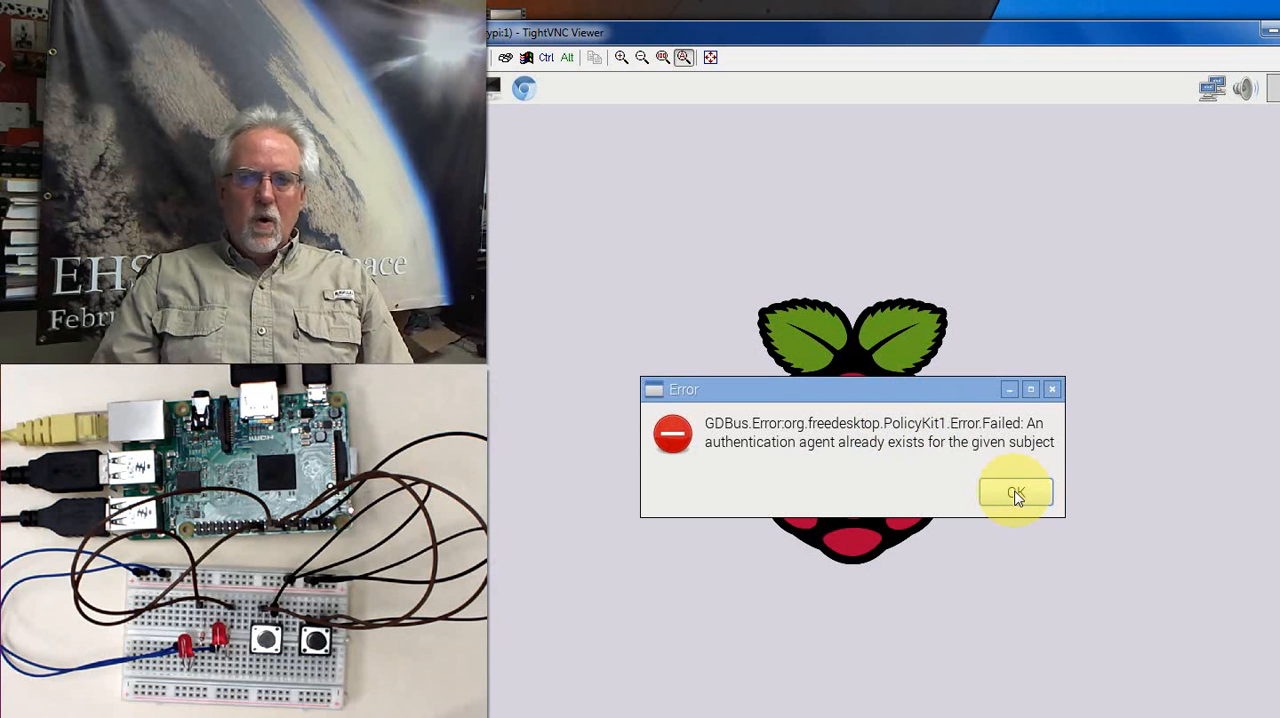
{"action": "left_click", "coordinate": [1016, 492]}
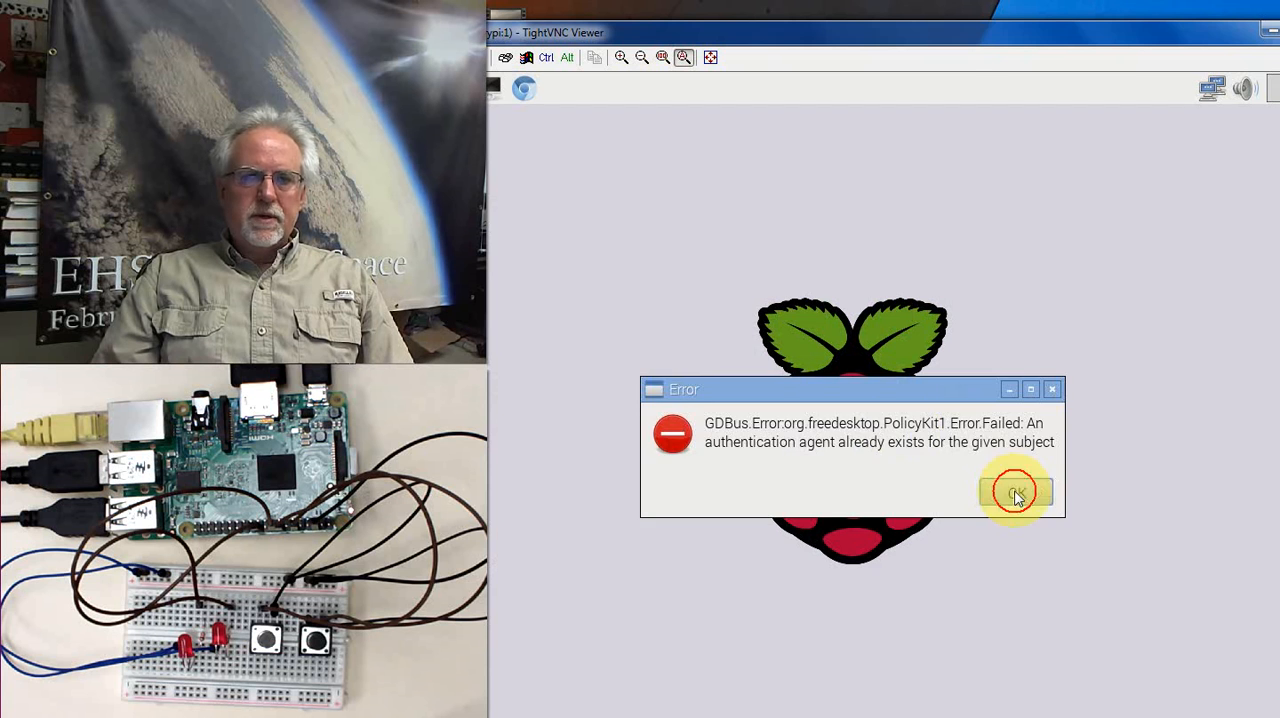
{"action": "left_click", "coordinate": [1016, 492]}
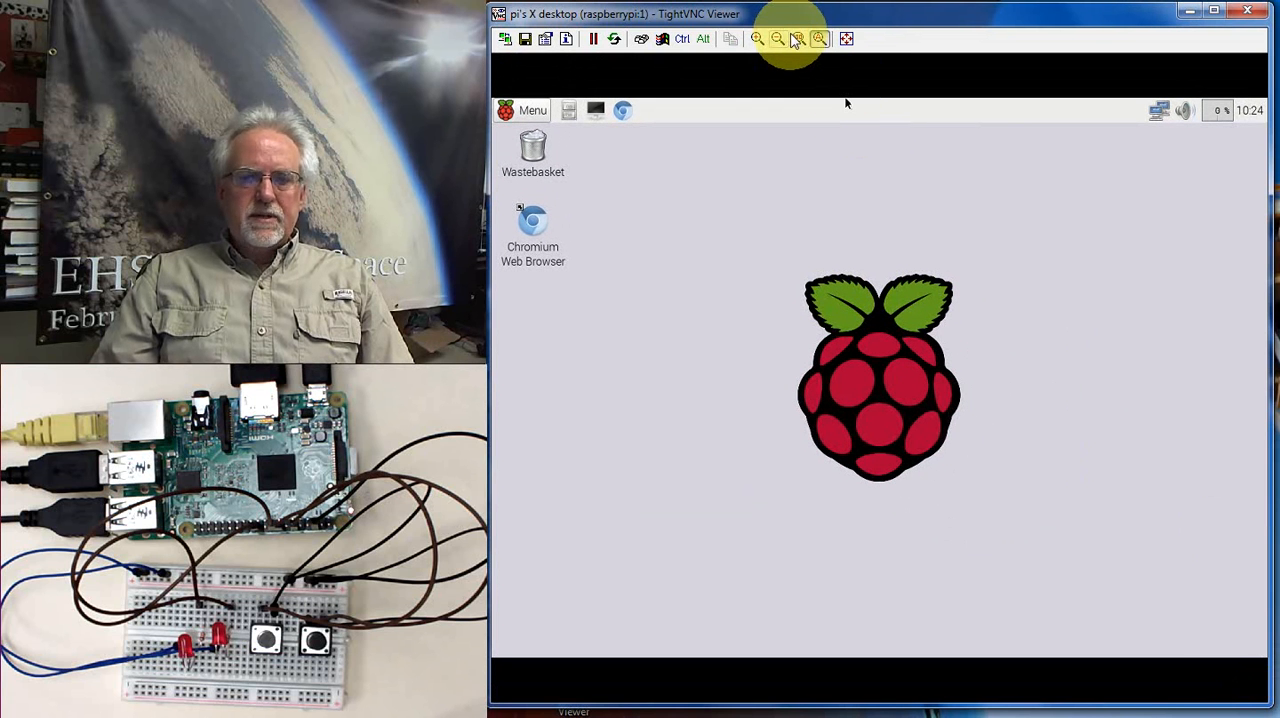
{"action": "mouse_move", "coordinate": [816, 40]}
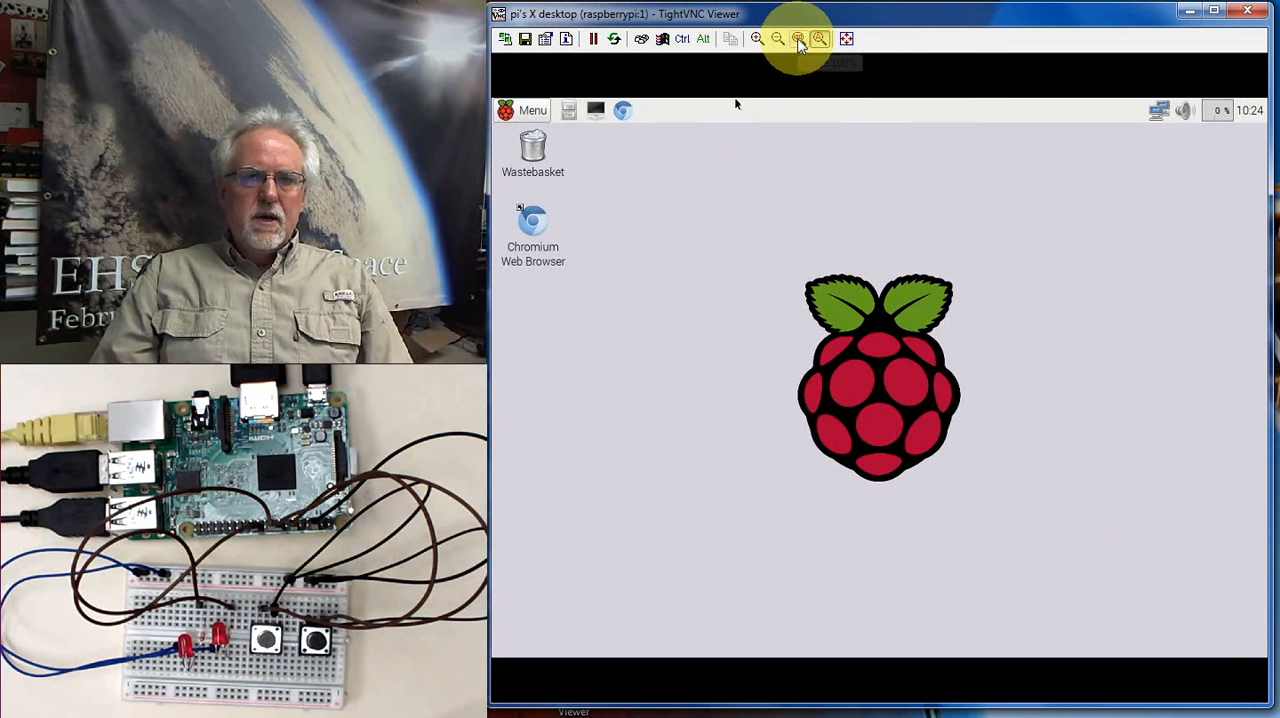
Step: Show the Pi desktop at 100%, then scale it to fit the viewer window
{"action": "left_click", "coordinate": [796, 40]}
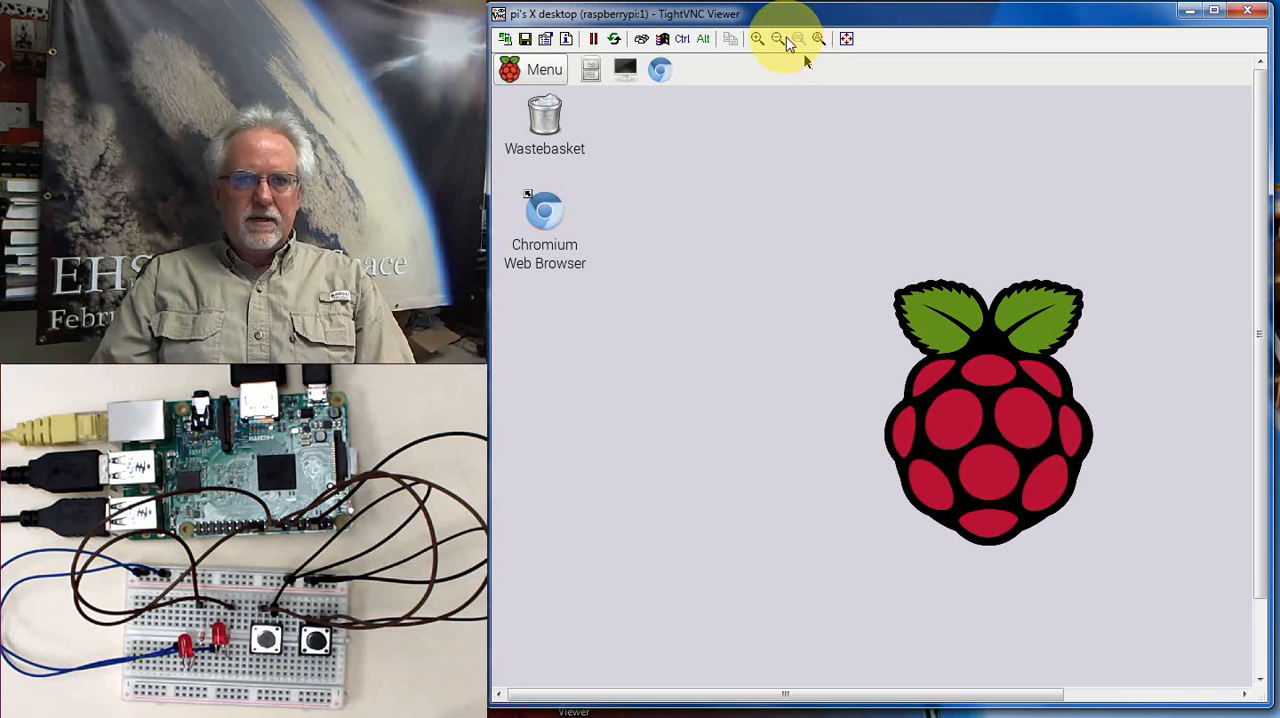
{"action": "left_click", "coordinate": [792, 40]}
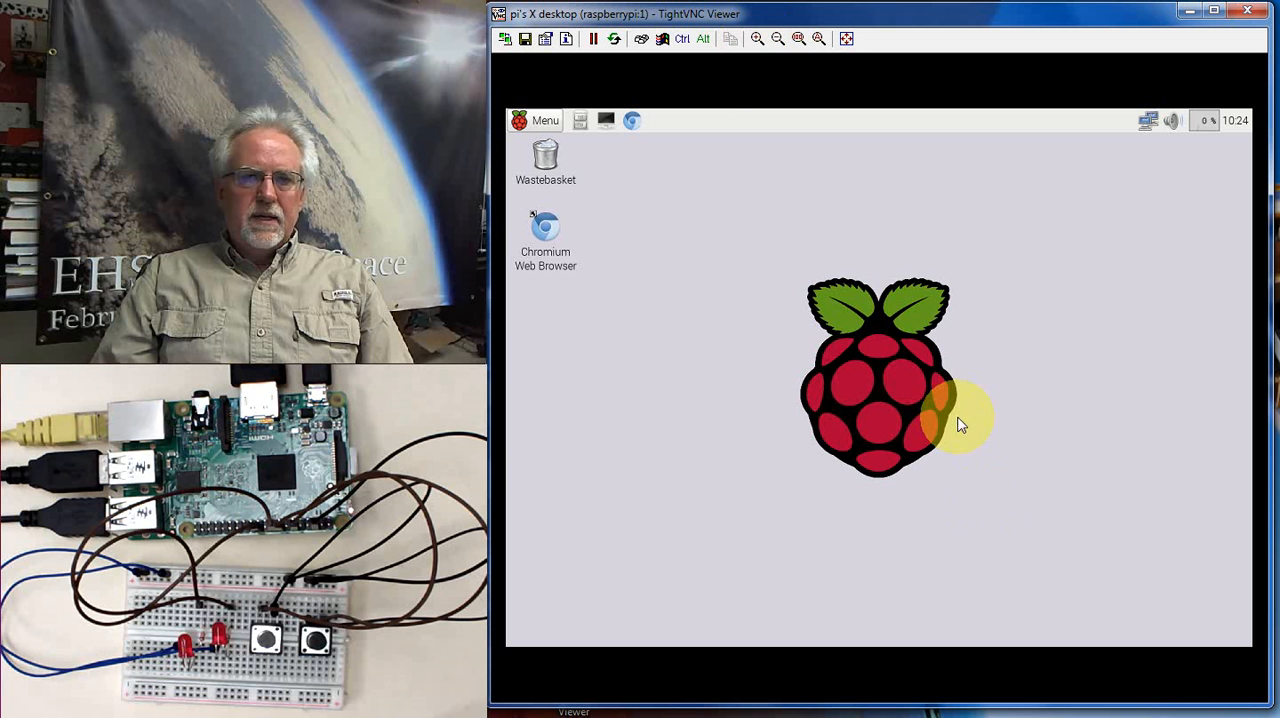
{"action": "mouse_move", "coordinate": [938, 344]}
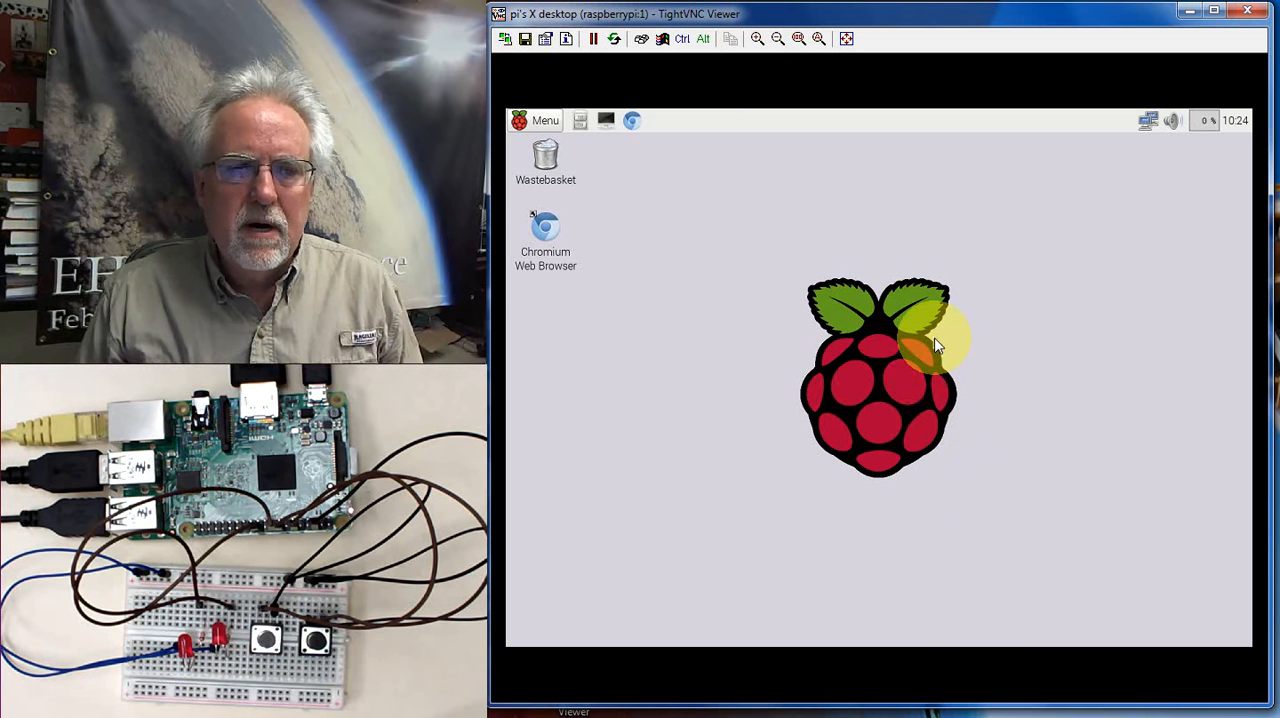
{"action": "mouse_move", "coordinate": [940, 644]}
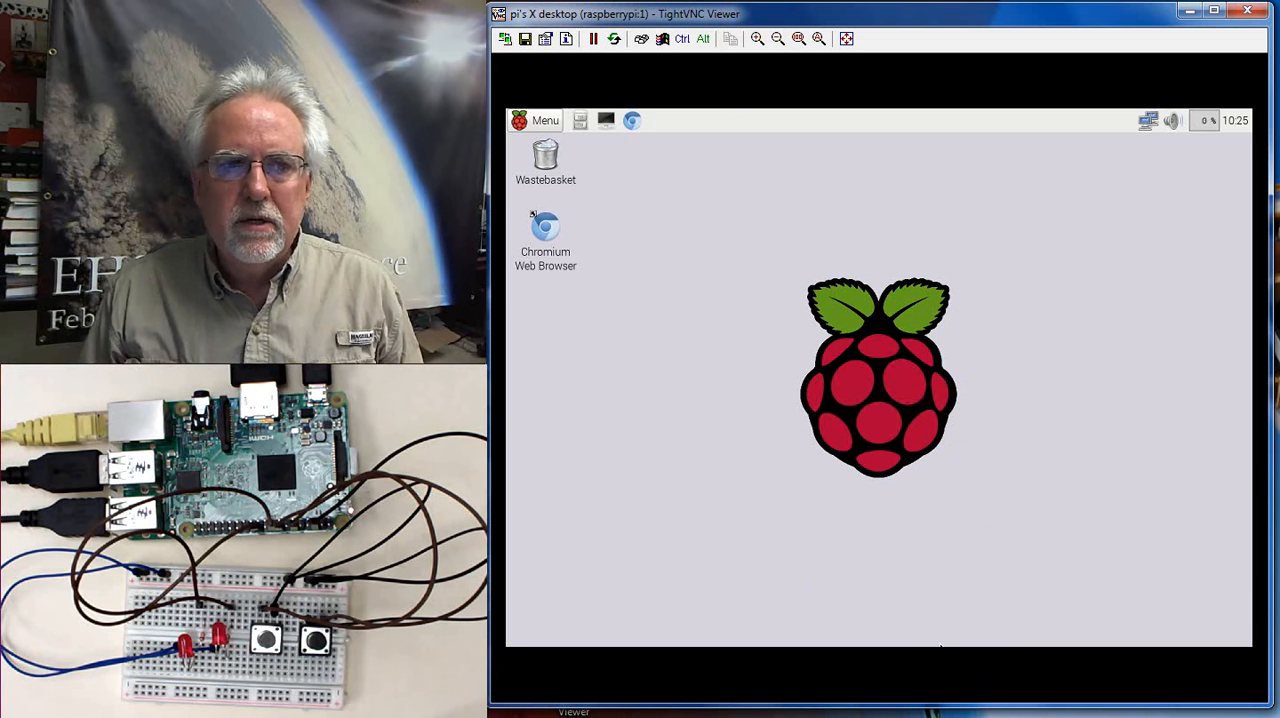